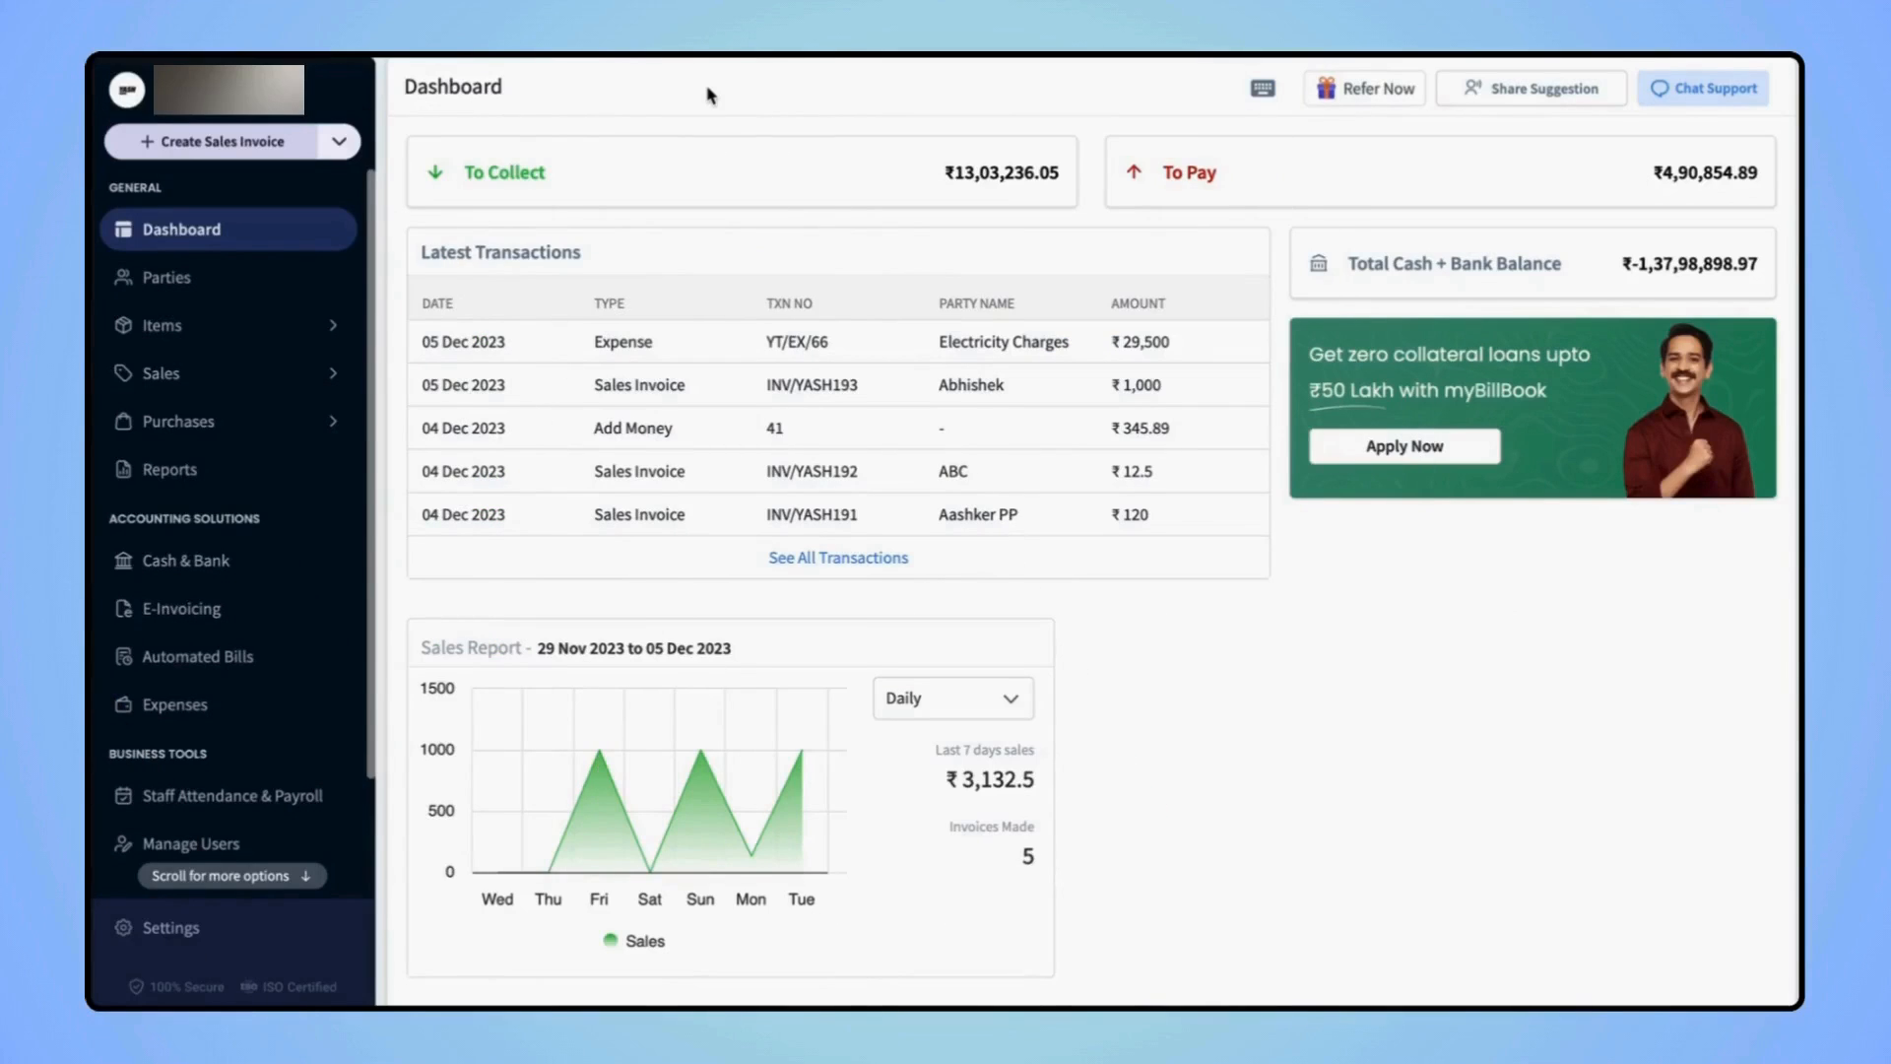
pyautogui.moveTo(469, 439)
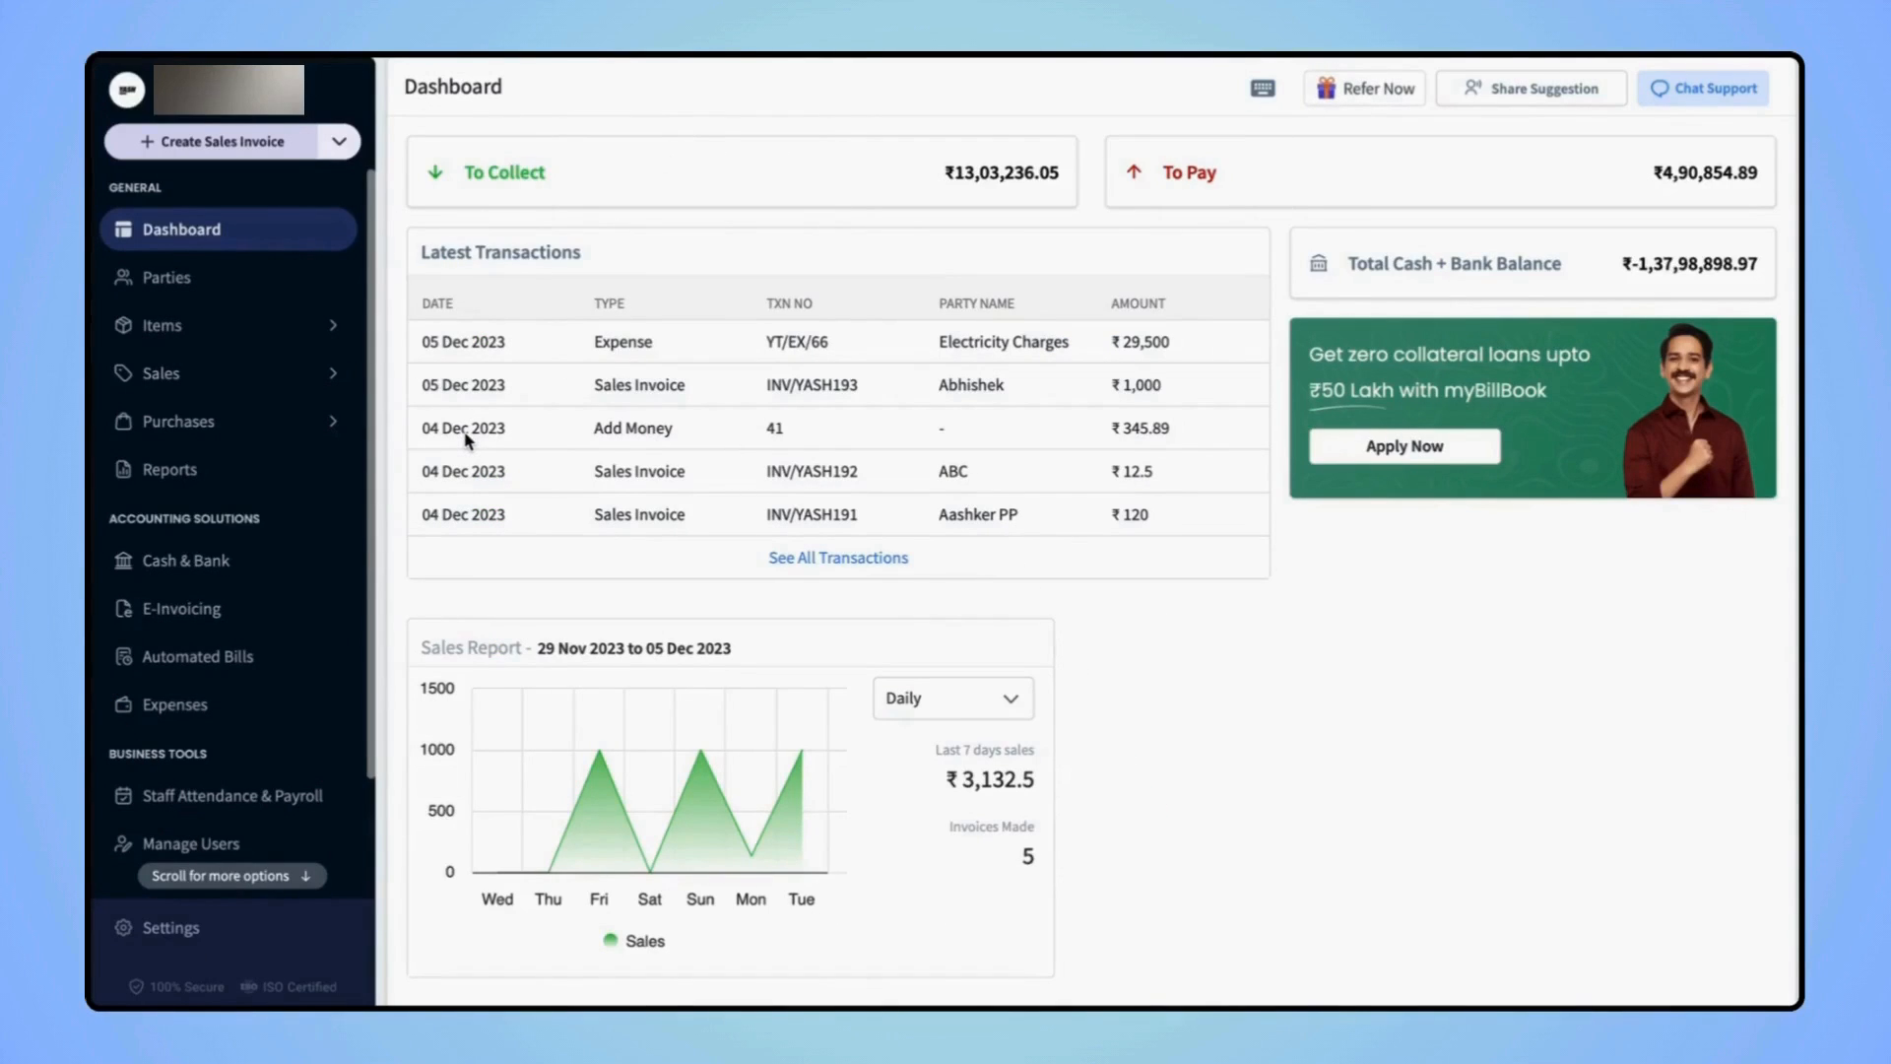
pyautogui.moveTo(170, 388)
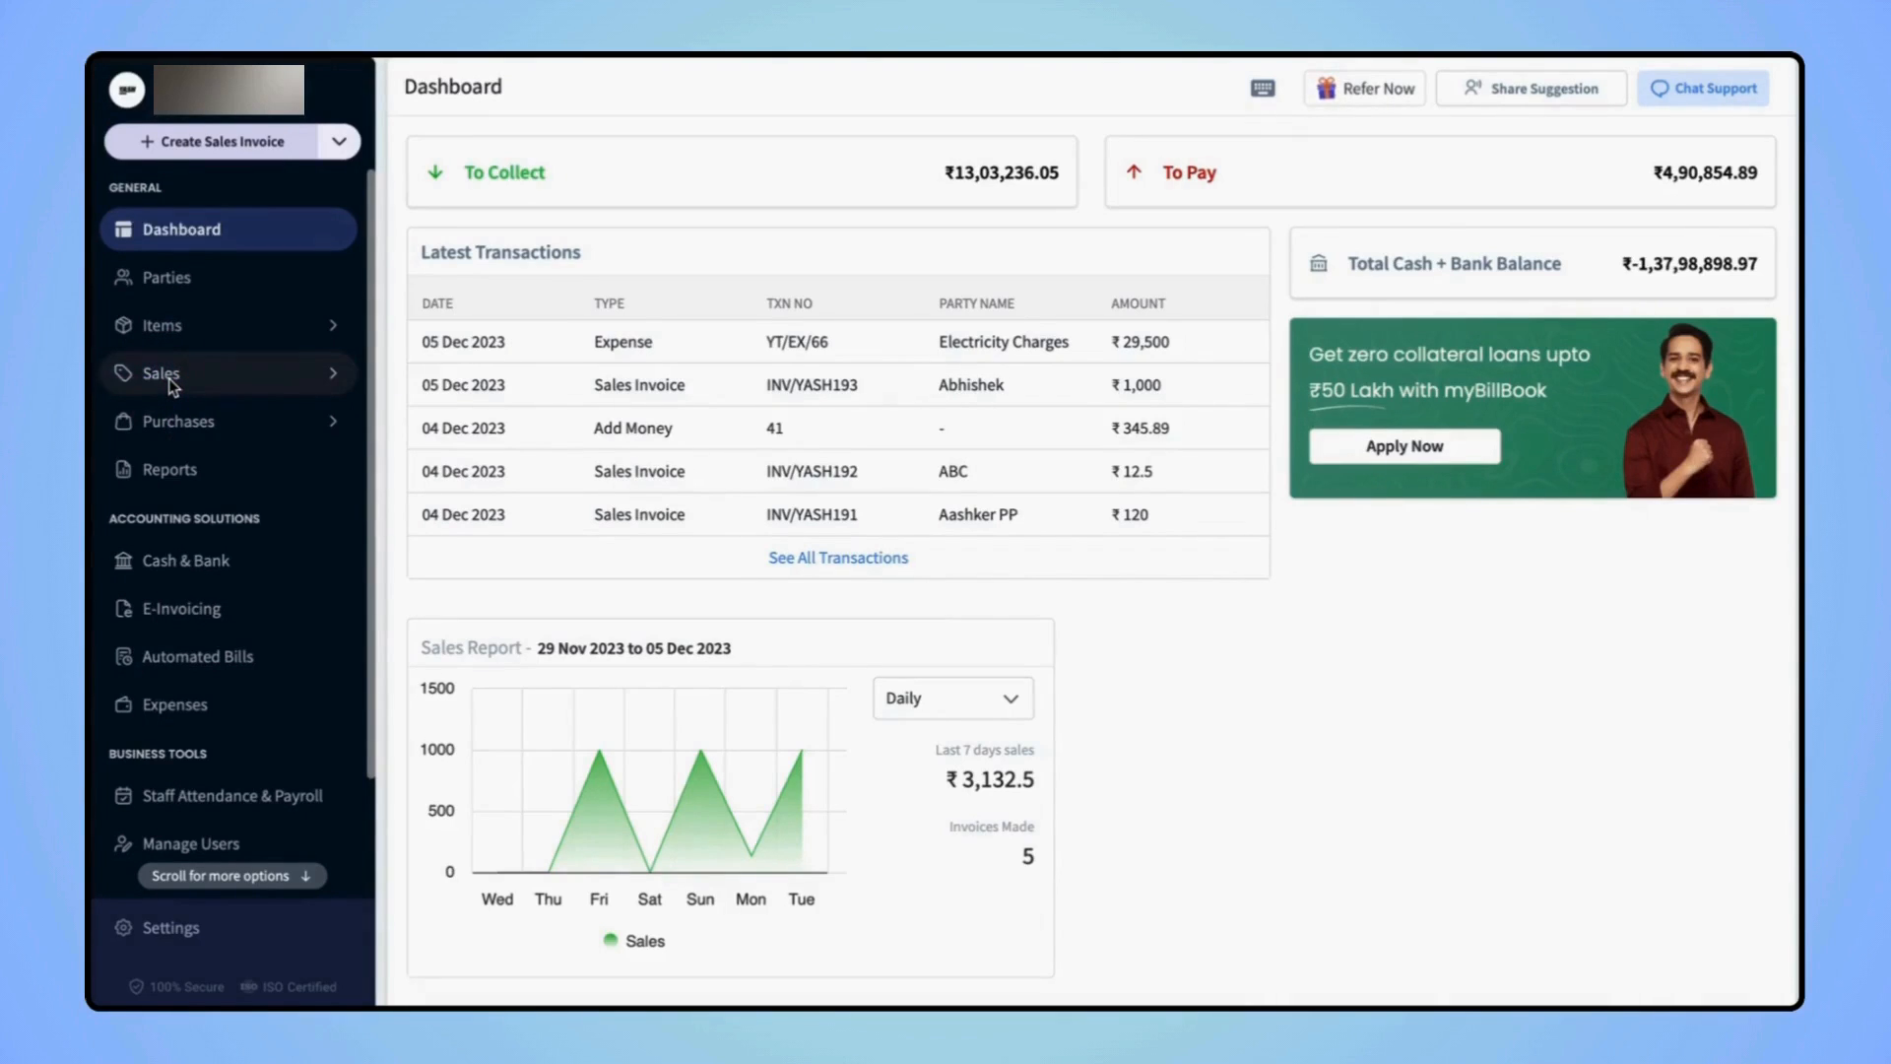
# Go to the Payment In list of received payments under Sales.
pyautogui.click(159, 372)
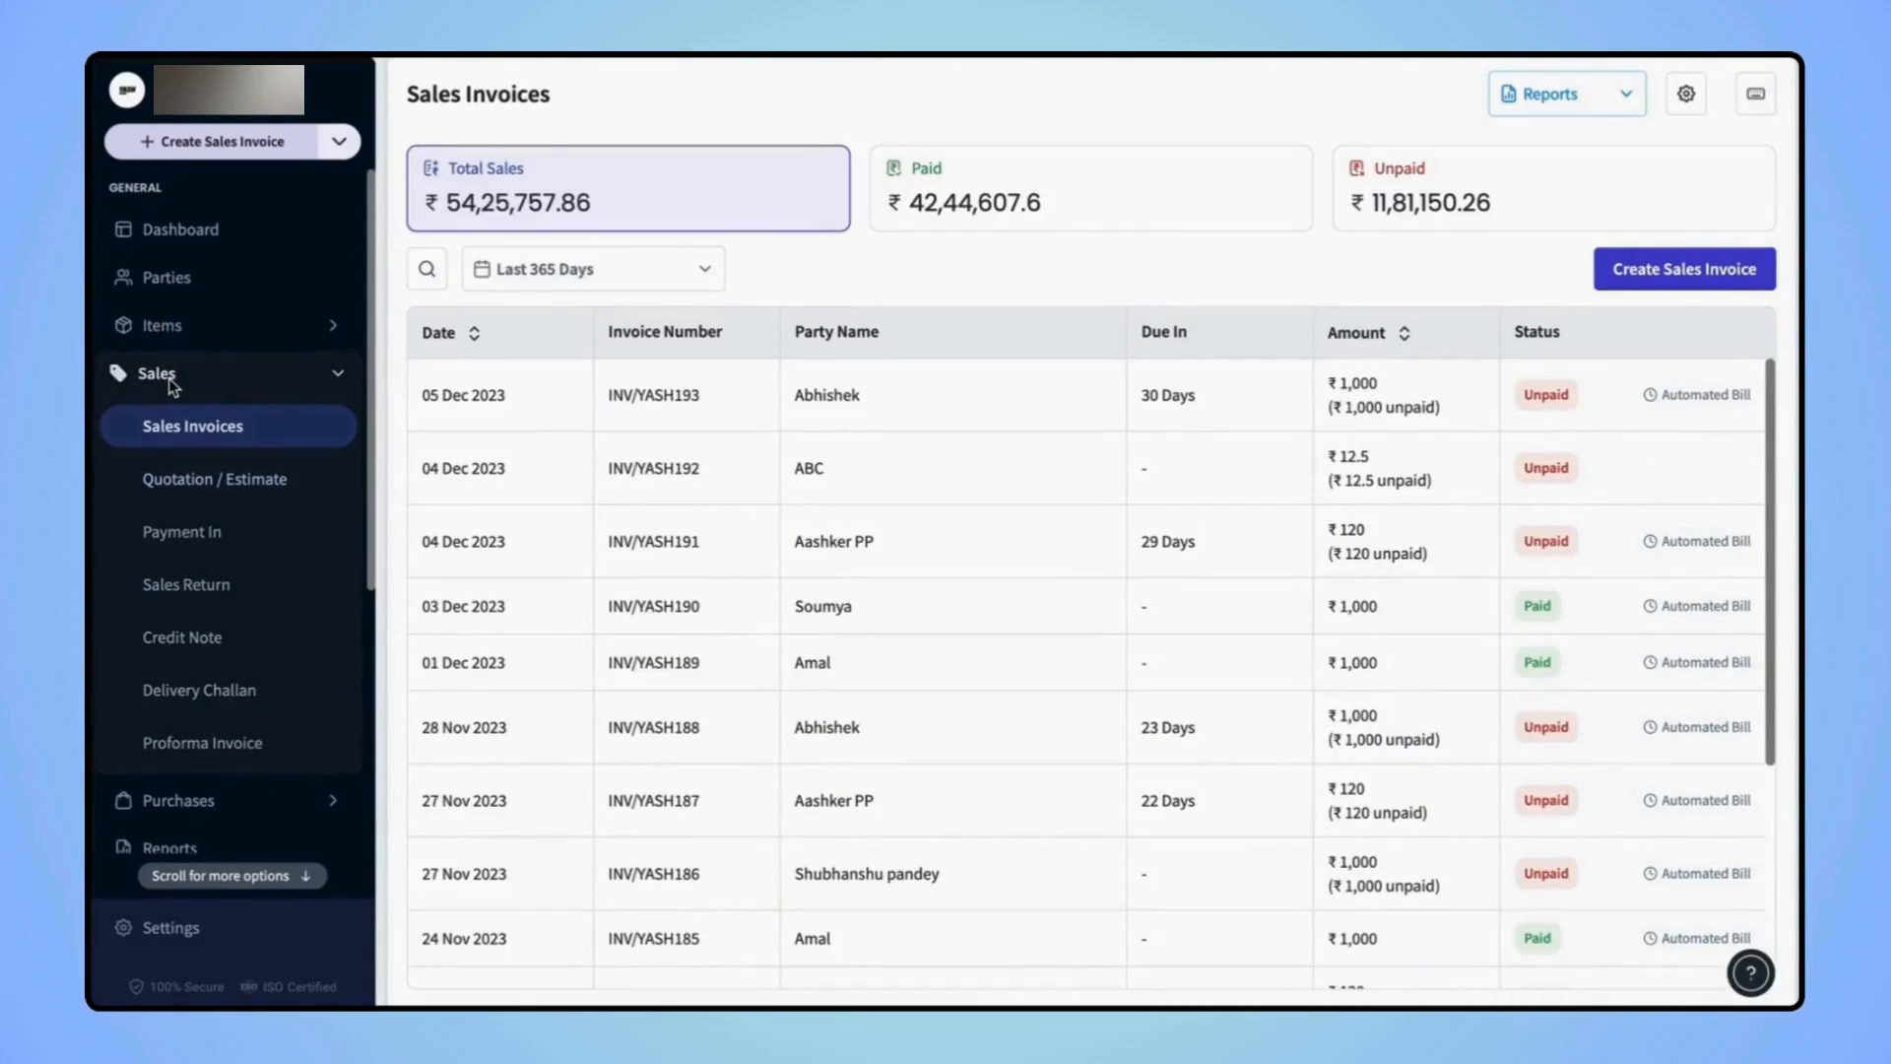
pyautogui.moveTo(218, 469)
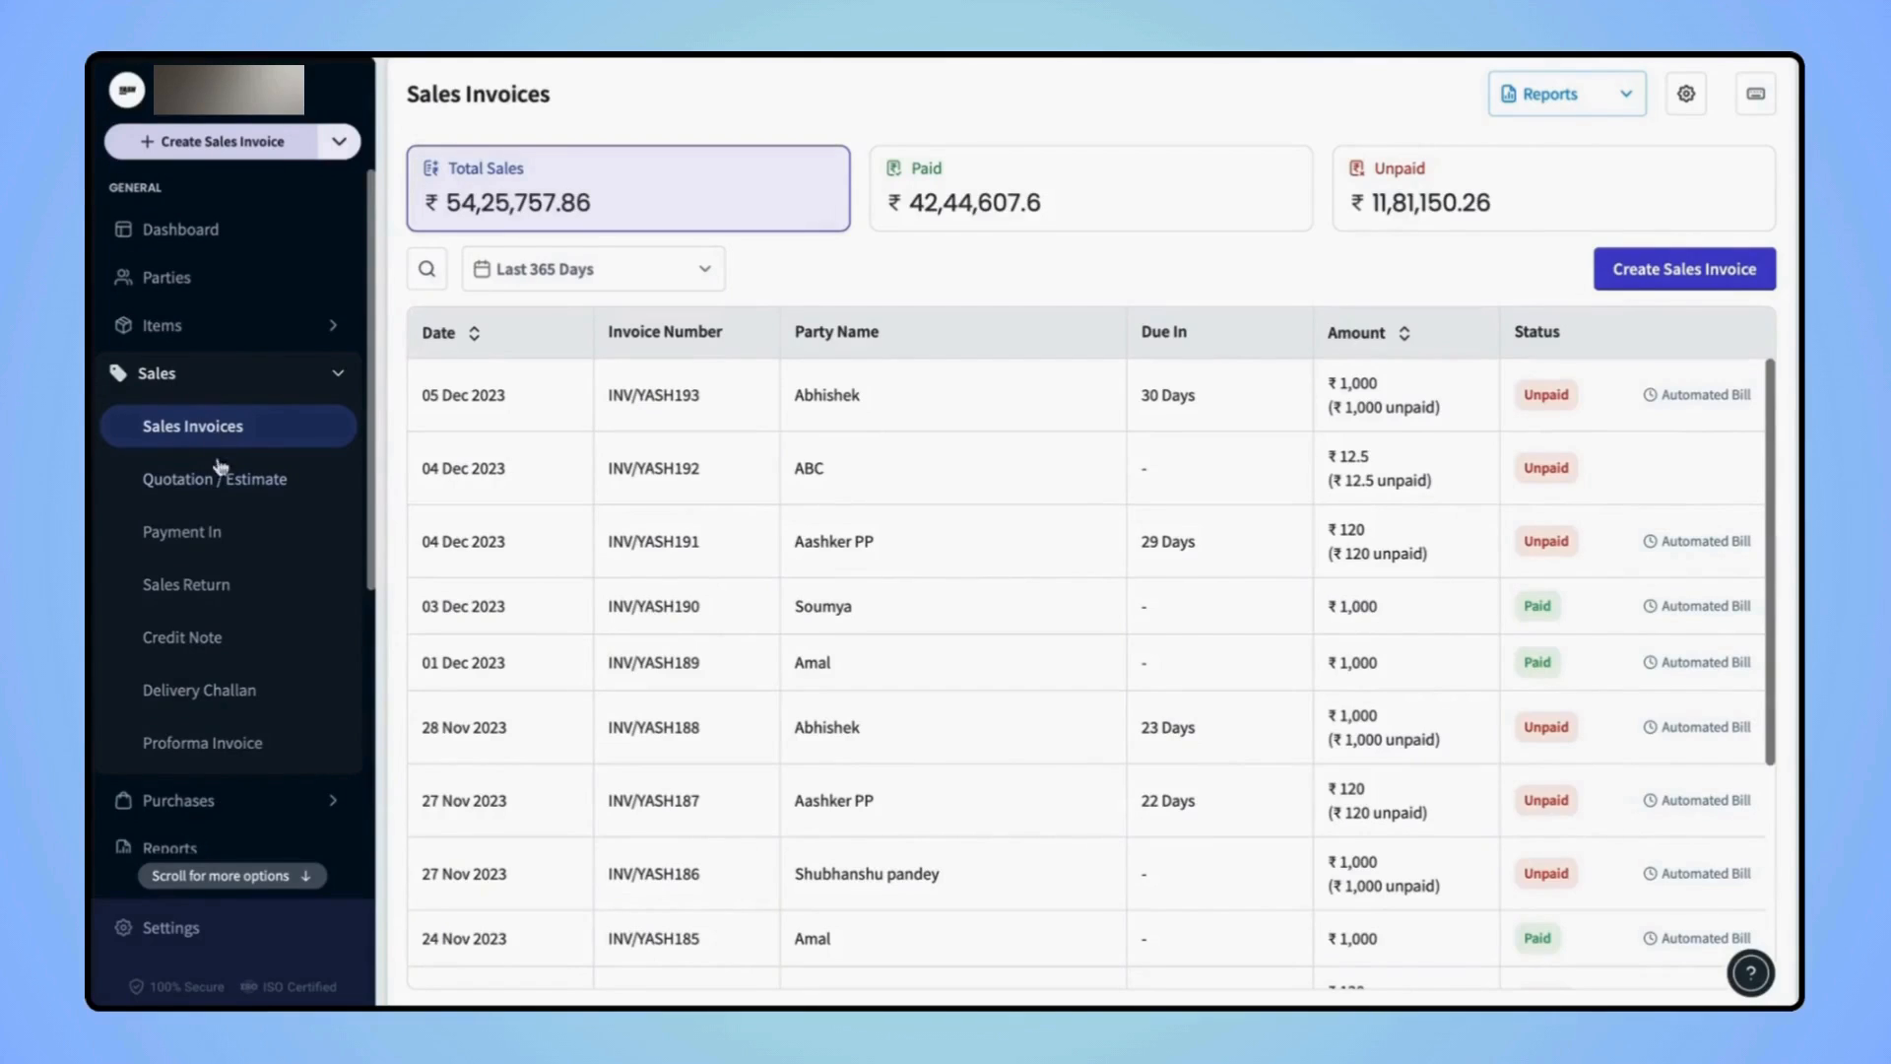
pyautogui.moveTo(181, 532)
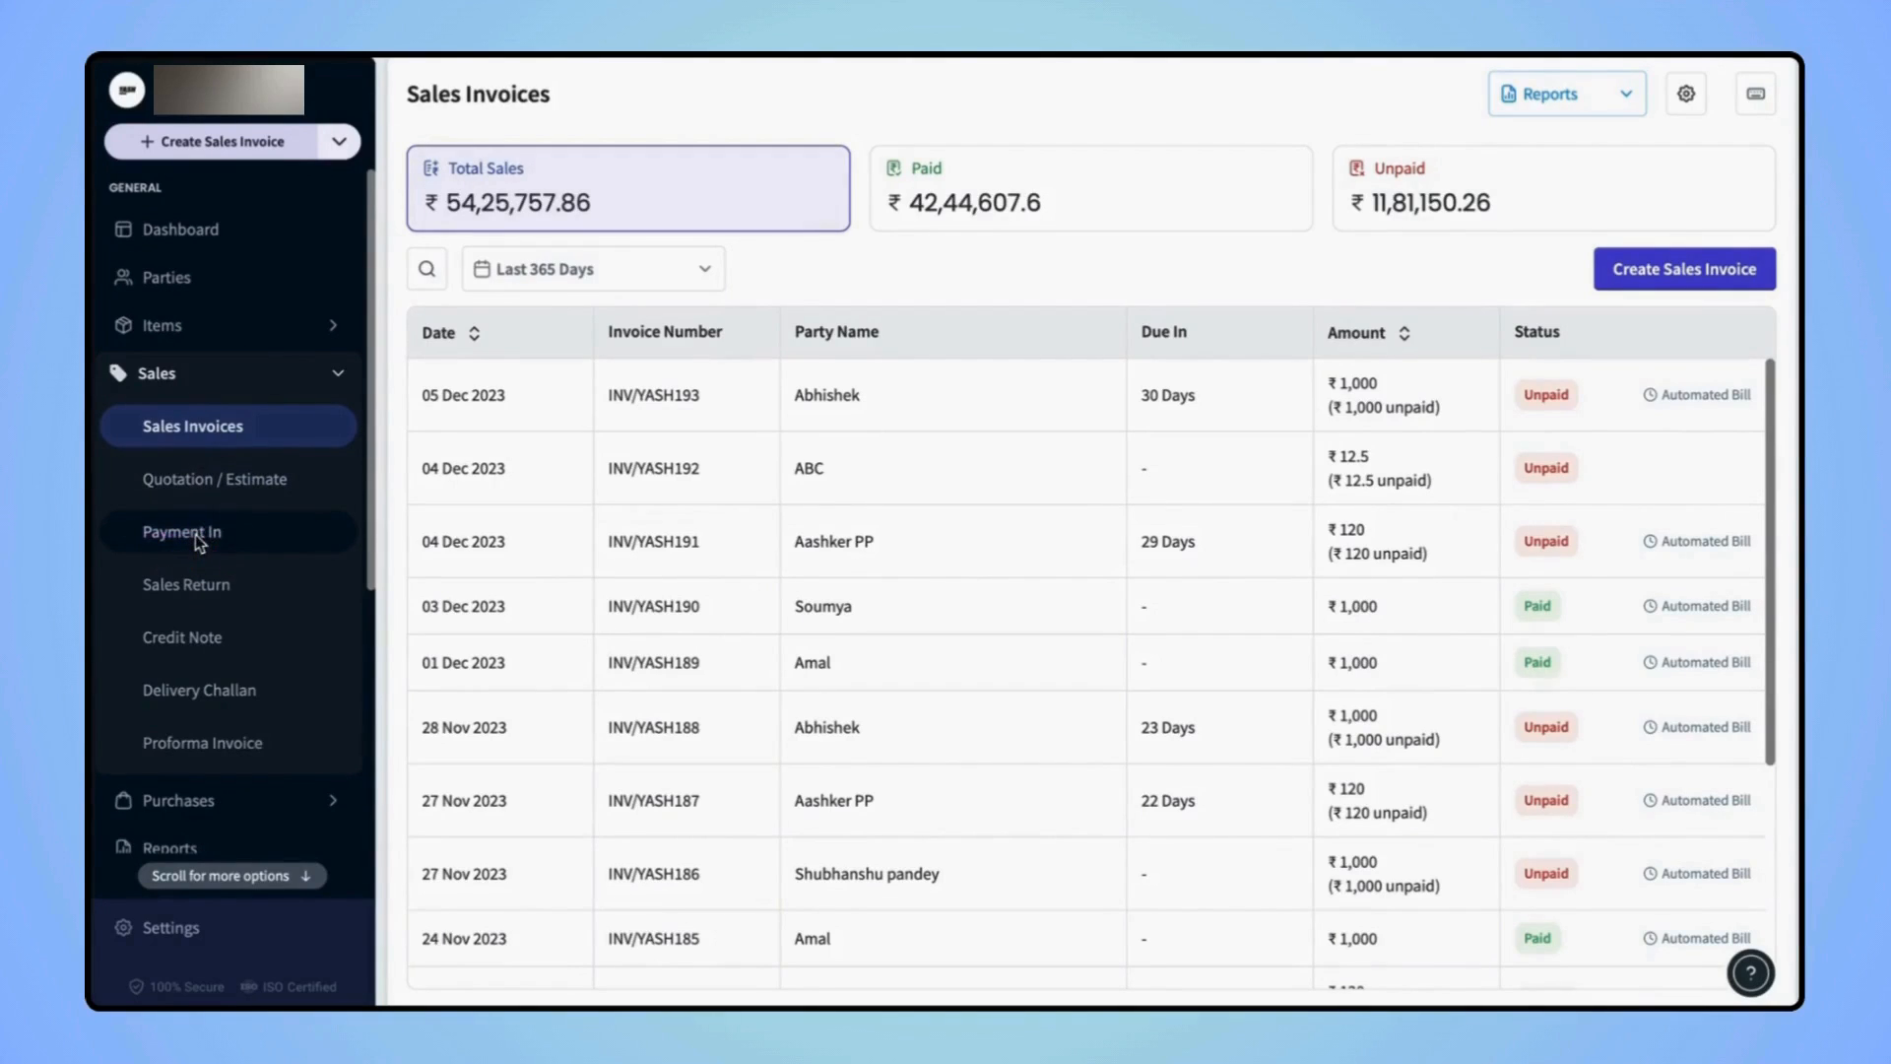
pyautogui.click(182, 532)
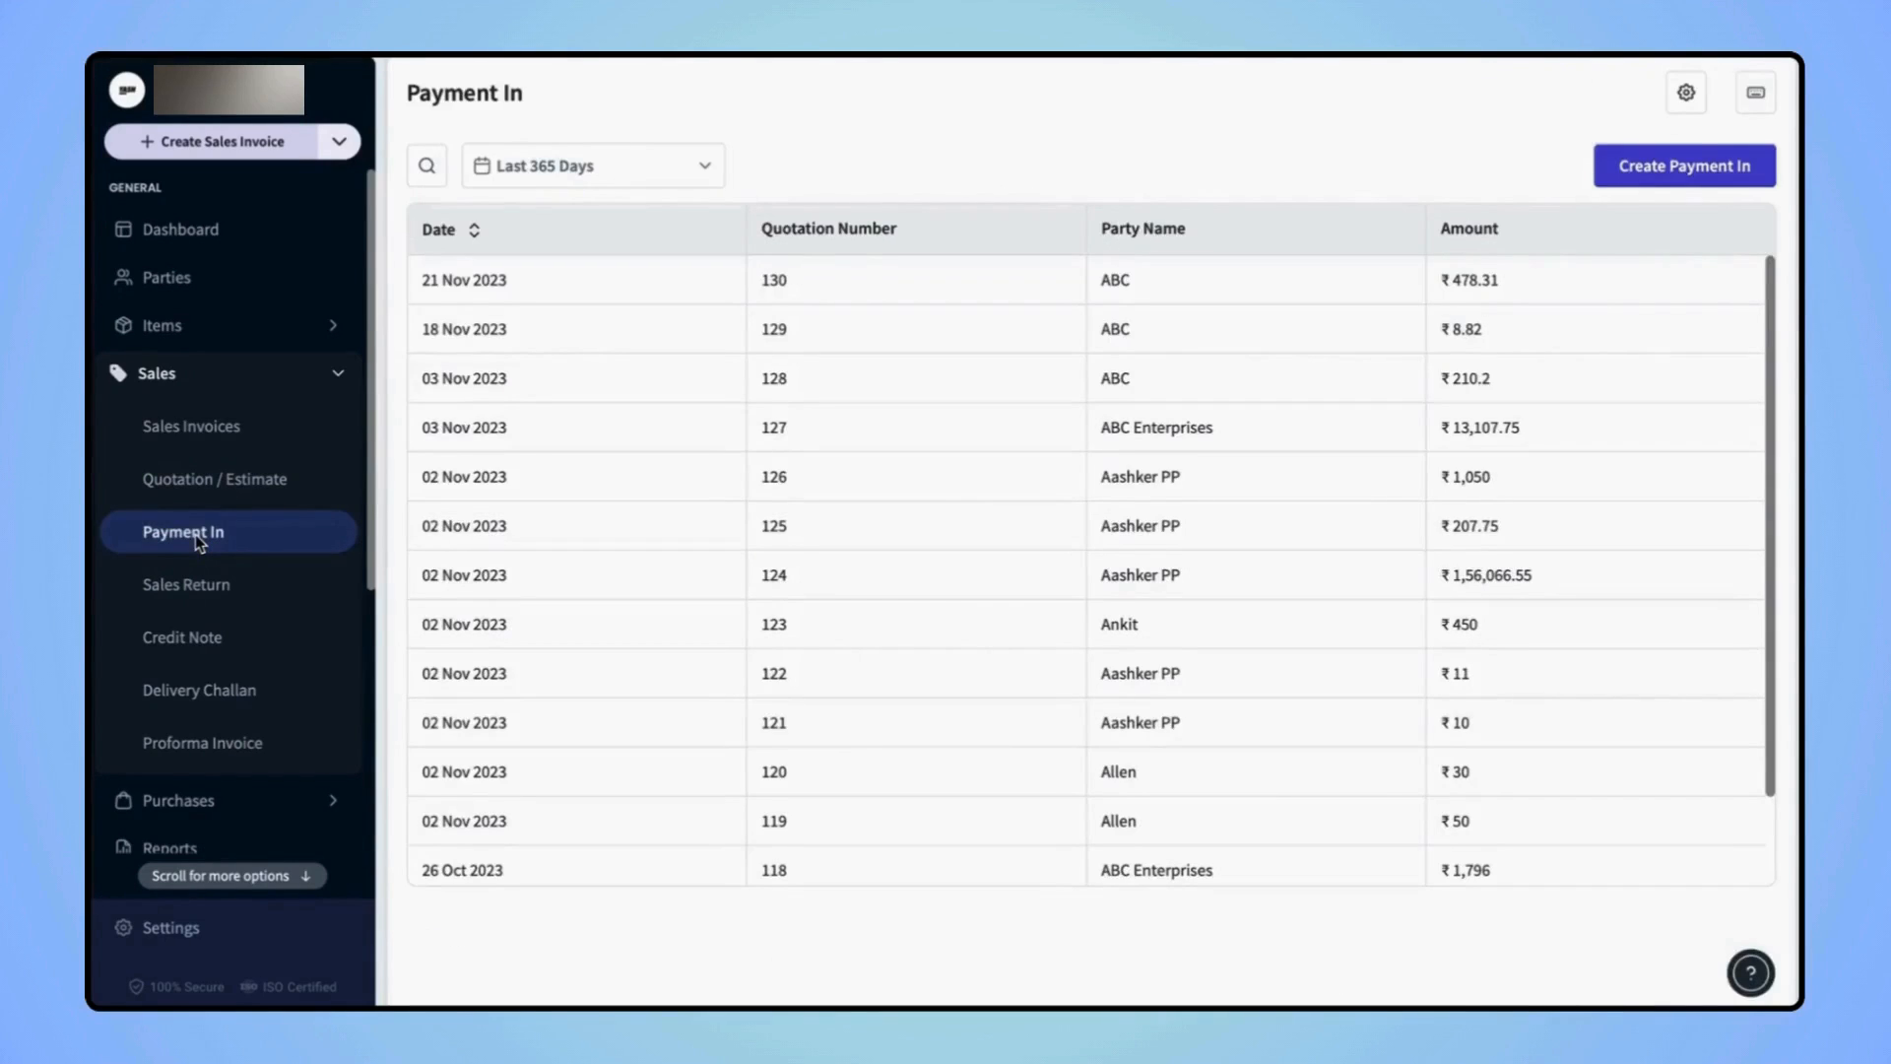
pyautogui.moveTo(1540, 211)
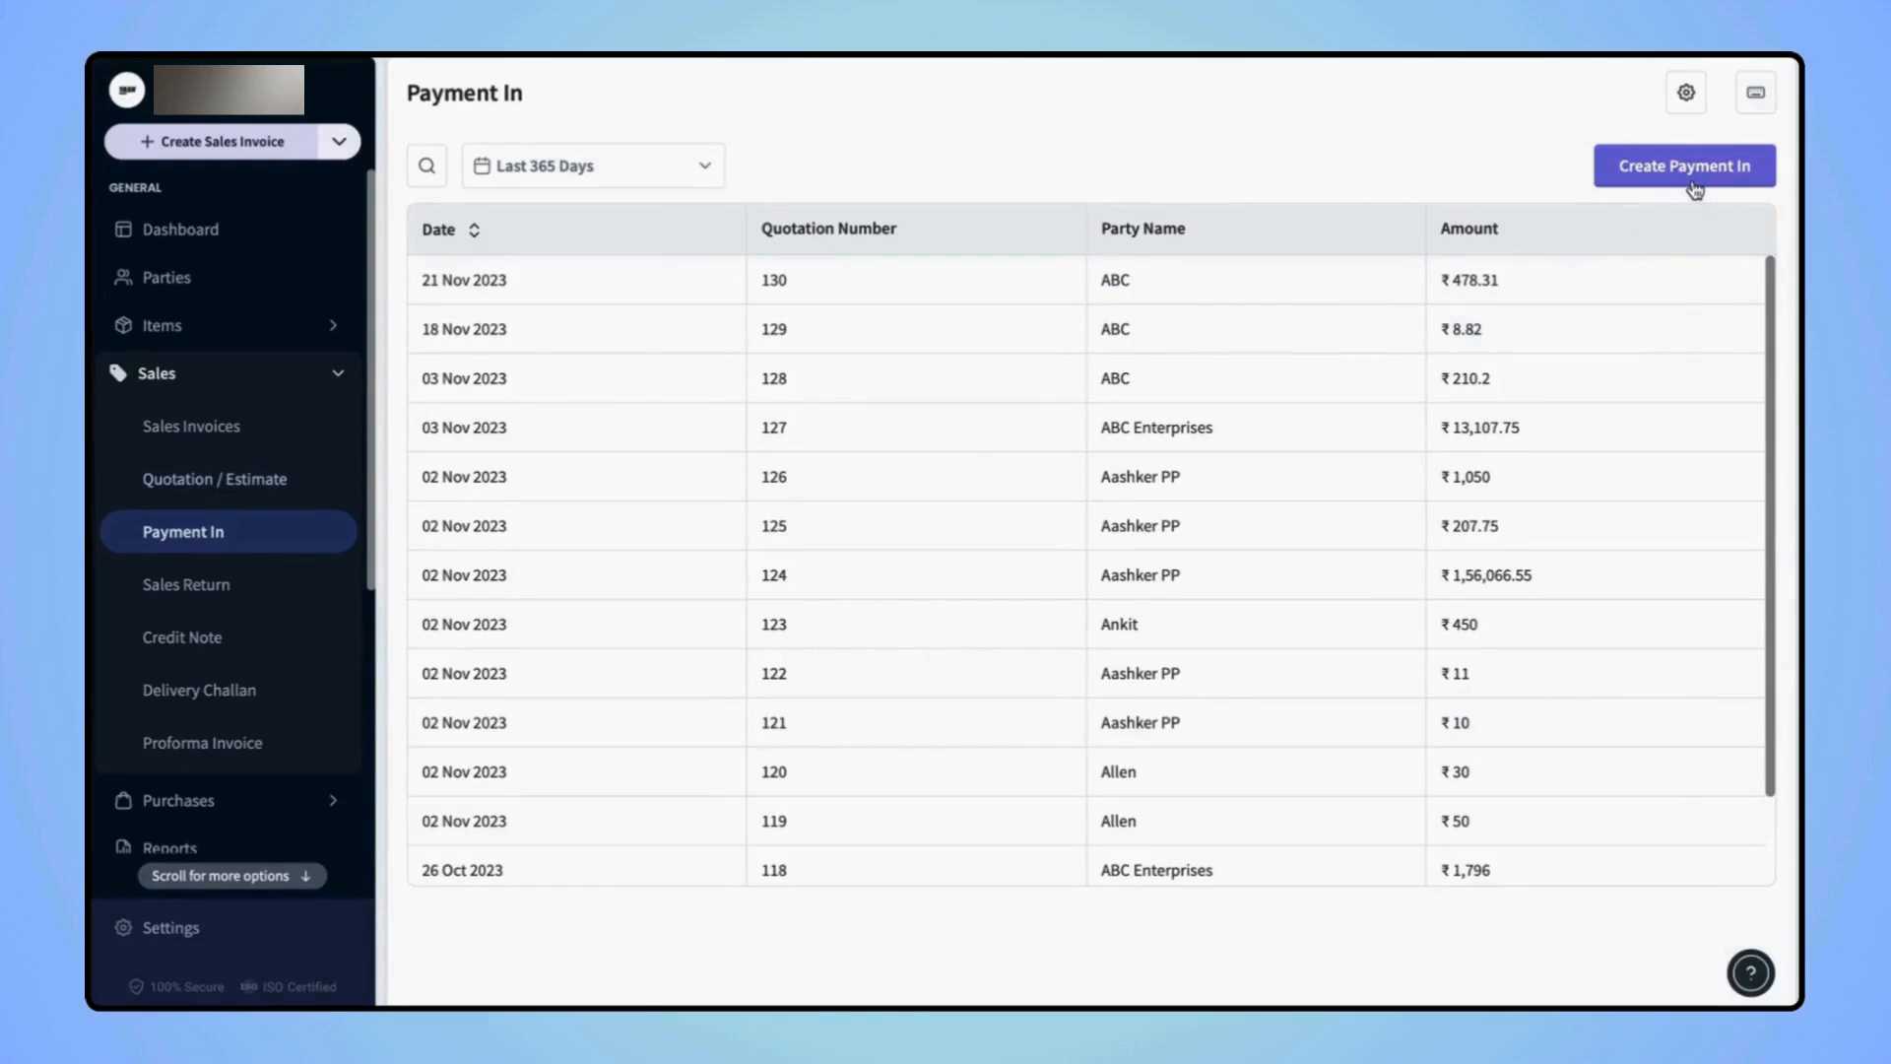
# Start a new Payment In record (#133, dated 5 Dec 2023, Cash mode).
pyautogui.click(1685, 166)
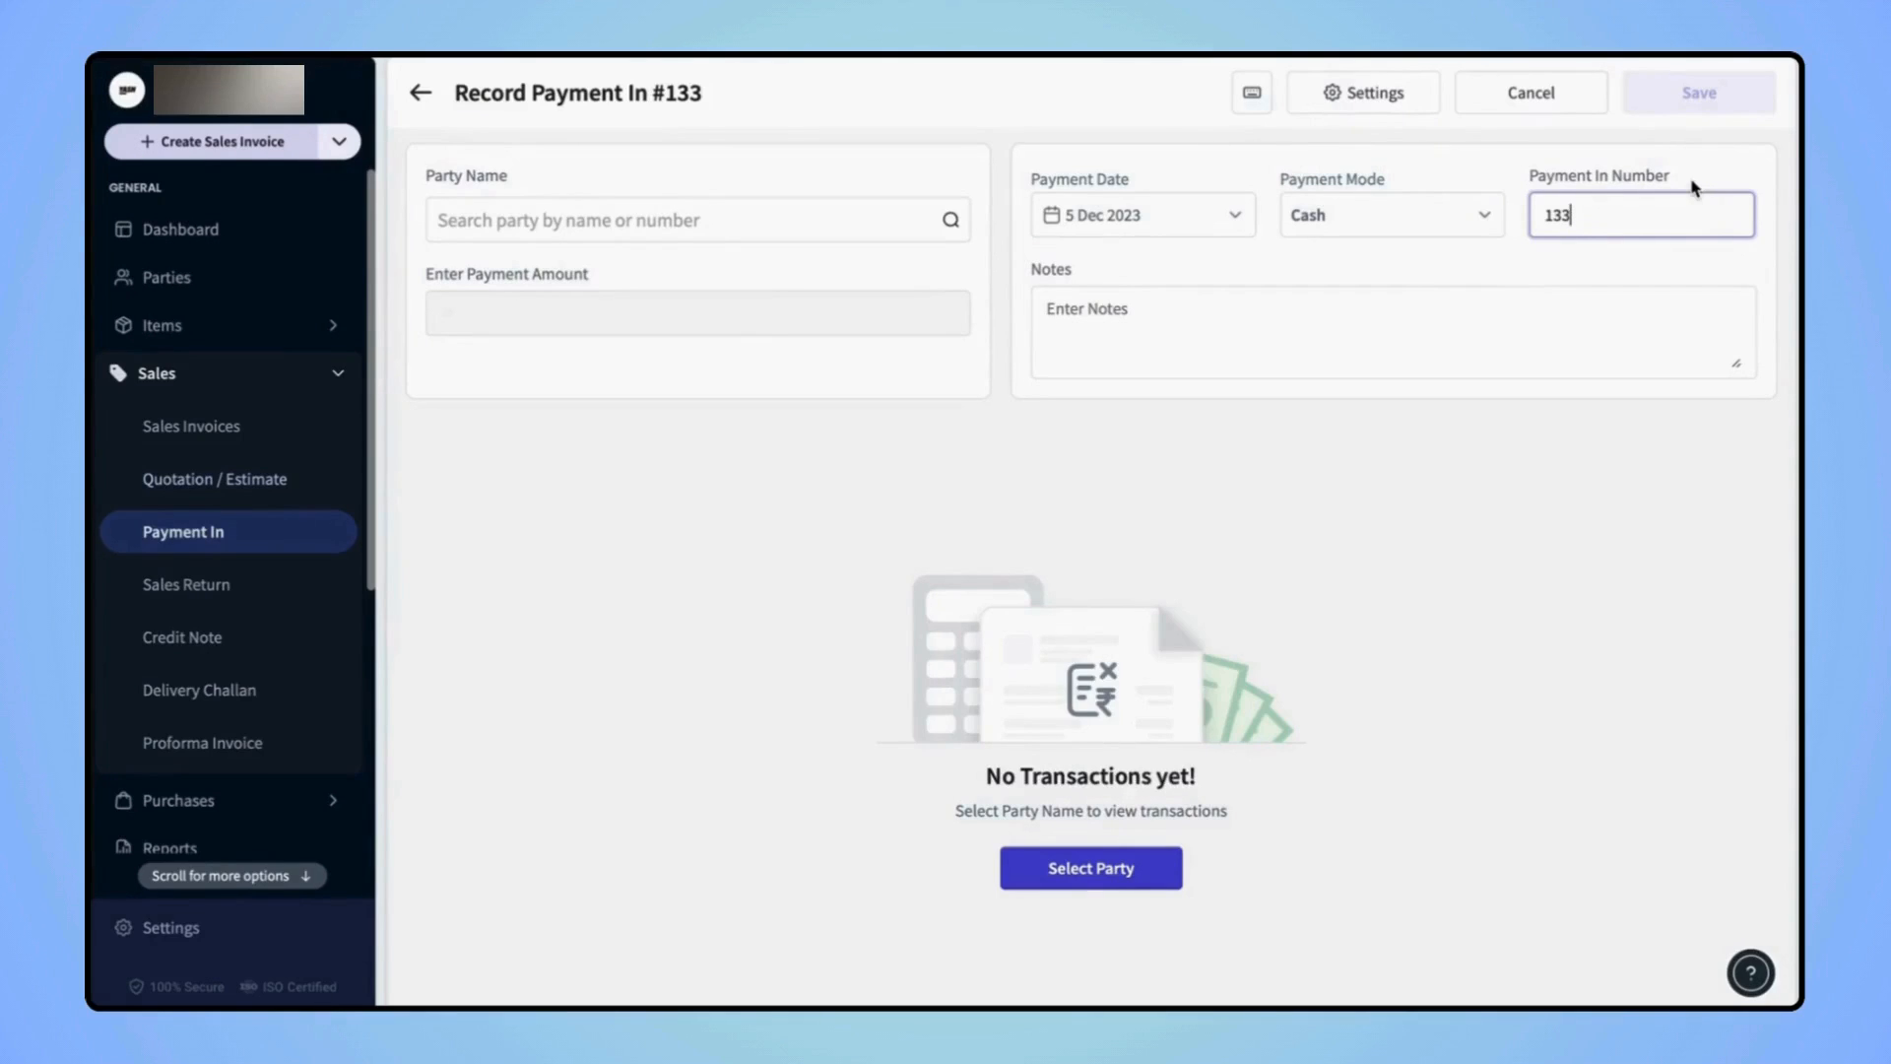
pyautogui.moveTo(1074, 250)
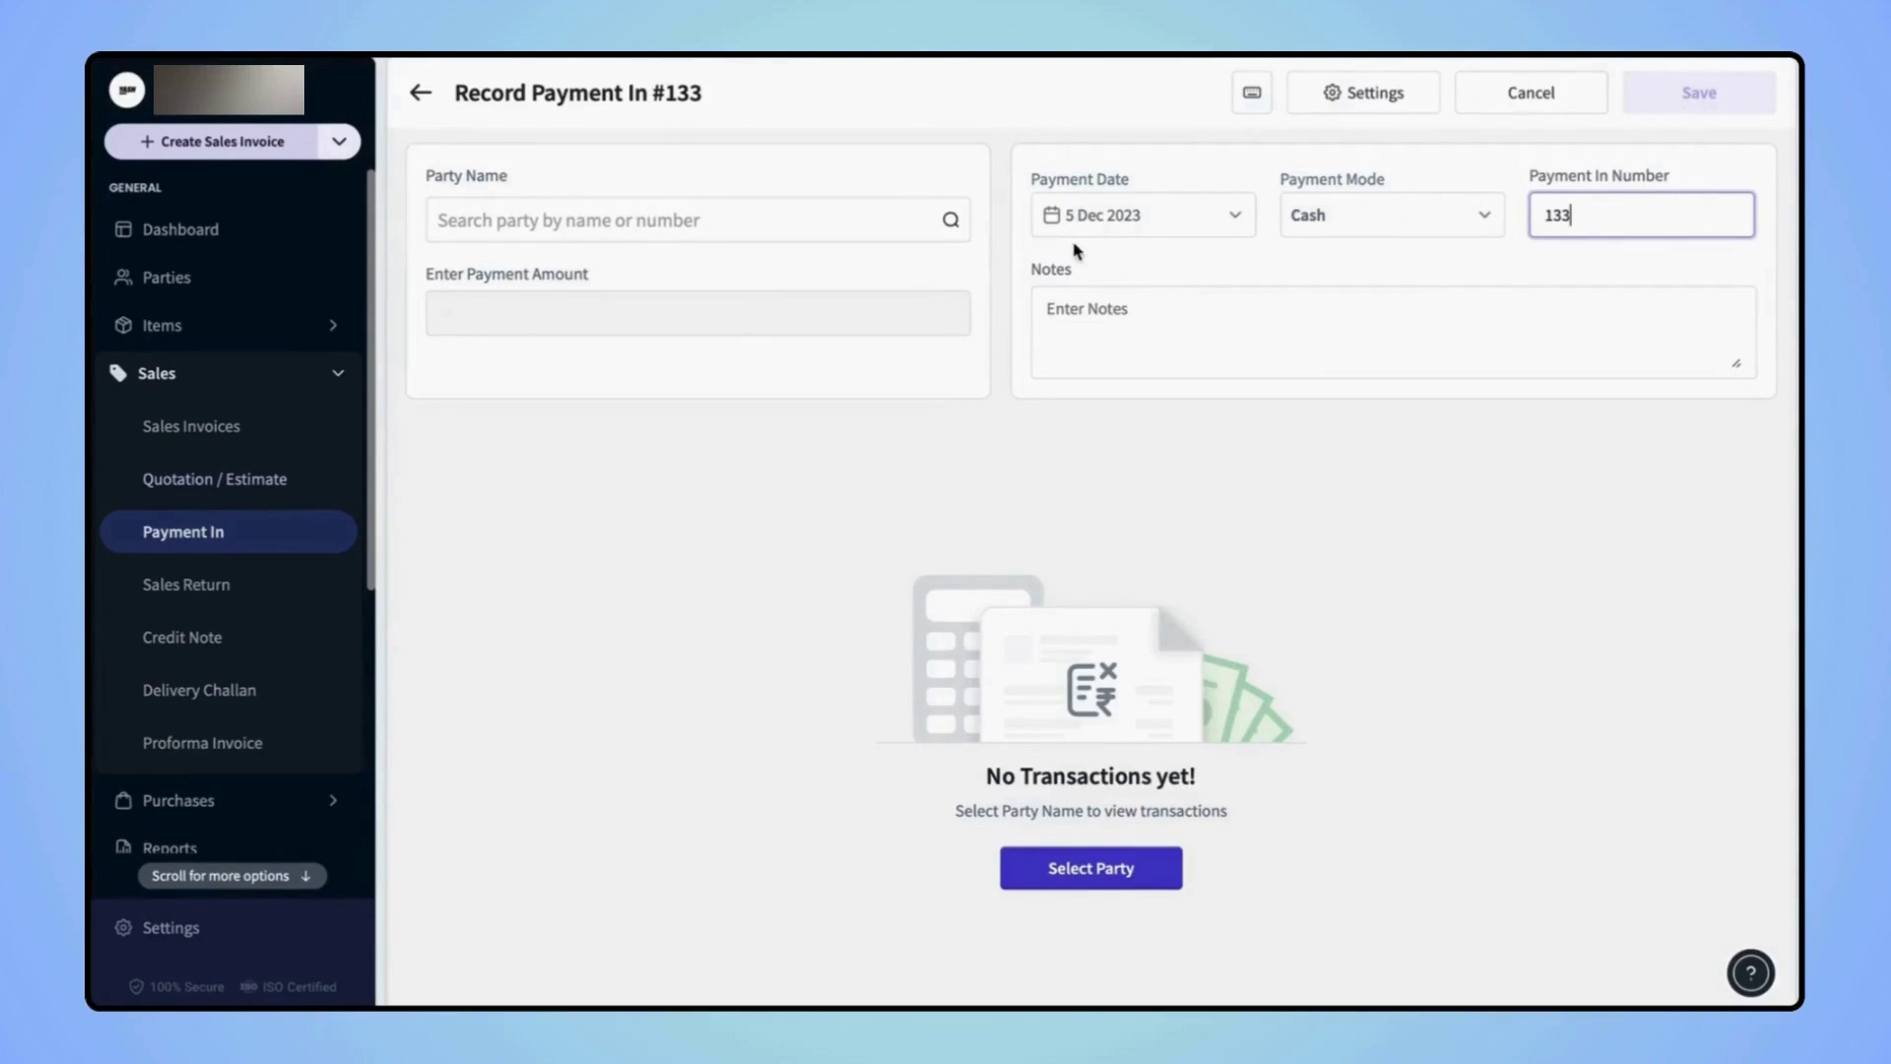
pyautogui.moveTo(965, 283)
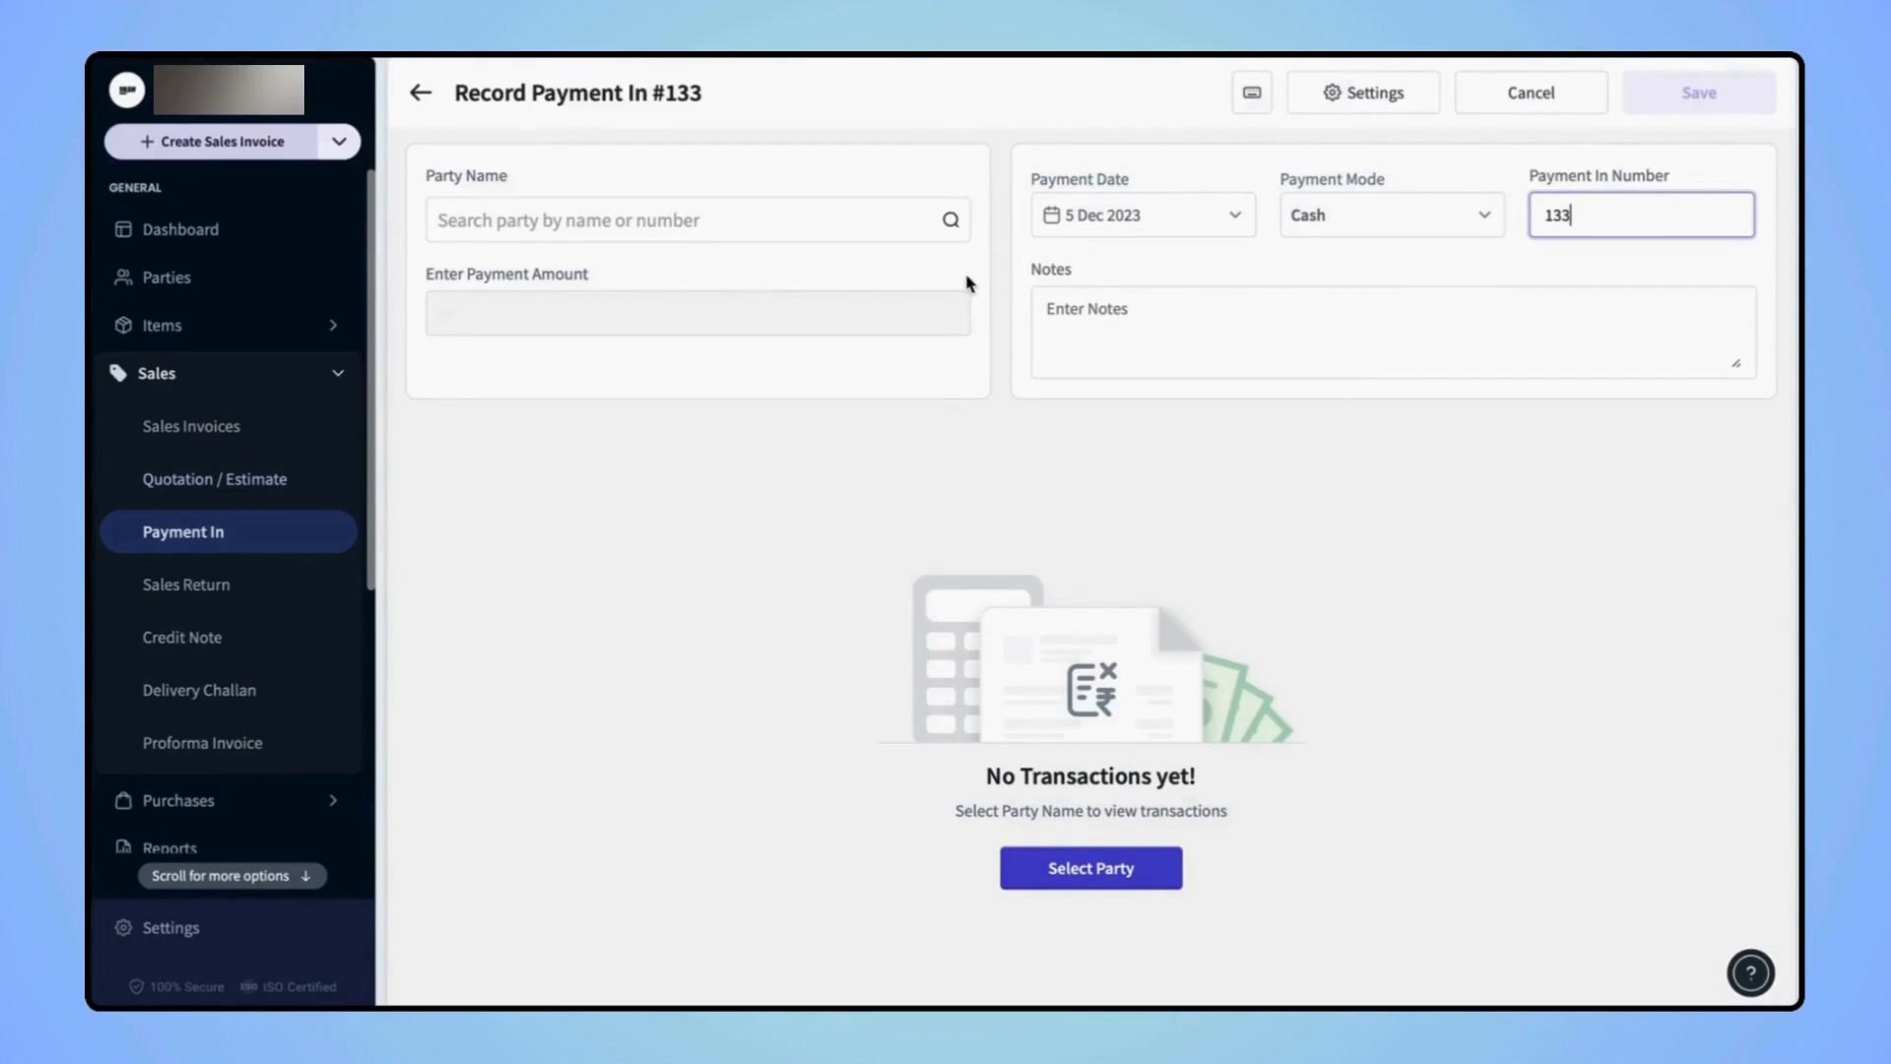
pyautogui.moveTo(746, 272)
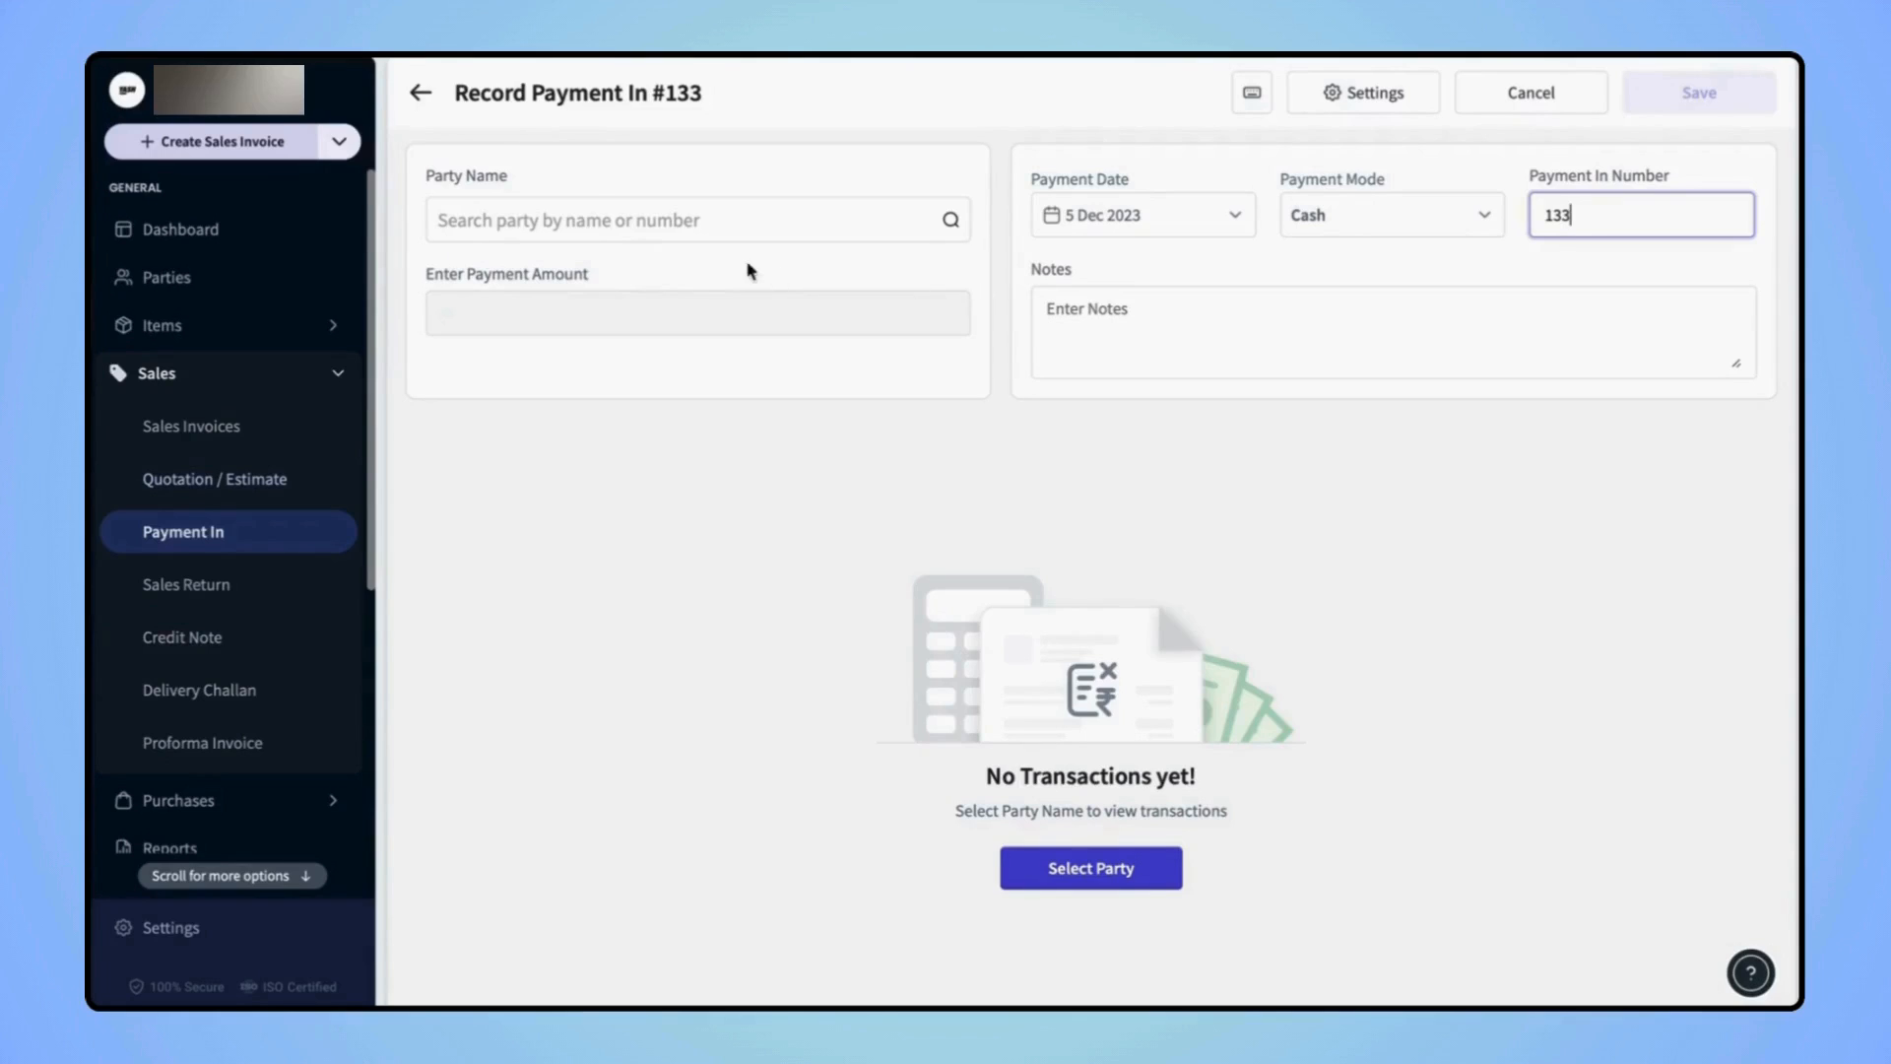
# Search 'abhij' and set Abhijeet as the paying party, showing his ₹66,543.75 balance.
pyautogui.write('a')
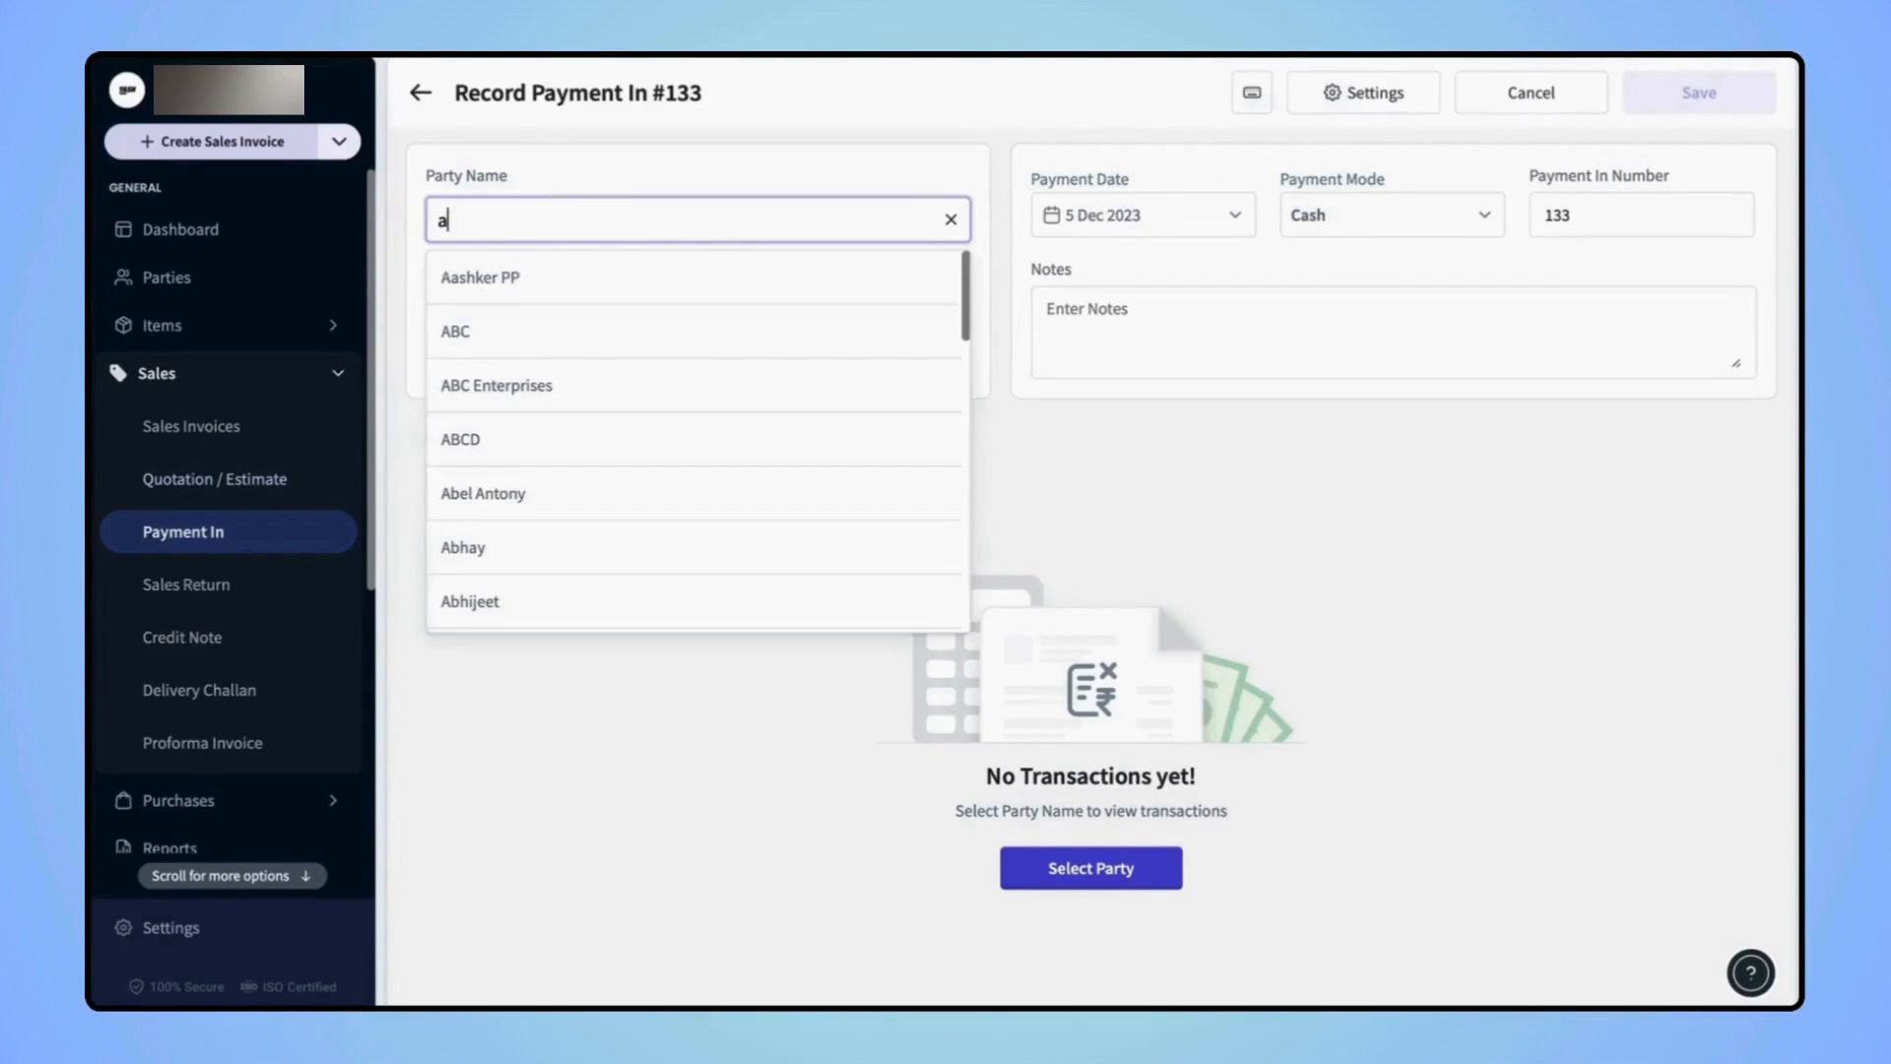
pyautogui.write('bhij')
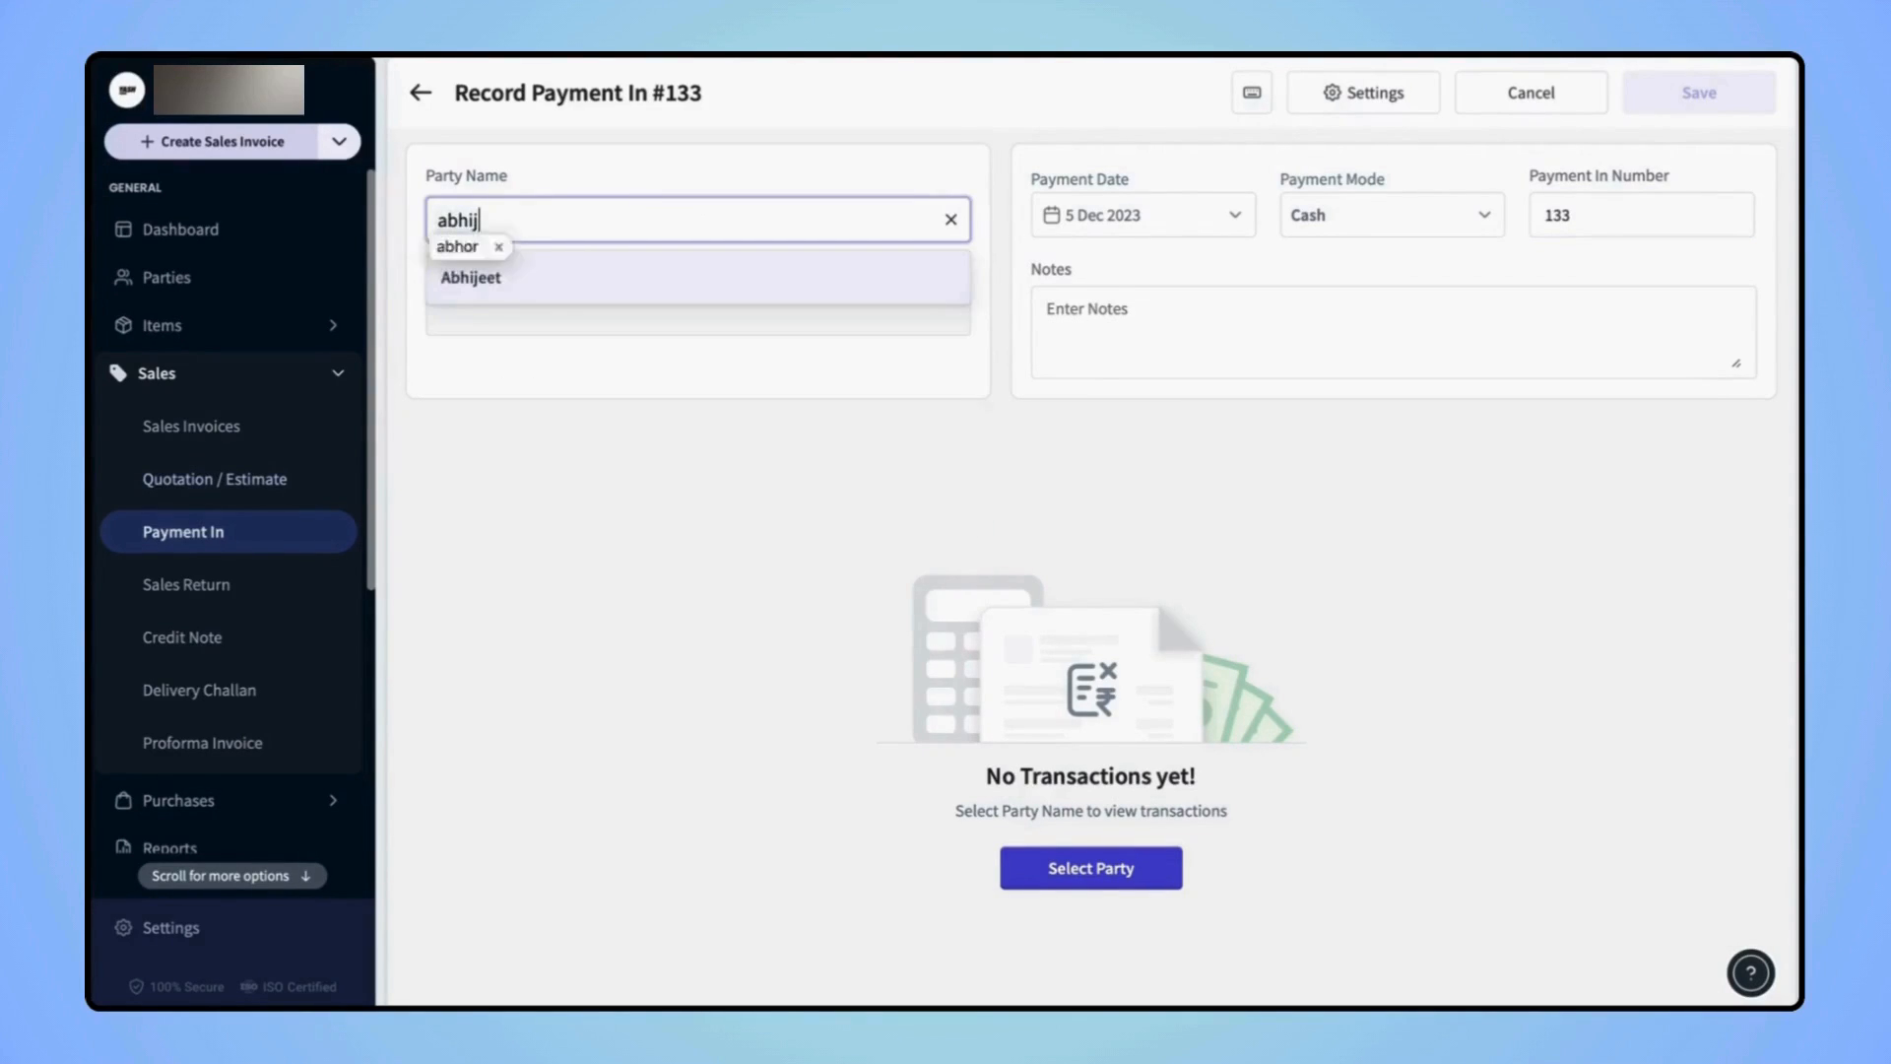
pyautogui.click(471, 276)
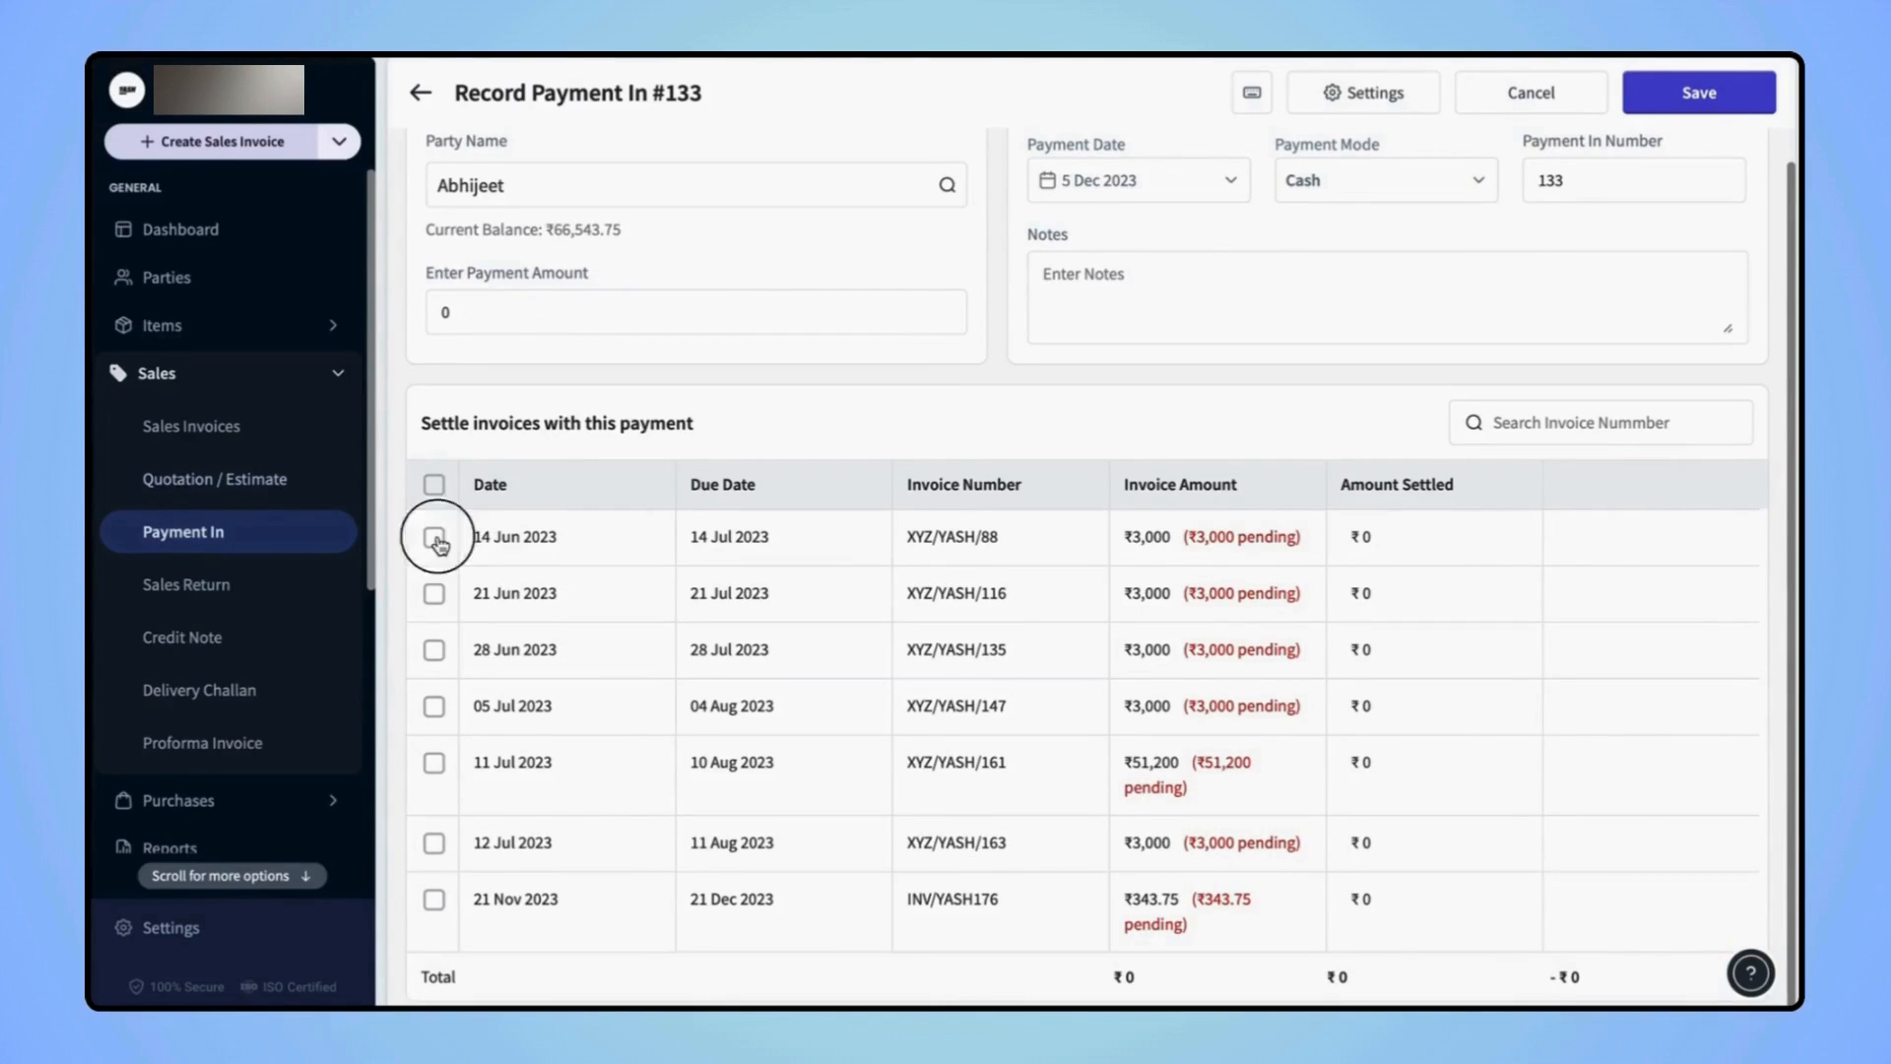
# Select invoices XYZ/YASH/88, 116 and 135 at ₹3,000 each, totalling ₹9,000.
pyautogui.click(434, 536)
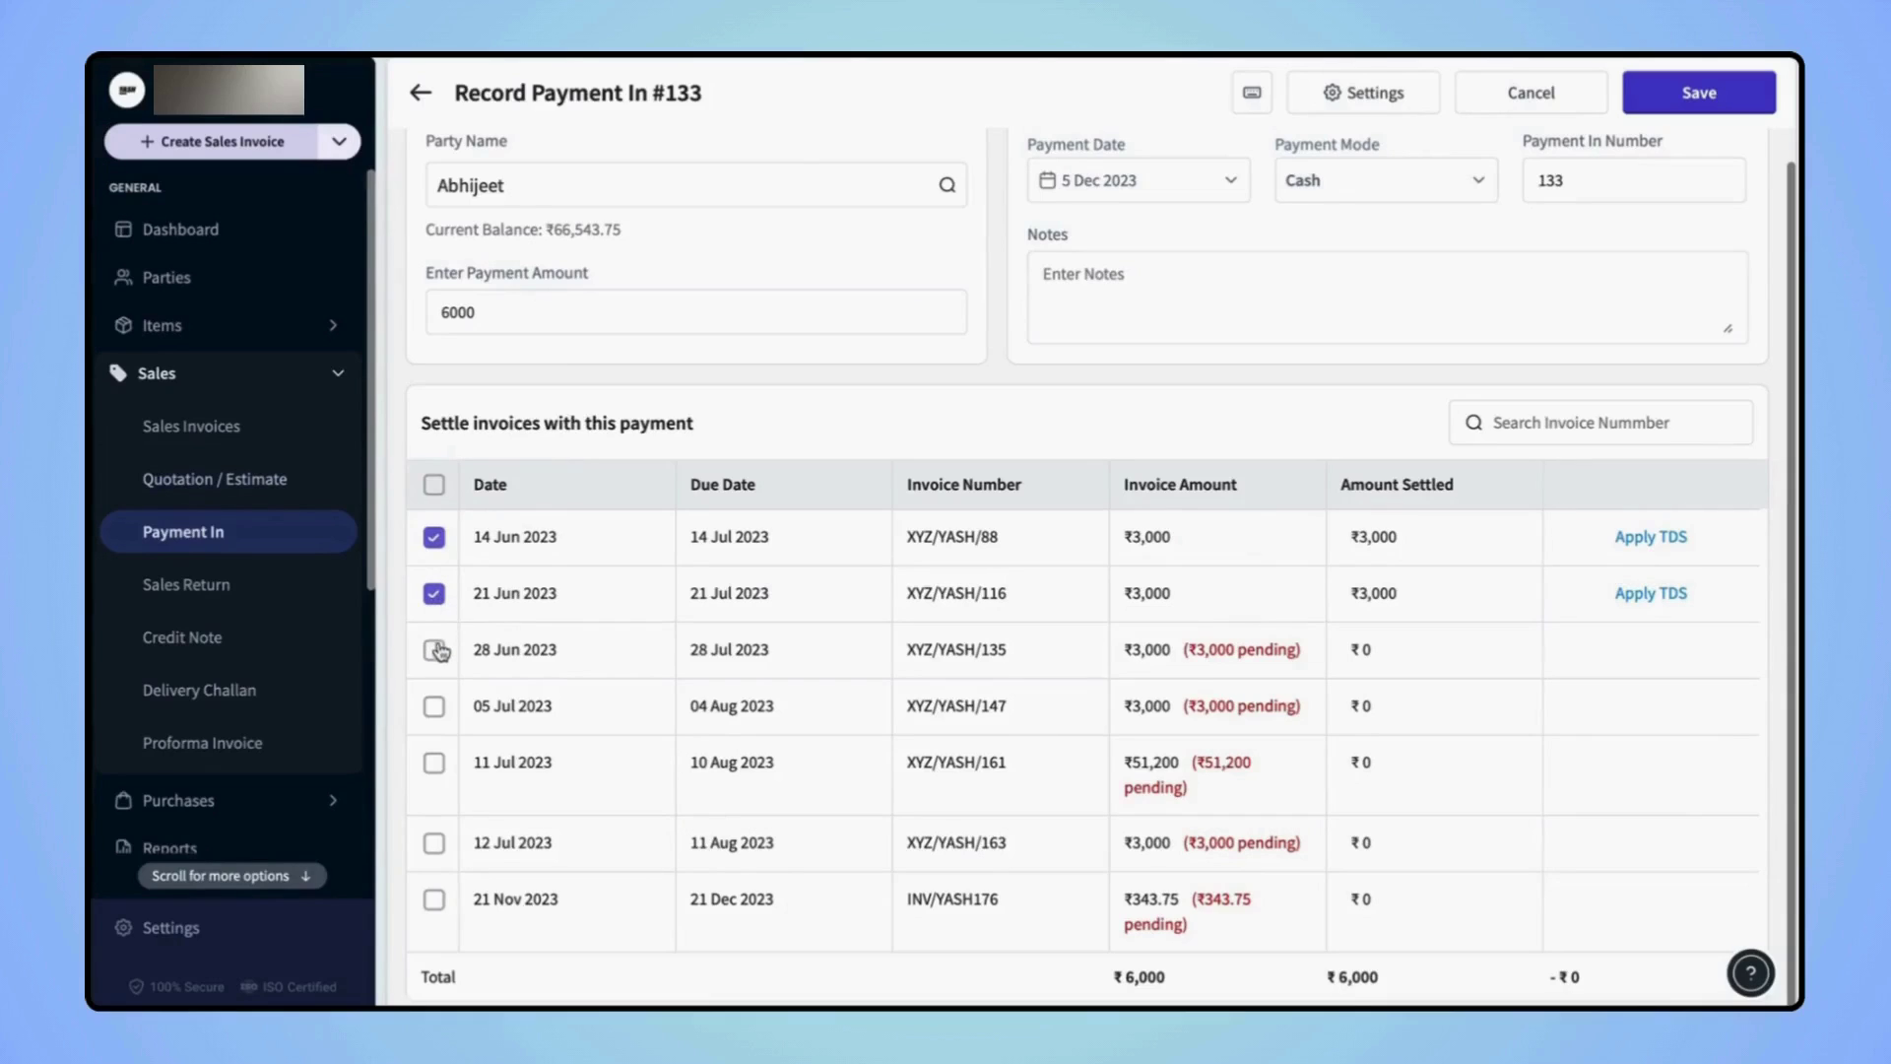
pyautogui.click(434, 648)
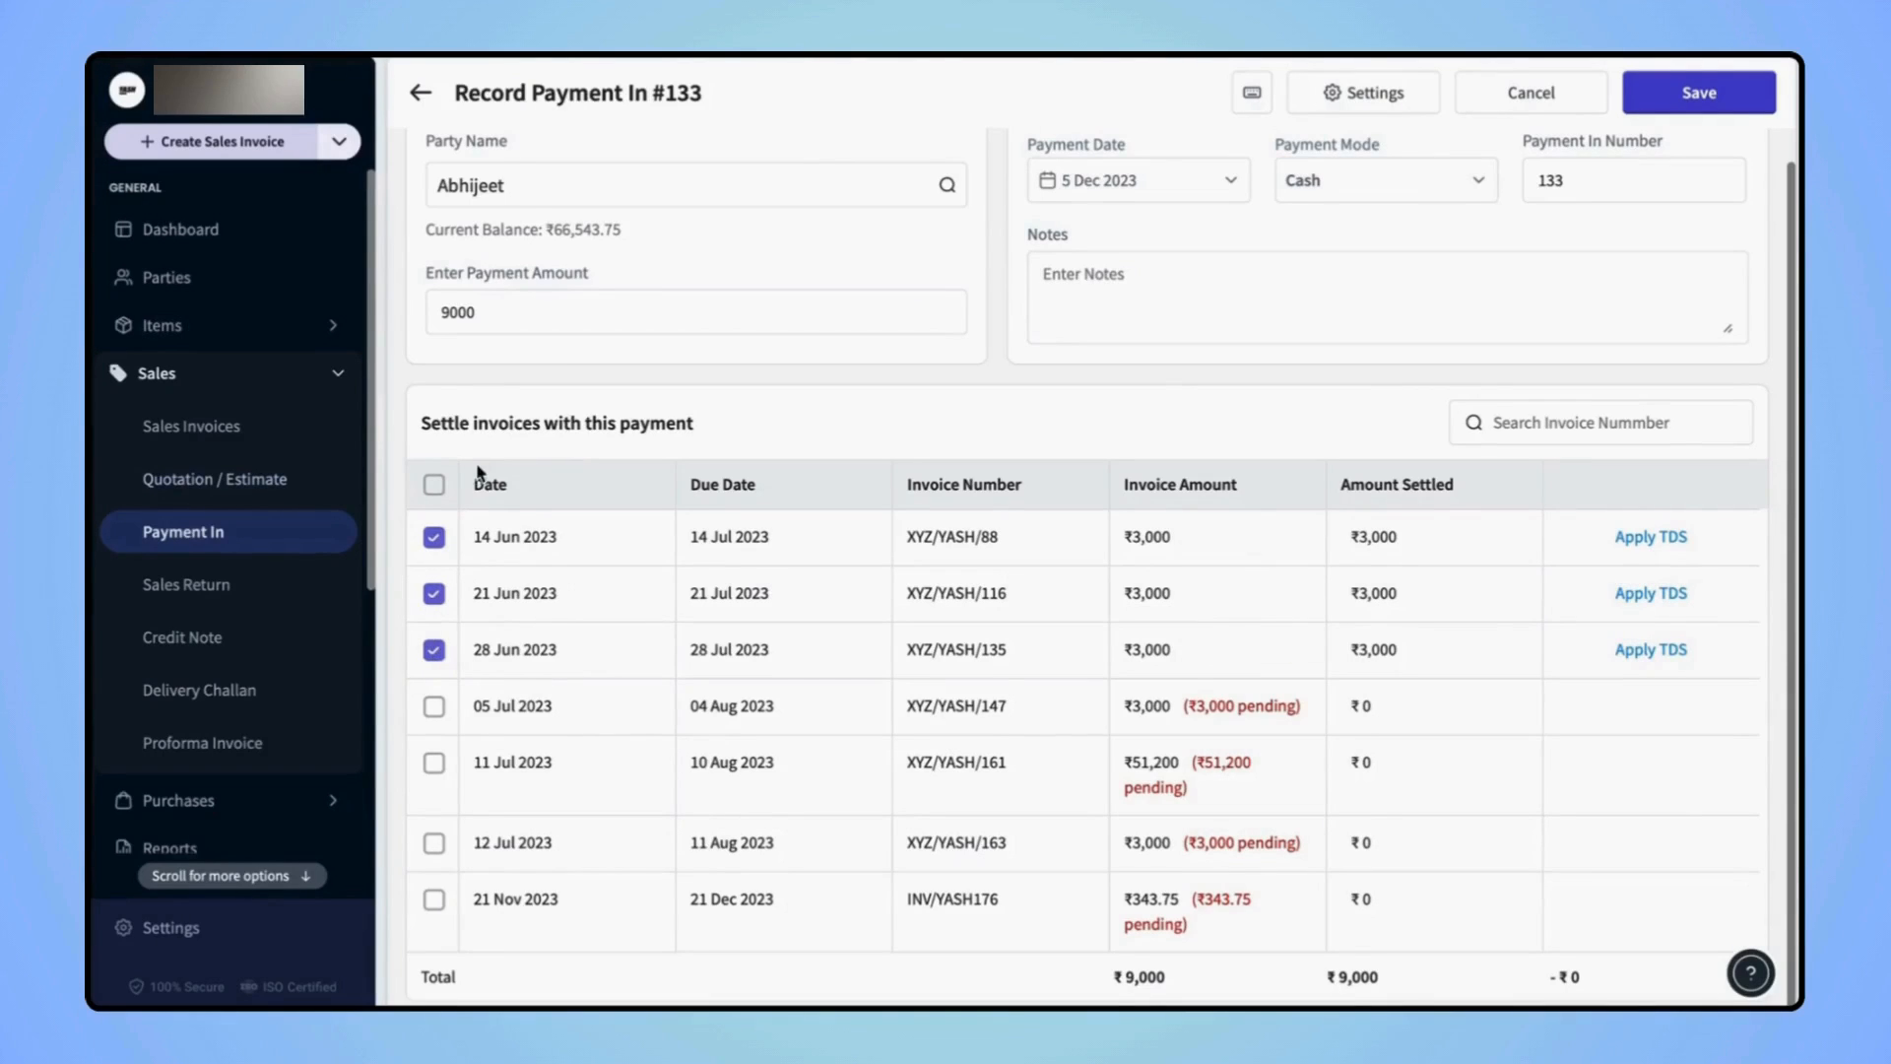
pyautogui.moveTo(506, 299)
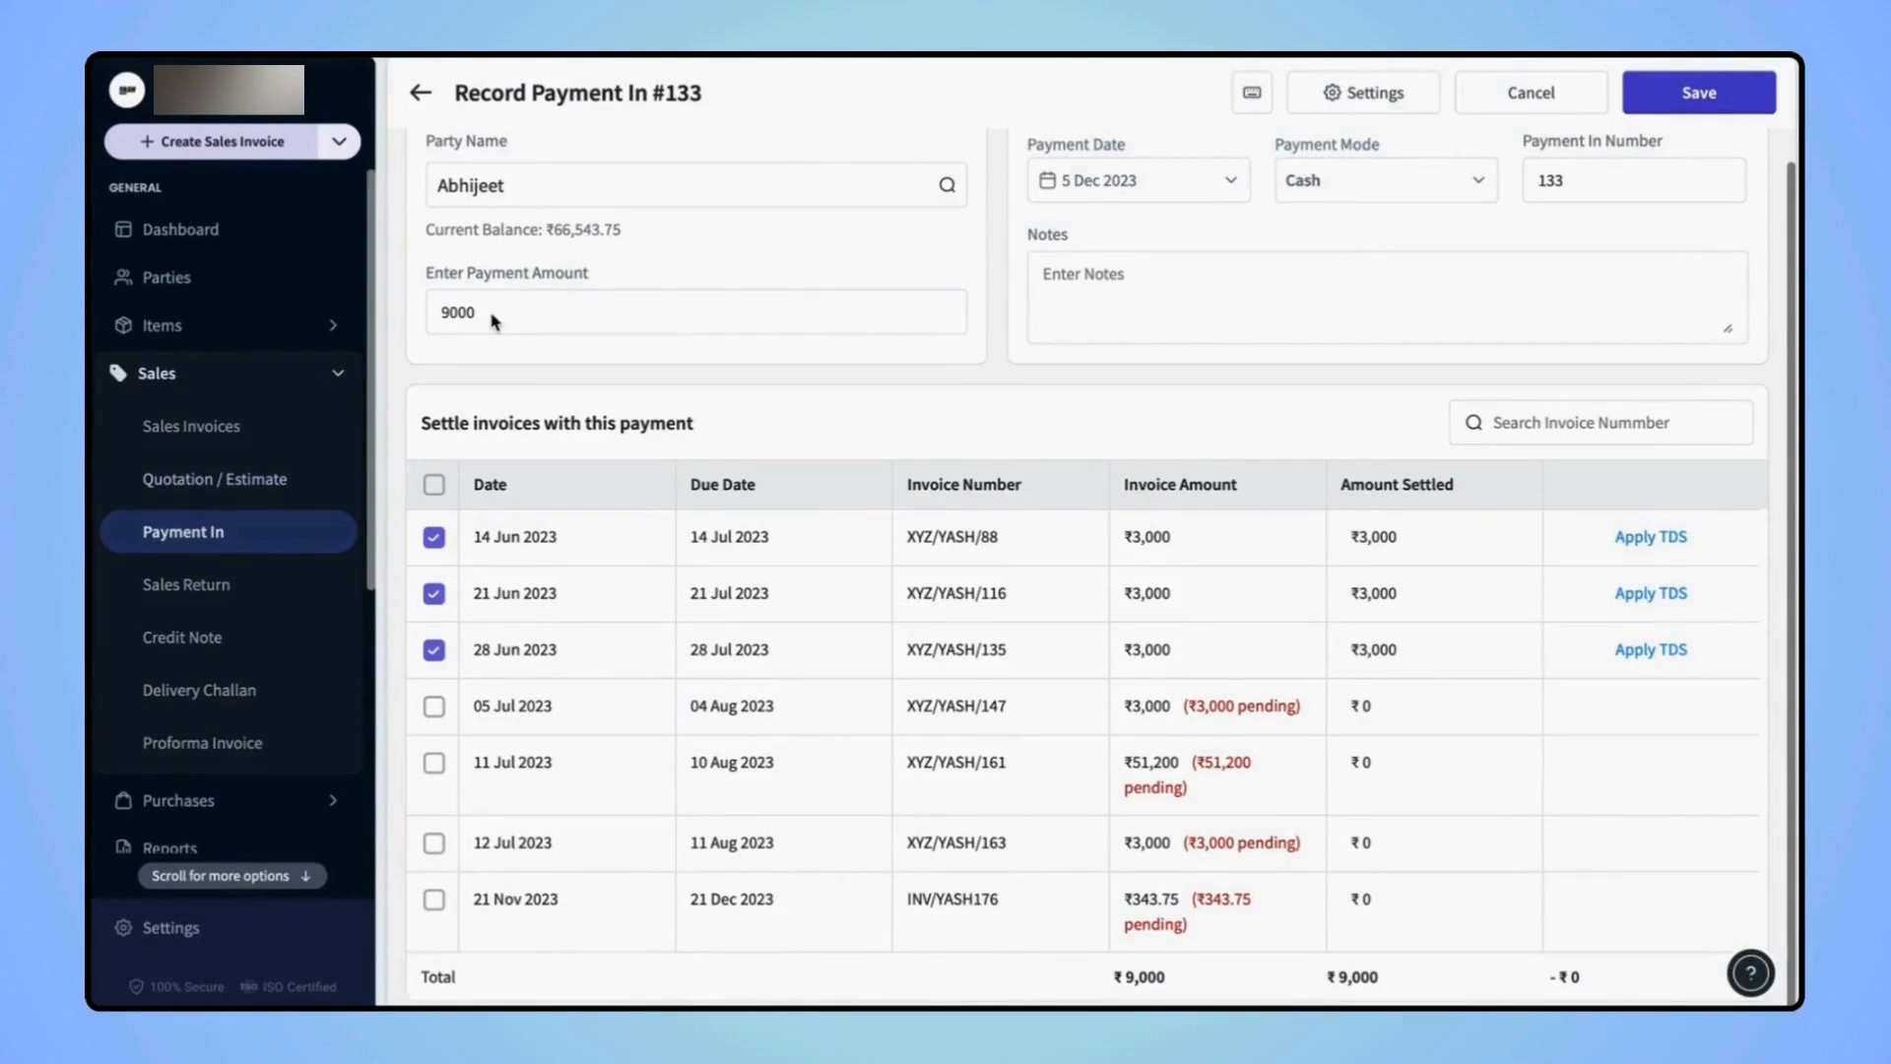
pyautogui.moveTo(1675, 737)
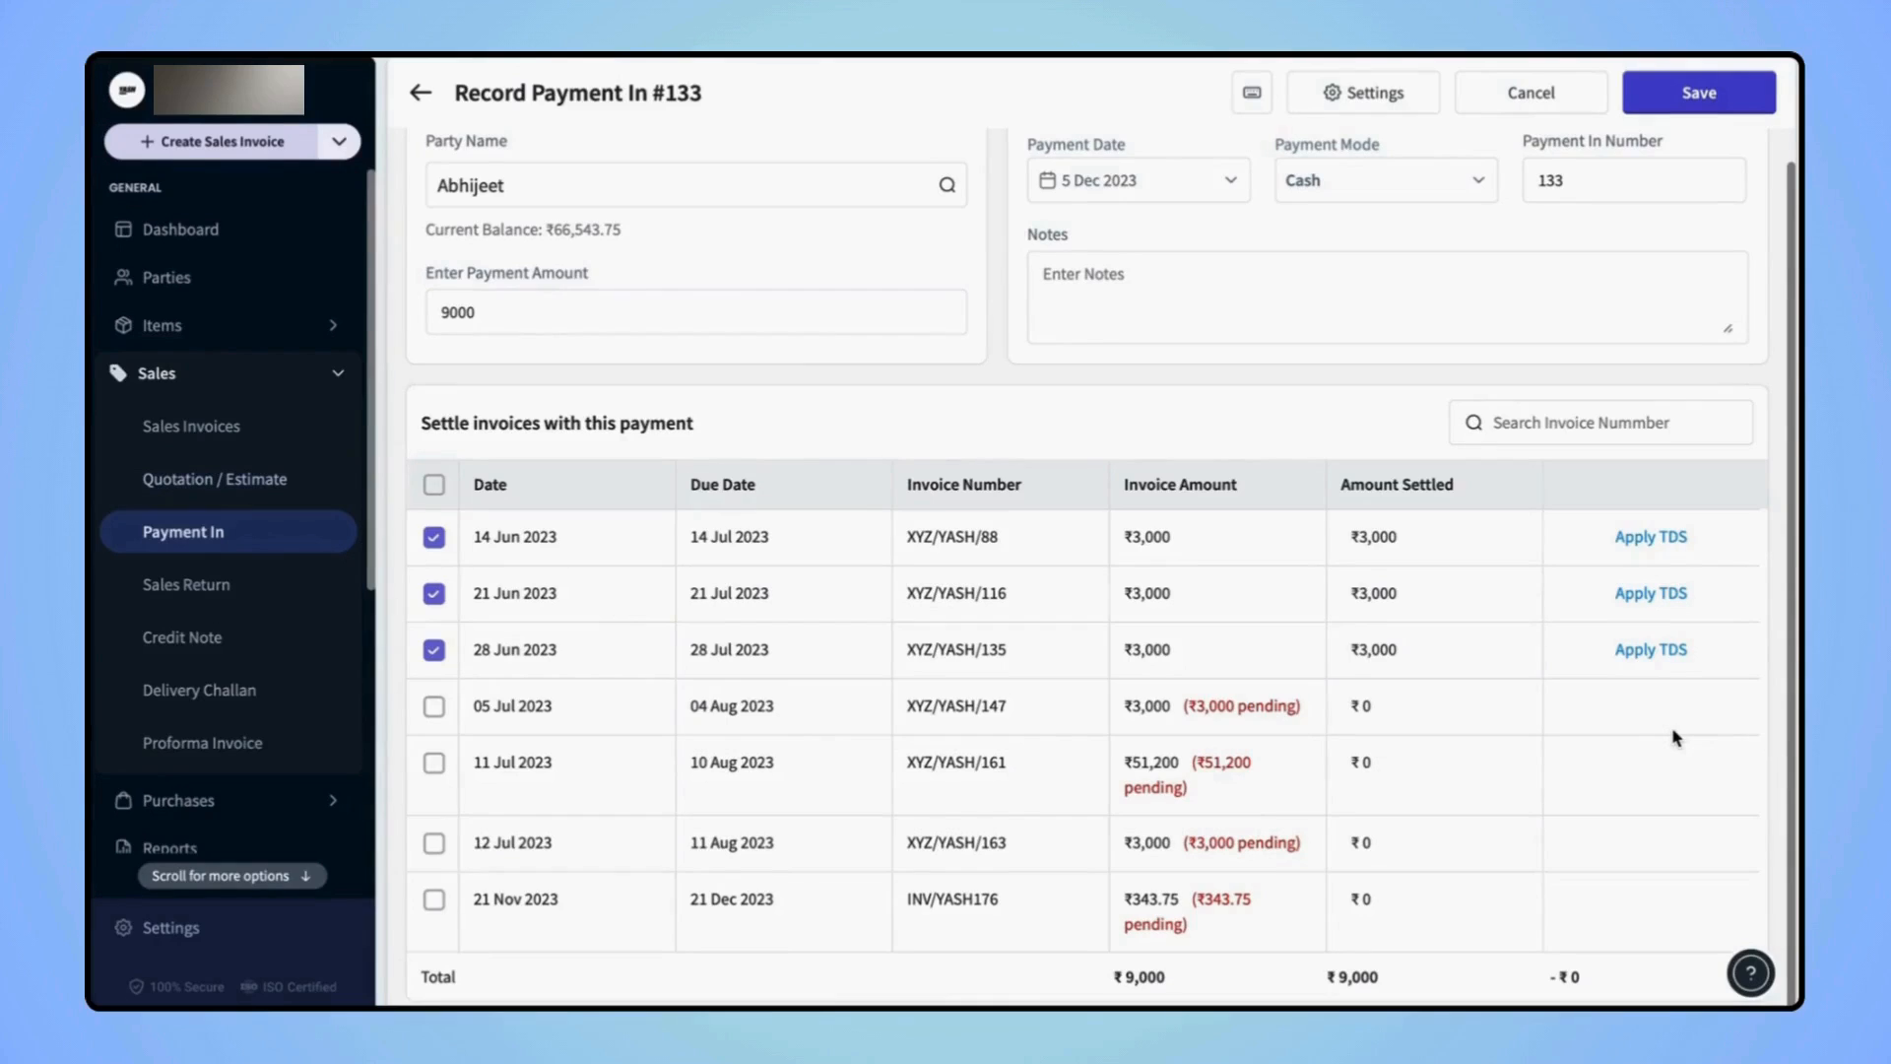
pyautogui.click(1651, 536)
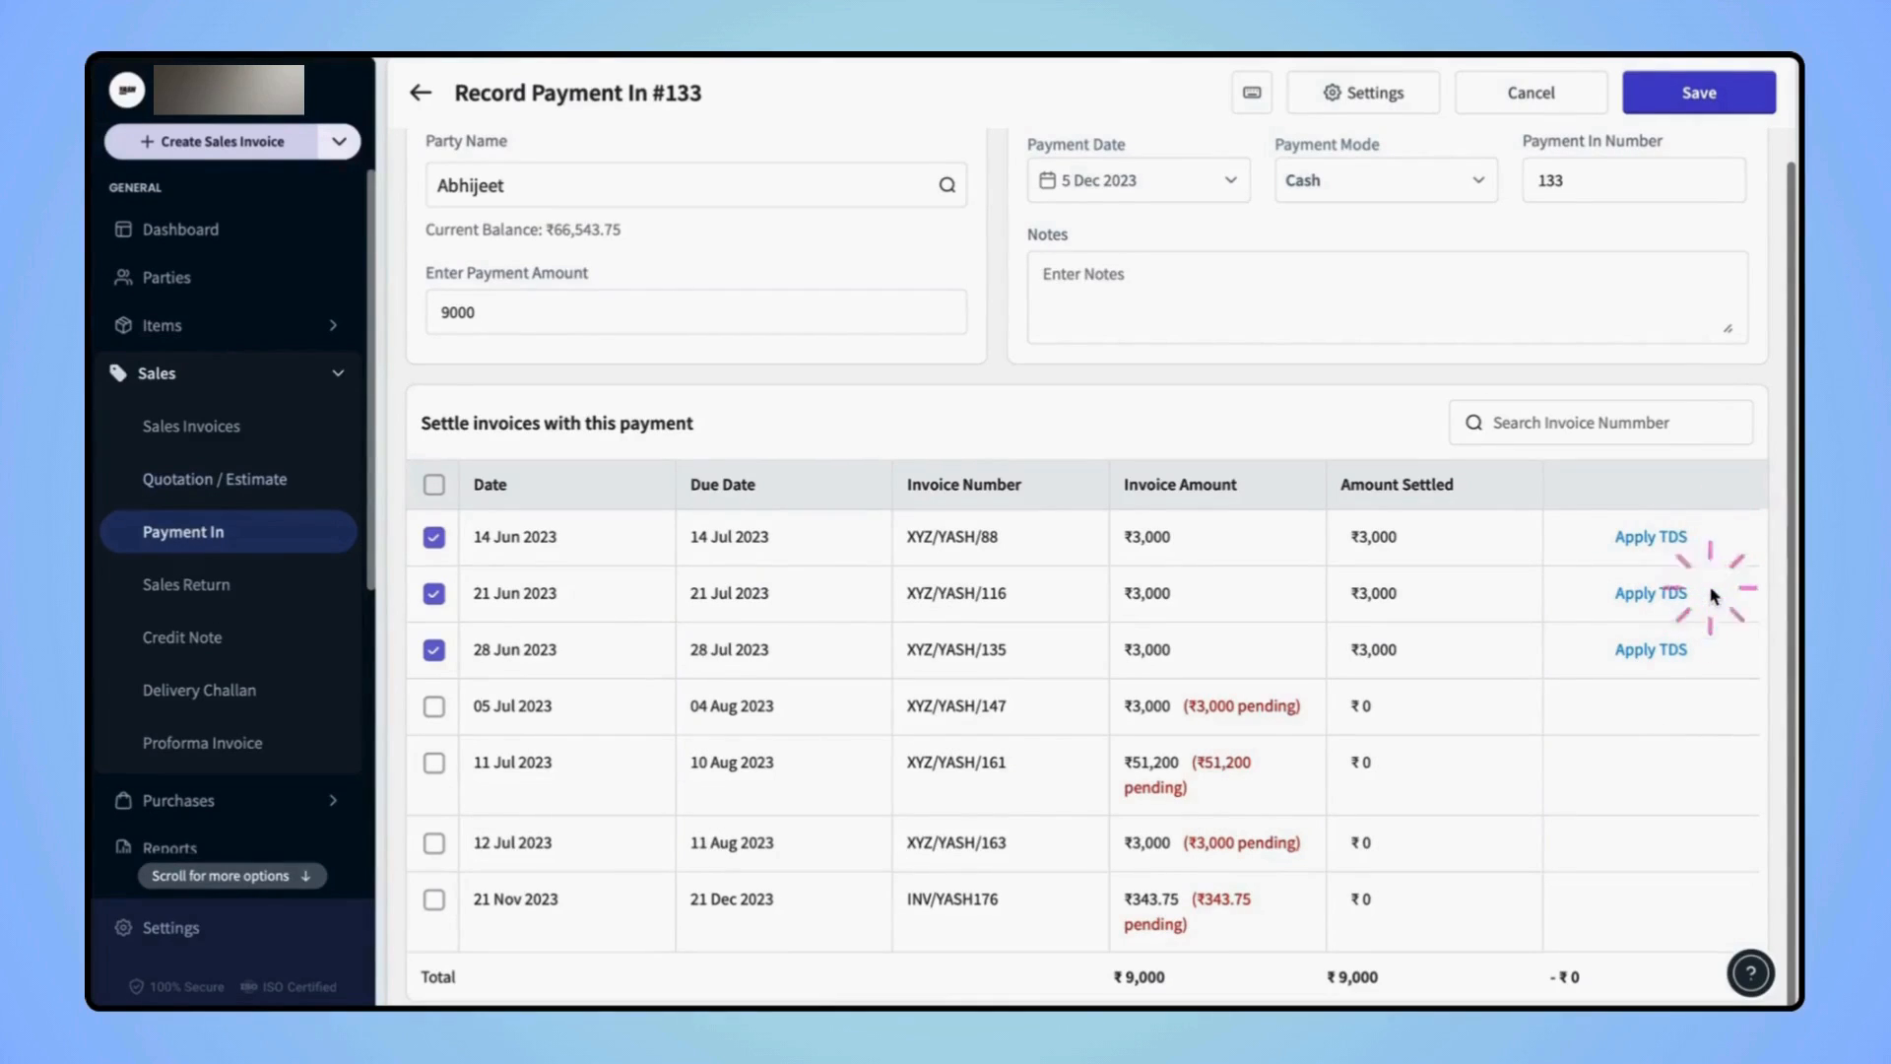
pyautogui.moveTo(1717, 664)
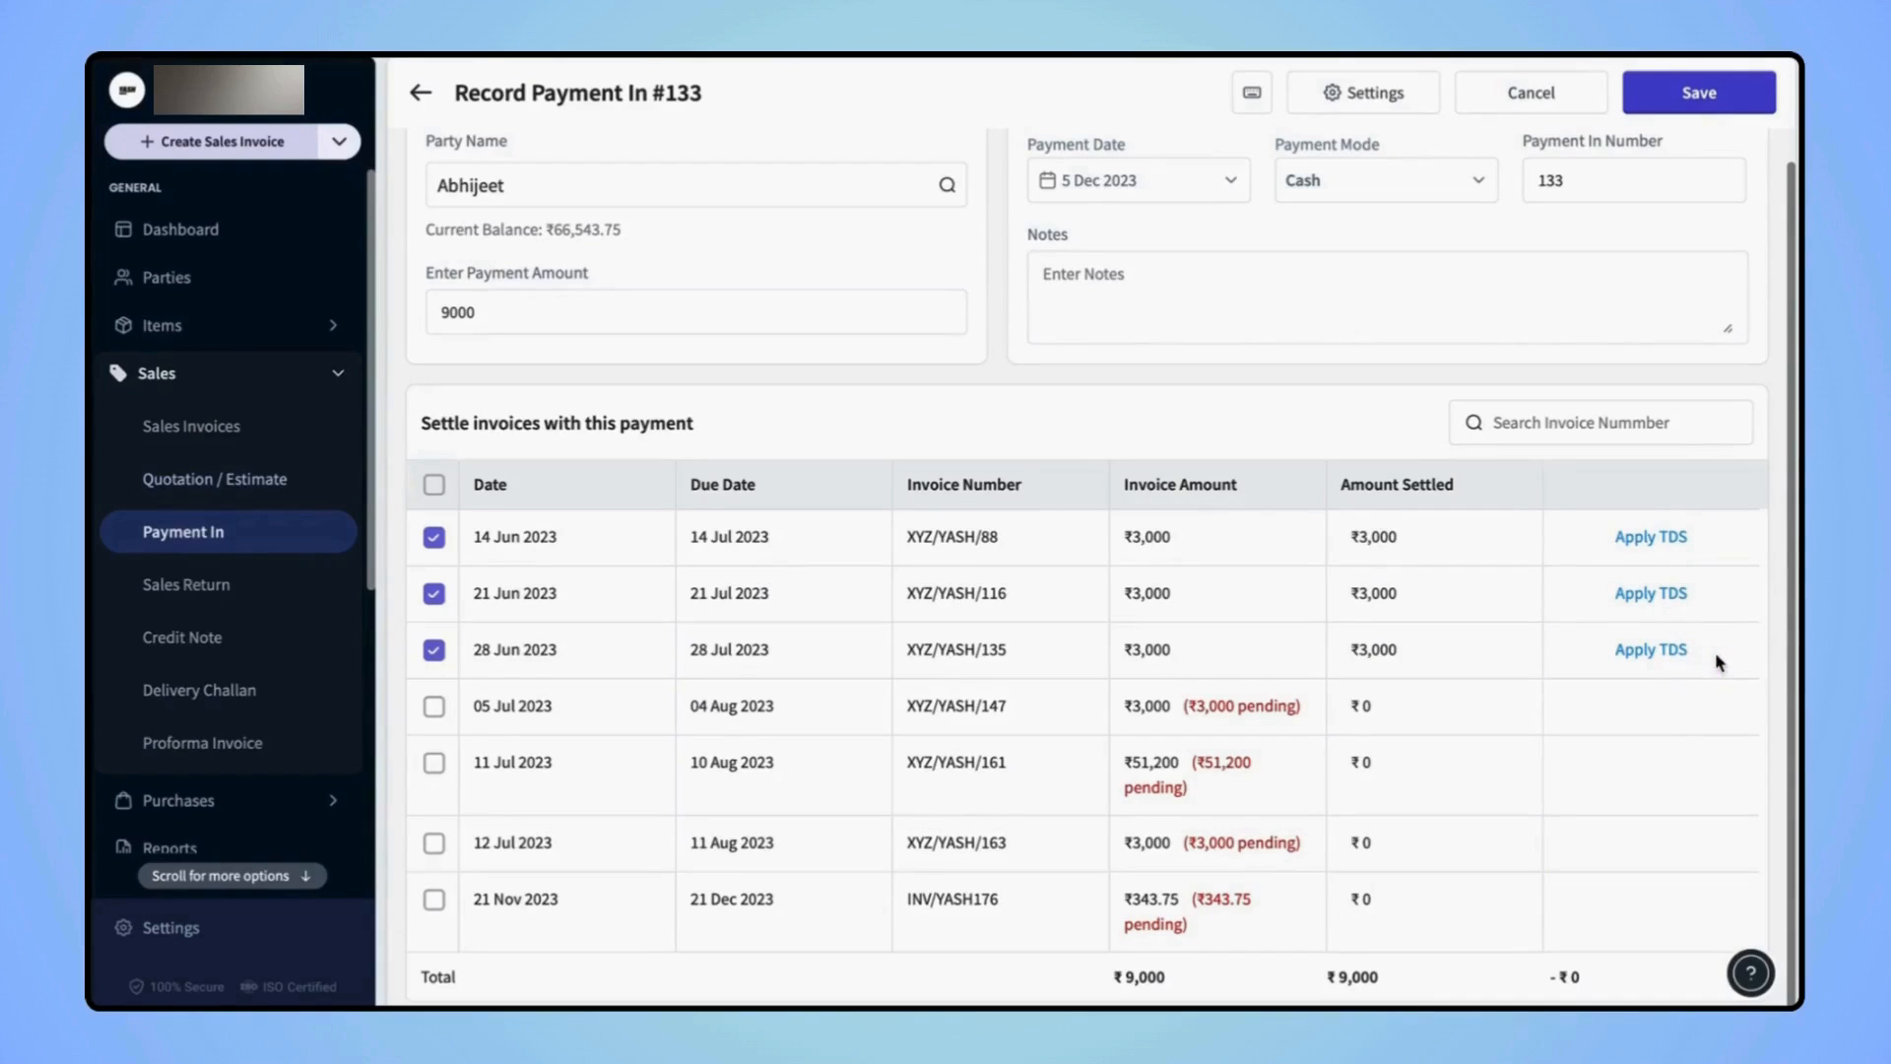
pyautogui.moveTo(1696, 668)
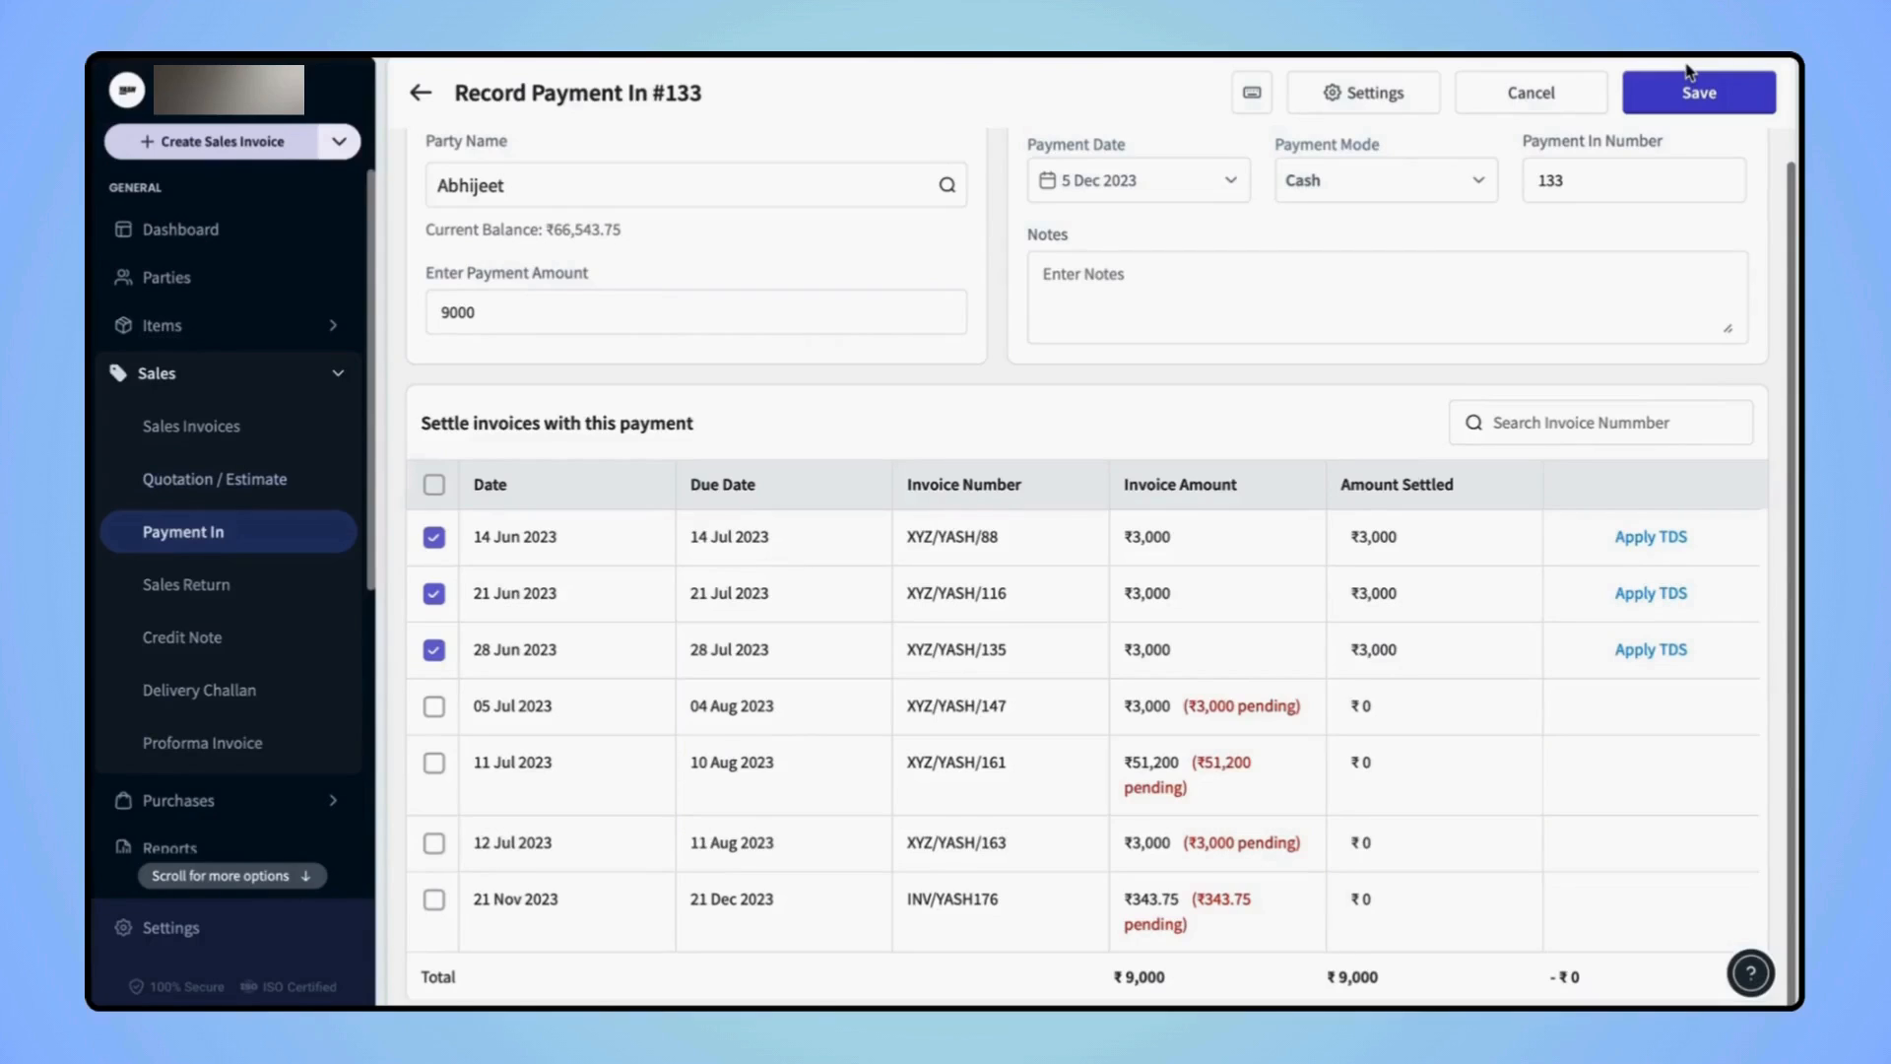
pyautogui.moveTo(660, 219)
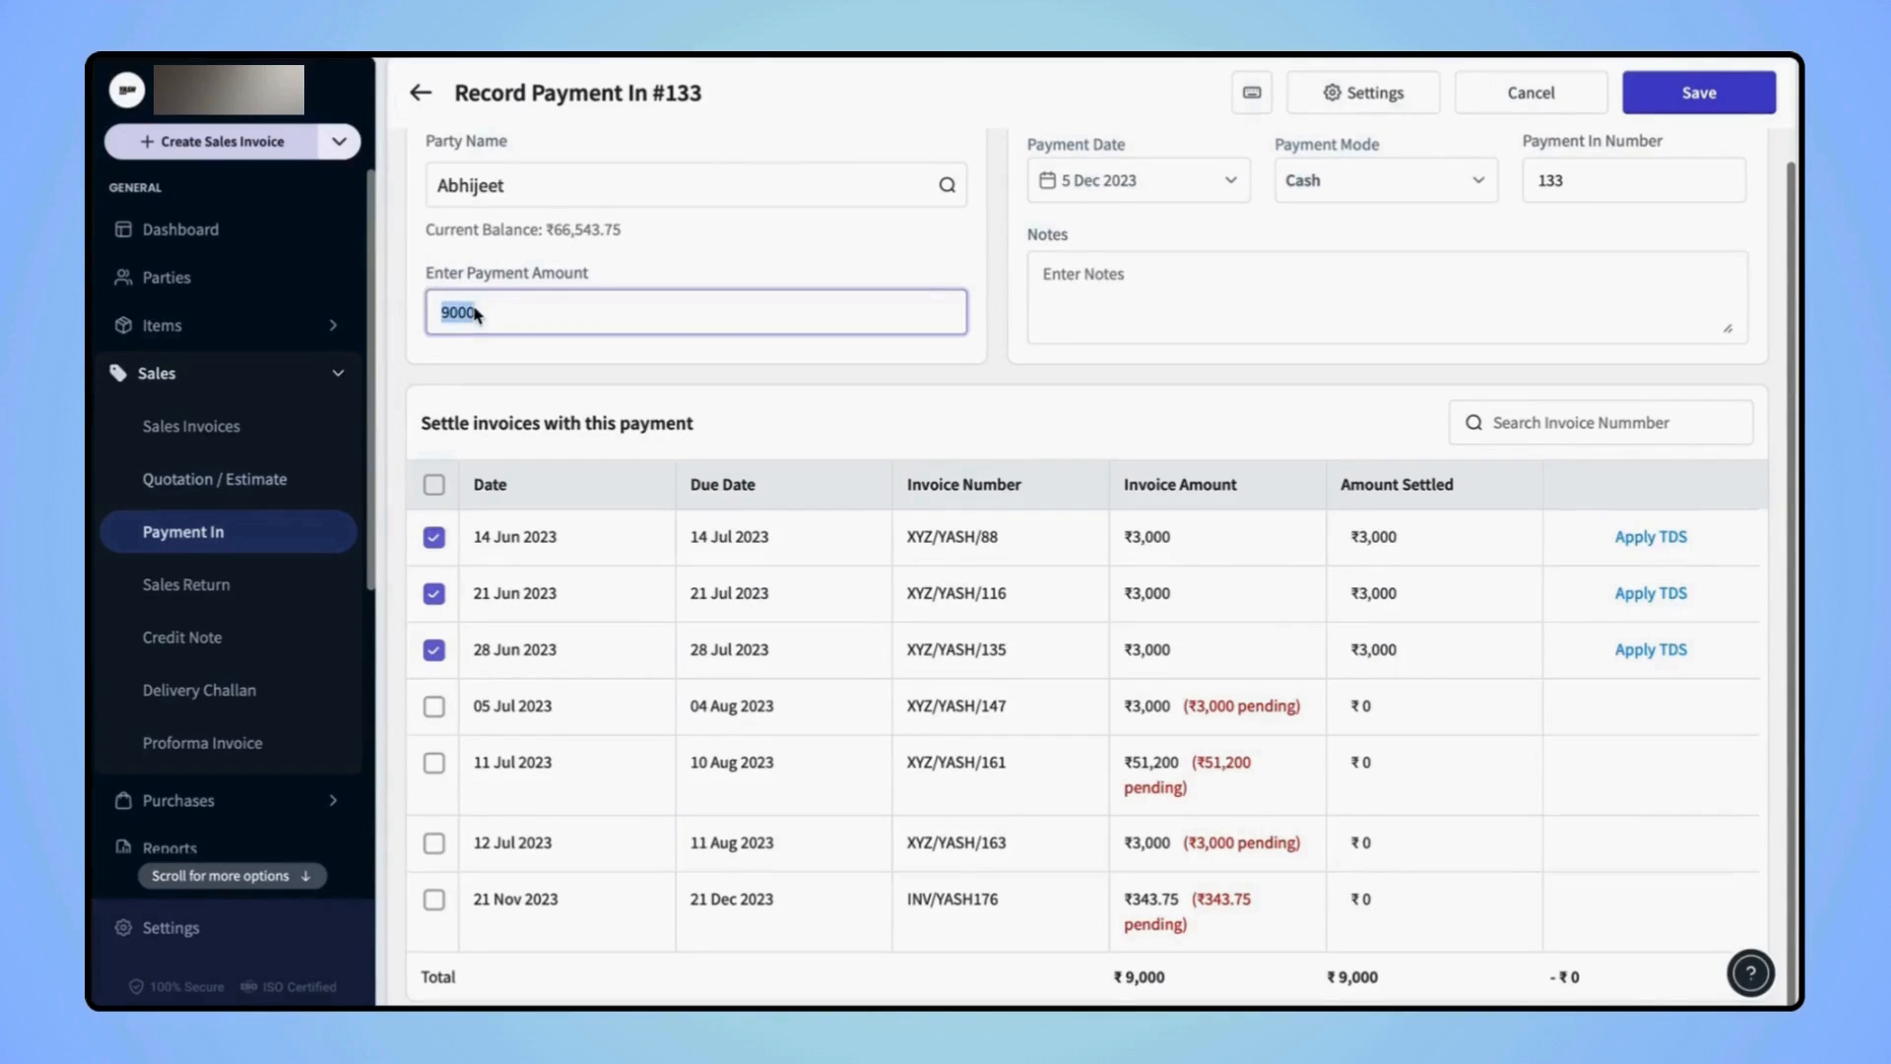
# Set the payment amount to 50000, settling four invoices and ₹38,000 of XYZ/YASH/161.
pyautogui.write('5')
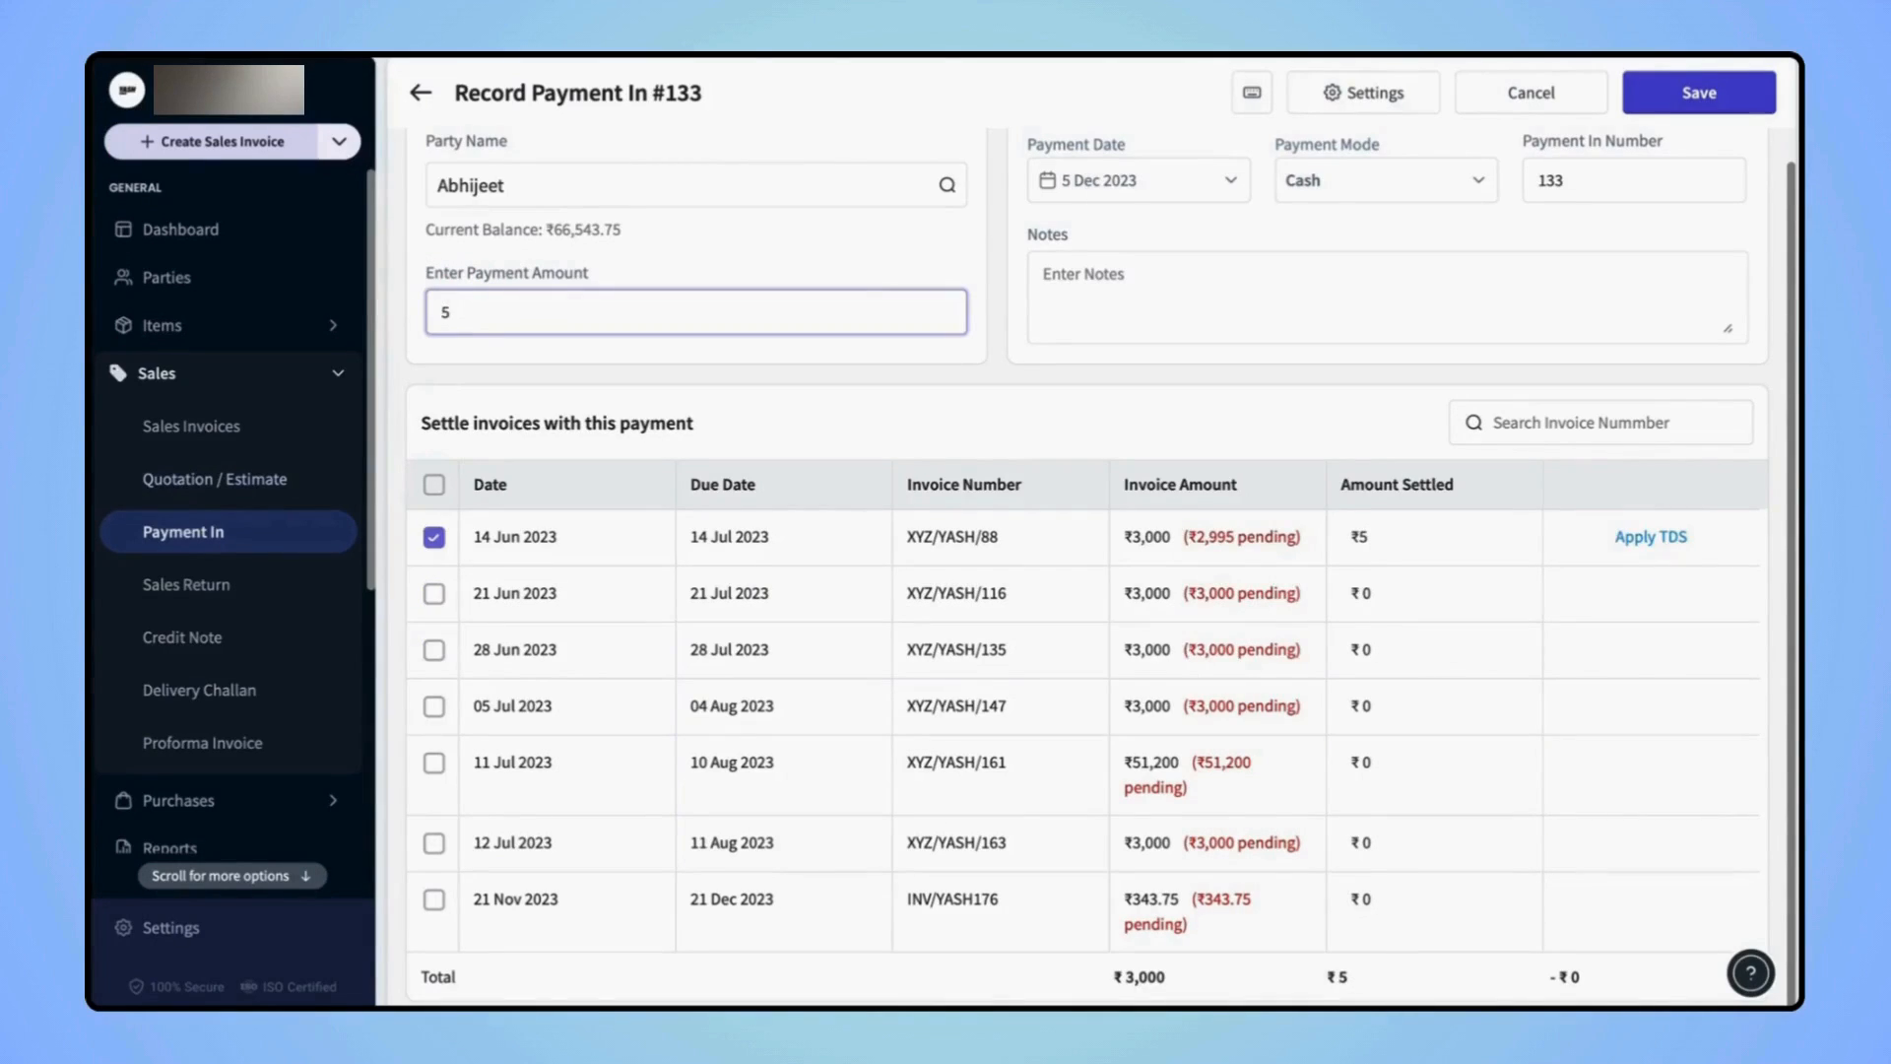
pyautogui.write('0000')
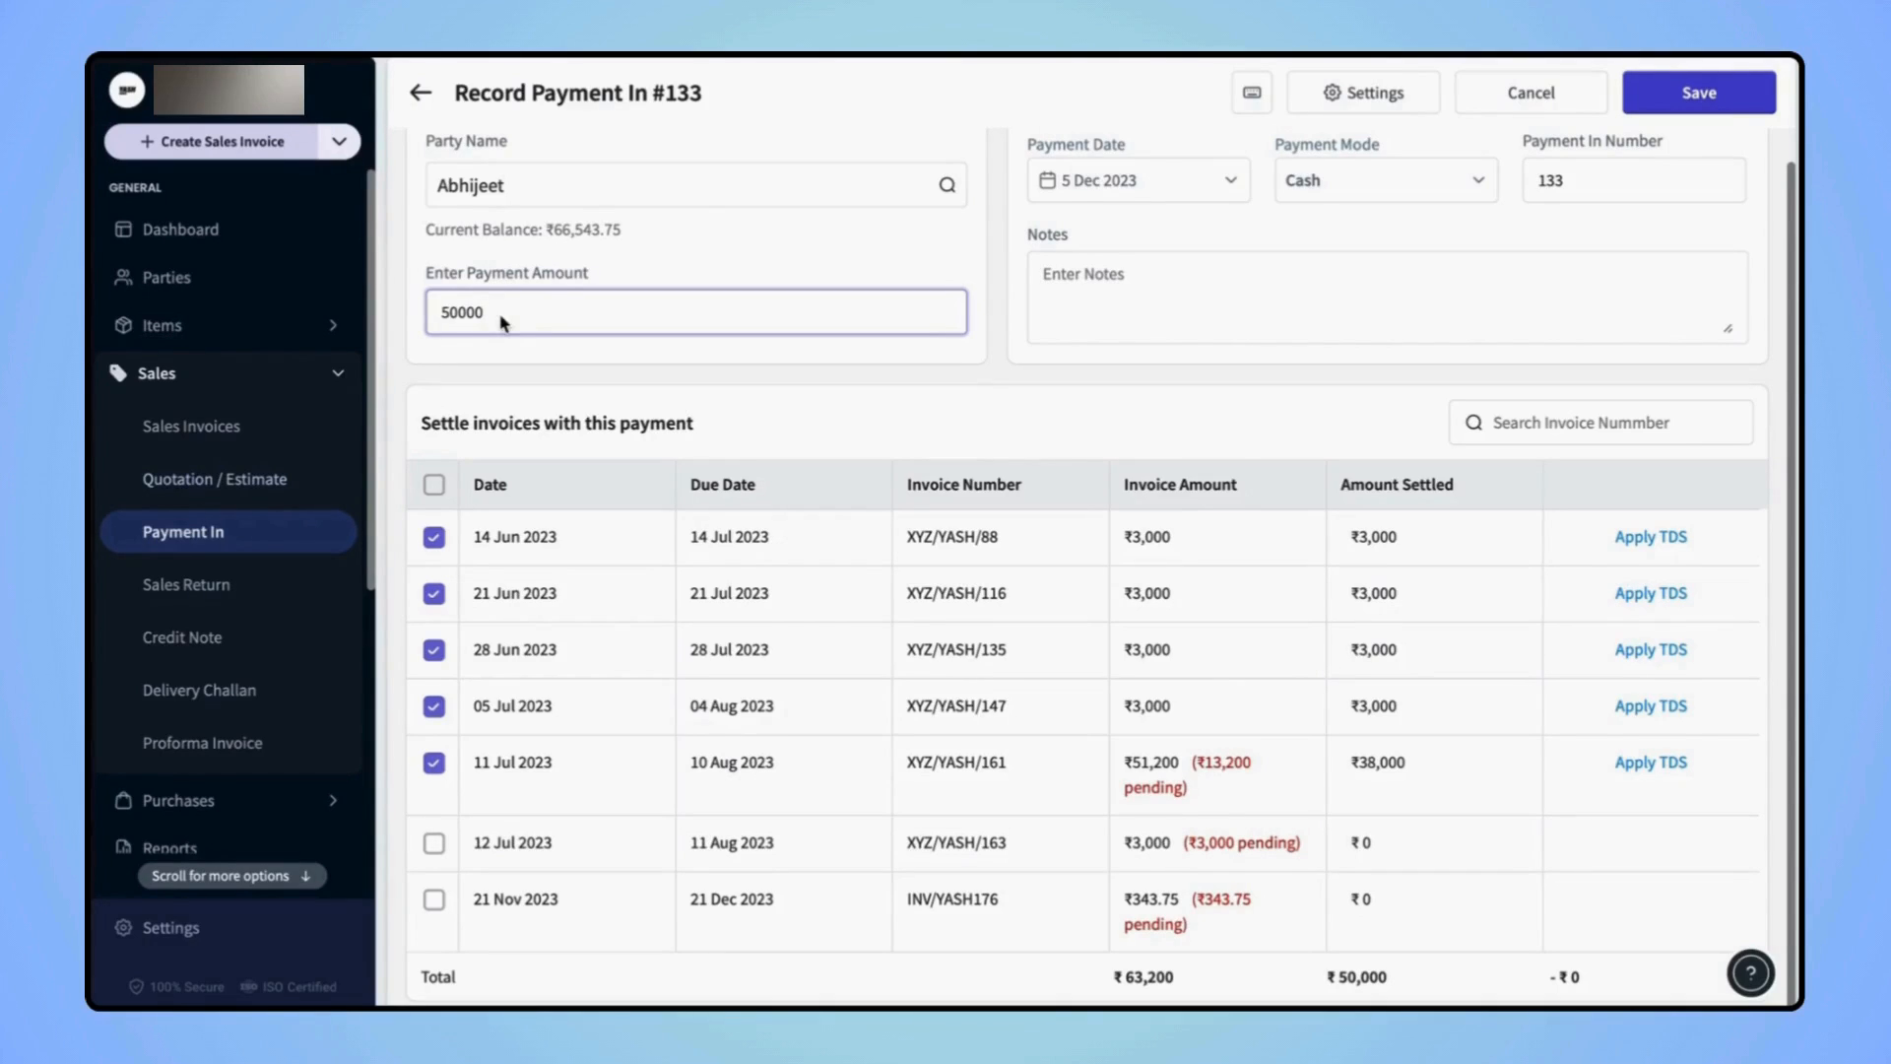
pyautogui.moveTo(750, 309)
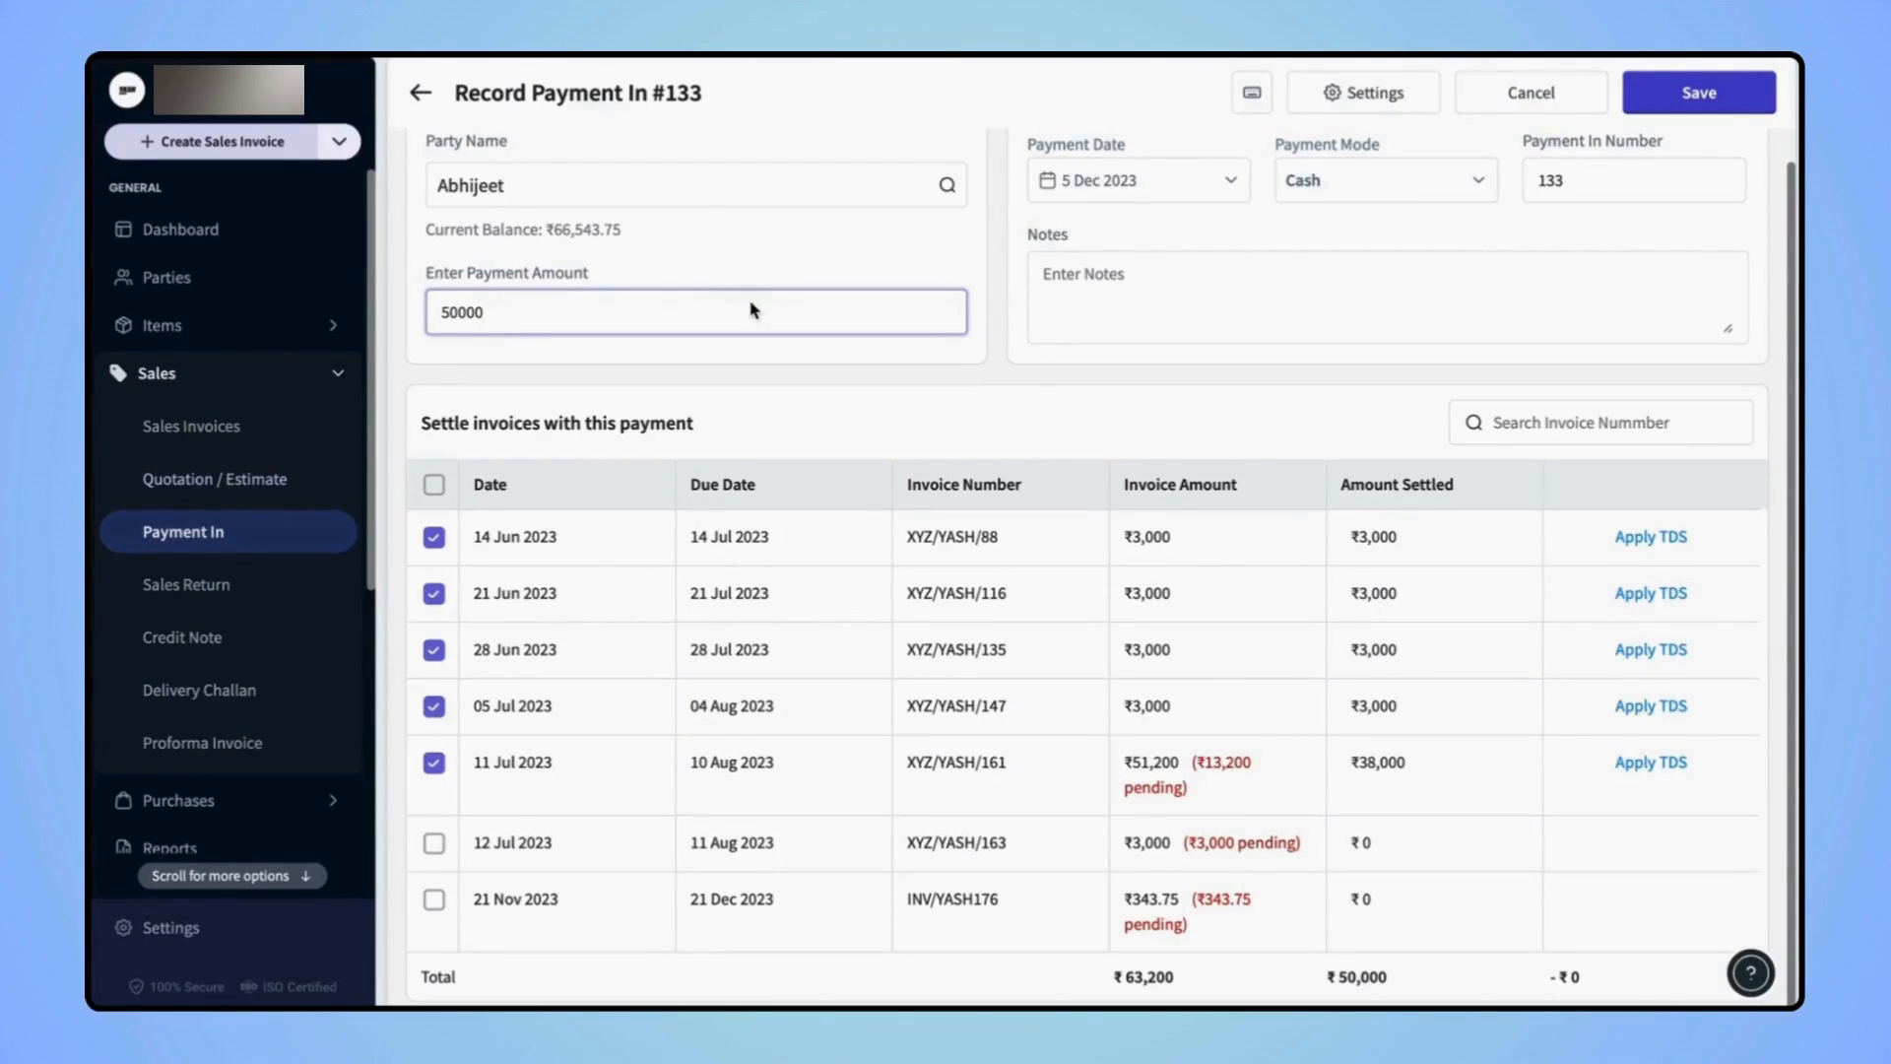
pyautogui.moveTo(1706, 124)
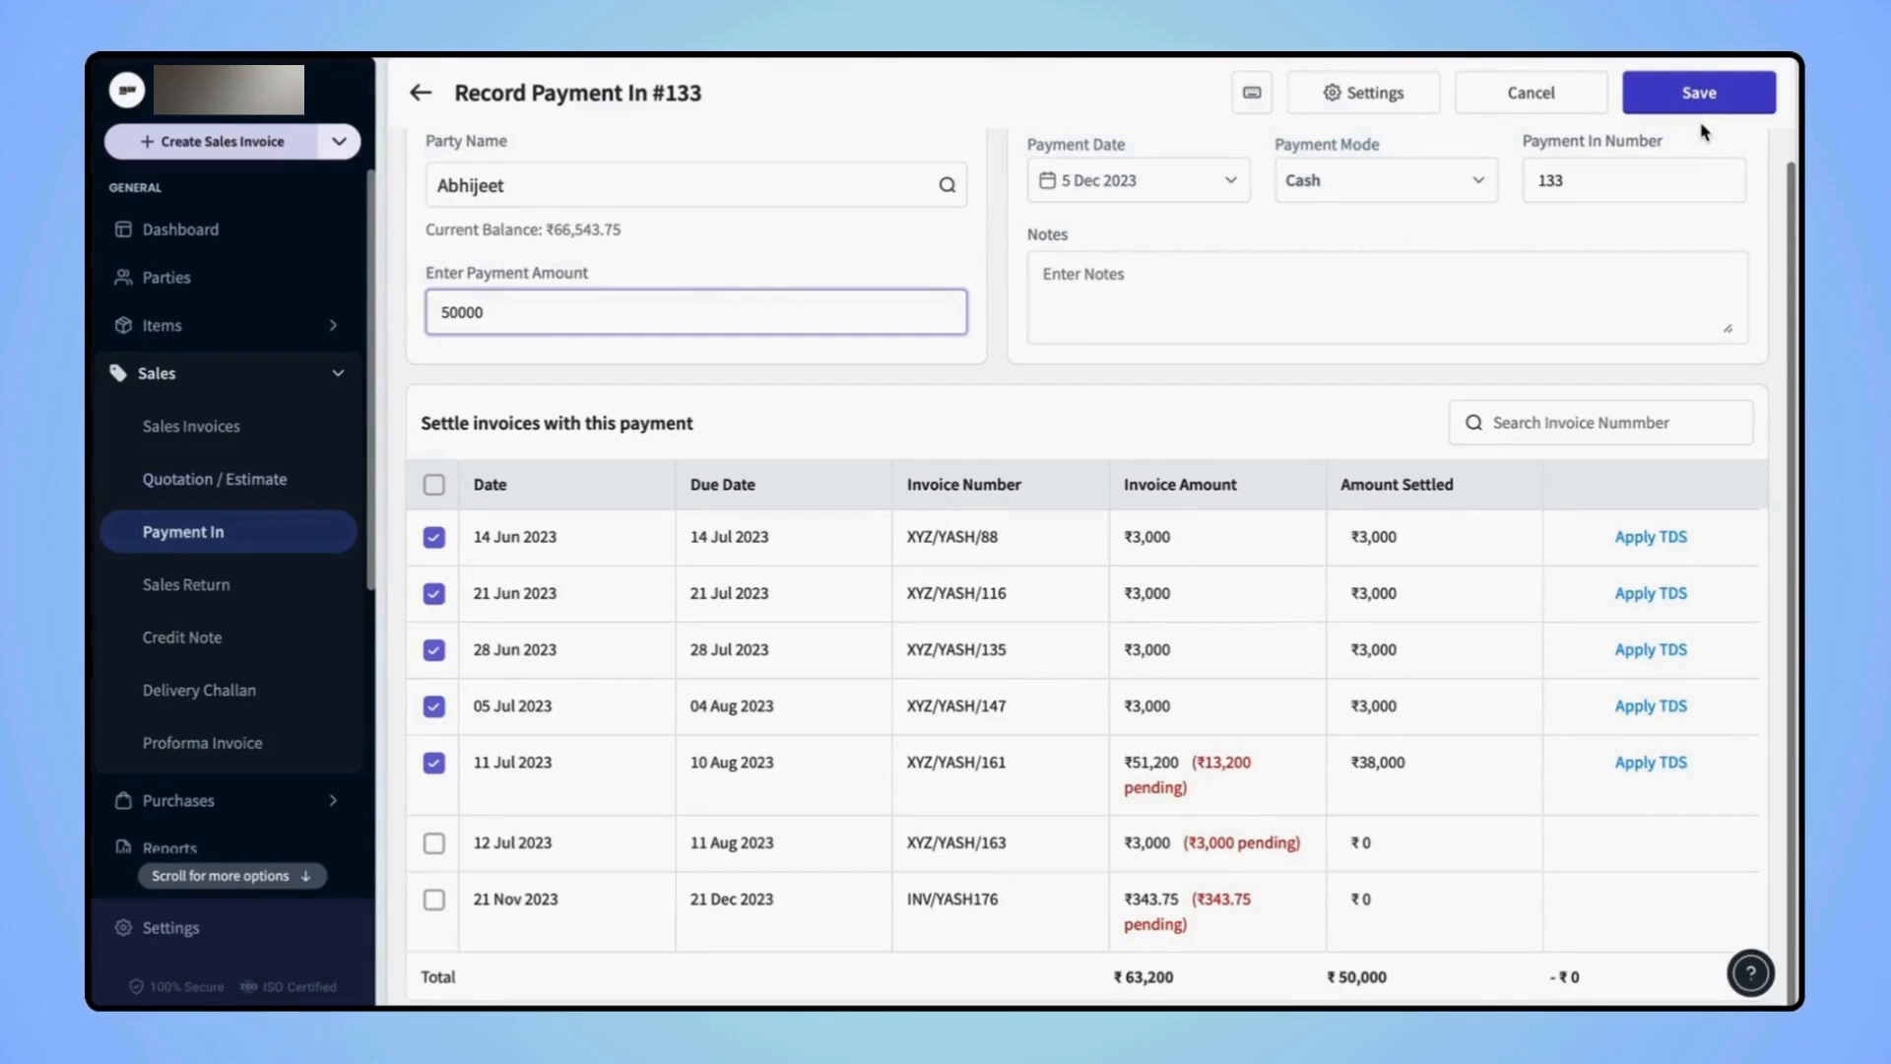
pyautogui.moveTo(1377, 179)
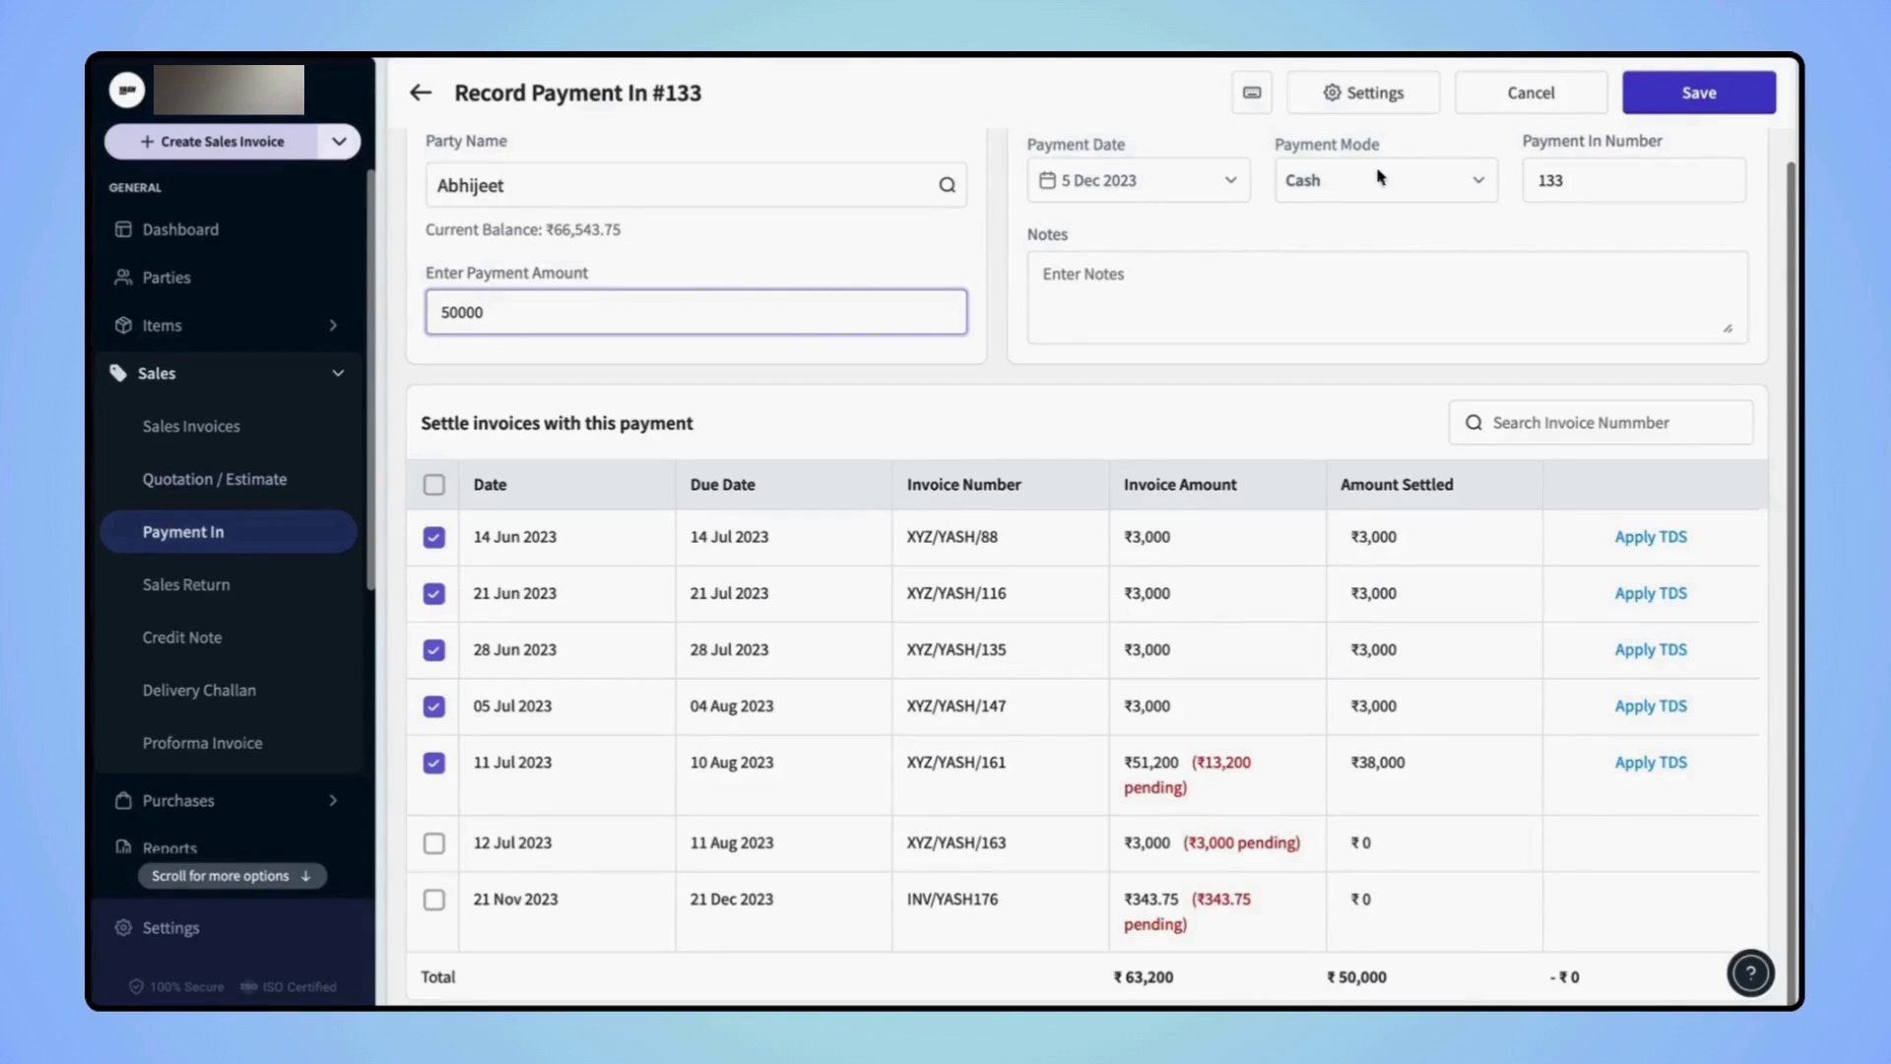
pyautogui.moveTo(449, 471)
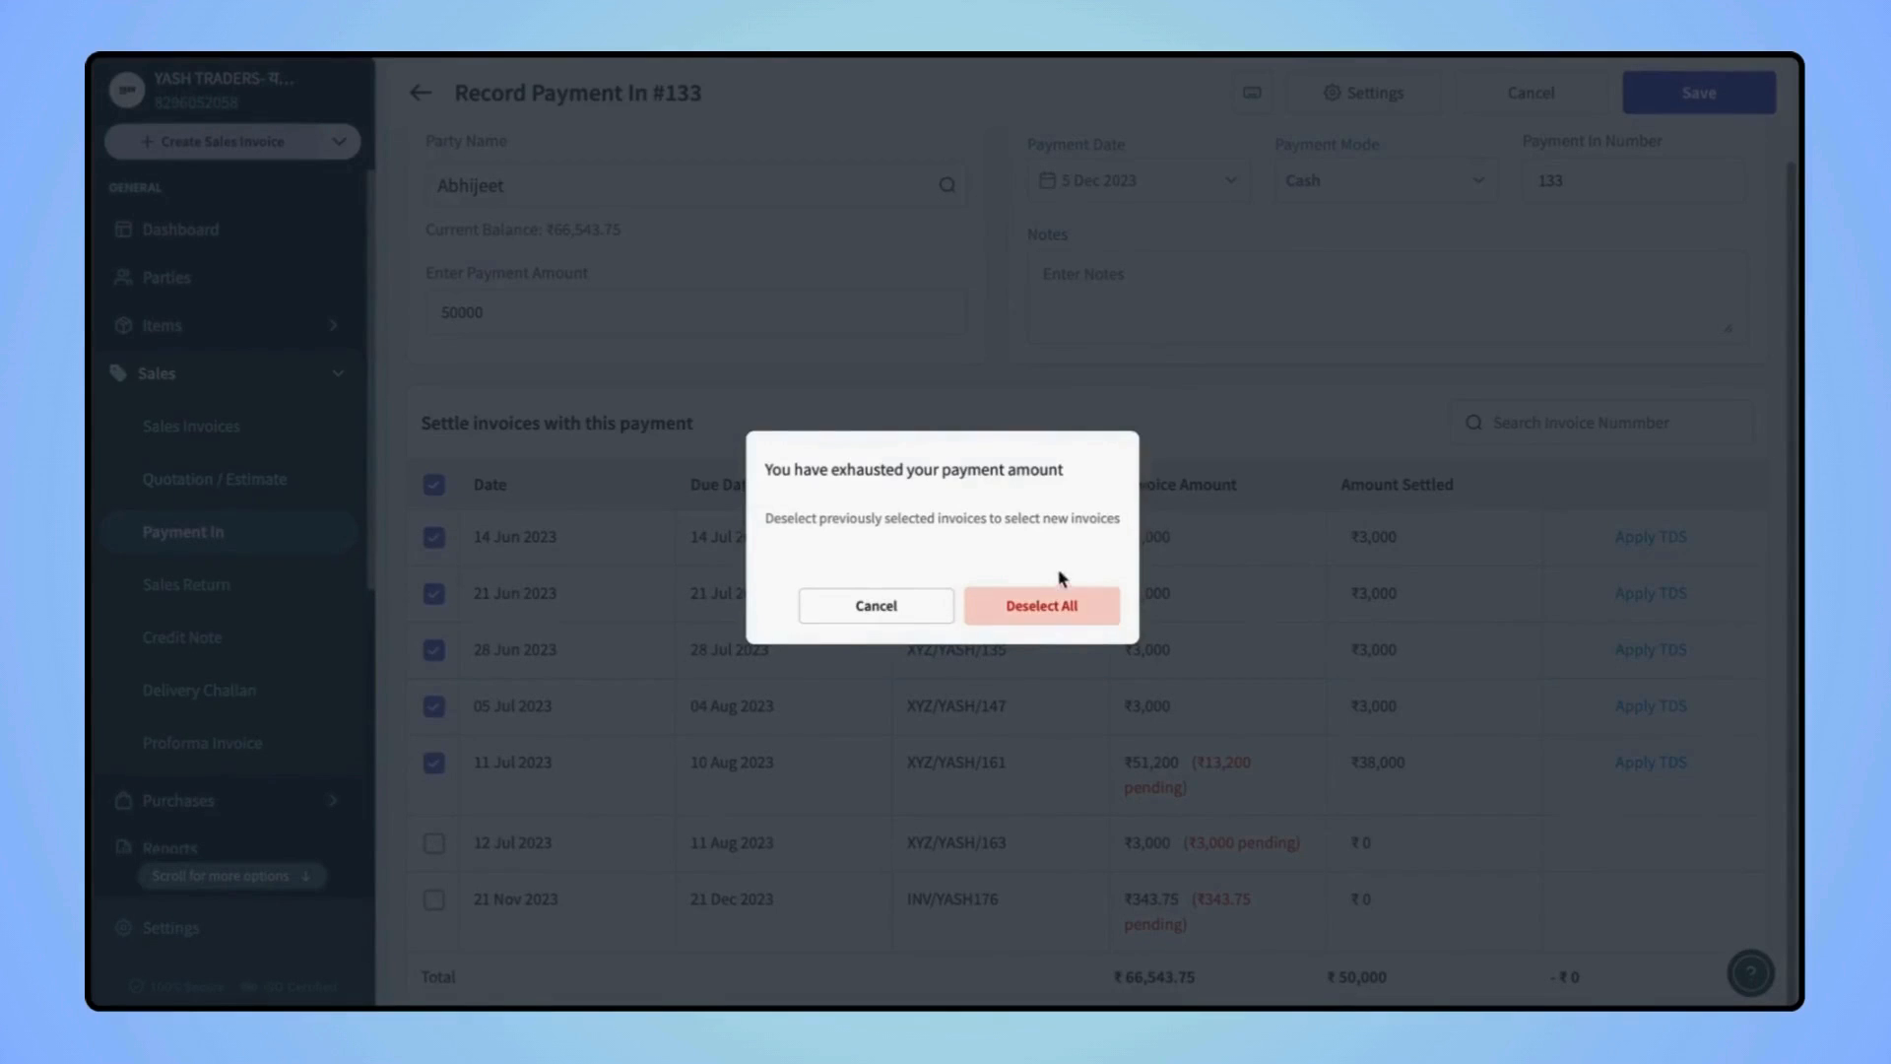
pyautogui.moveTo(1048, 621)
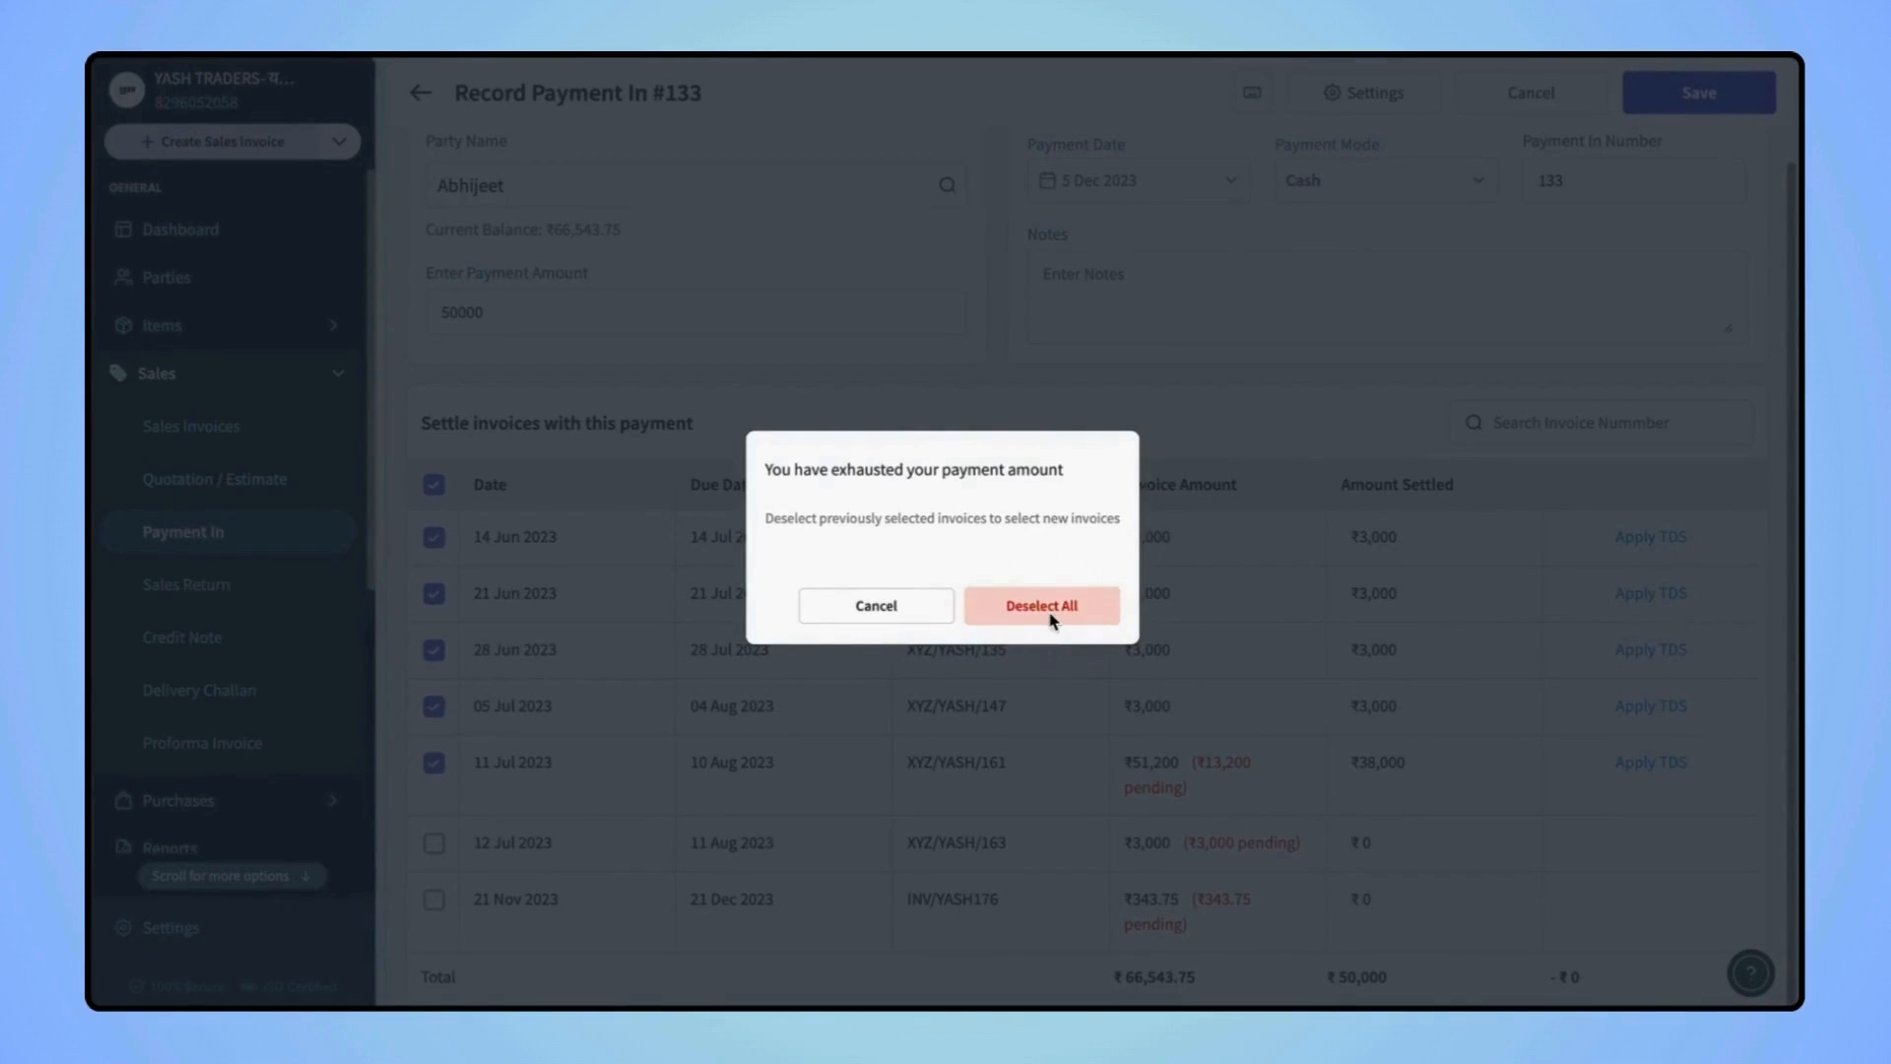
# Deselect all invoices so every row shows ₹0 settled, keeping the 50000 amount.
pyautogui.click(1040, 605)
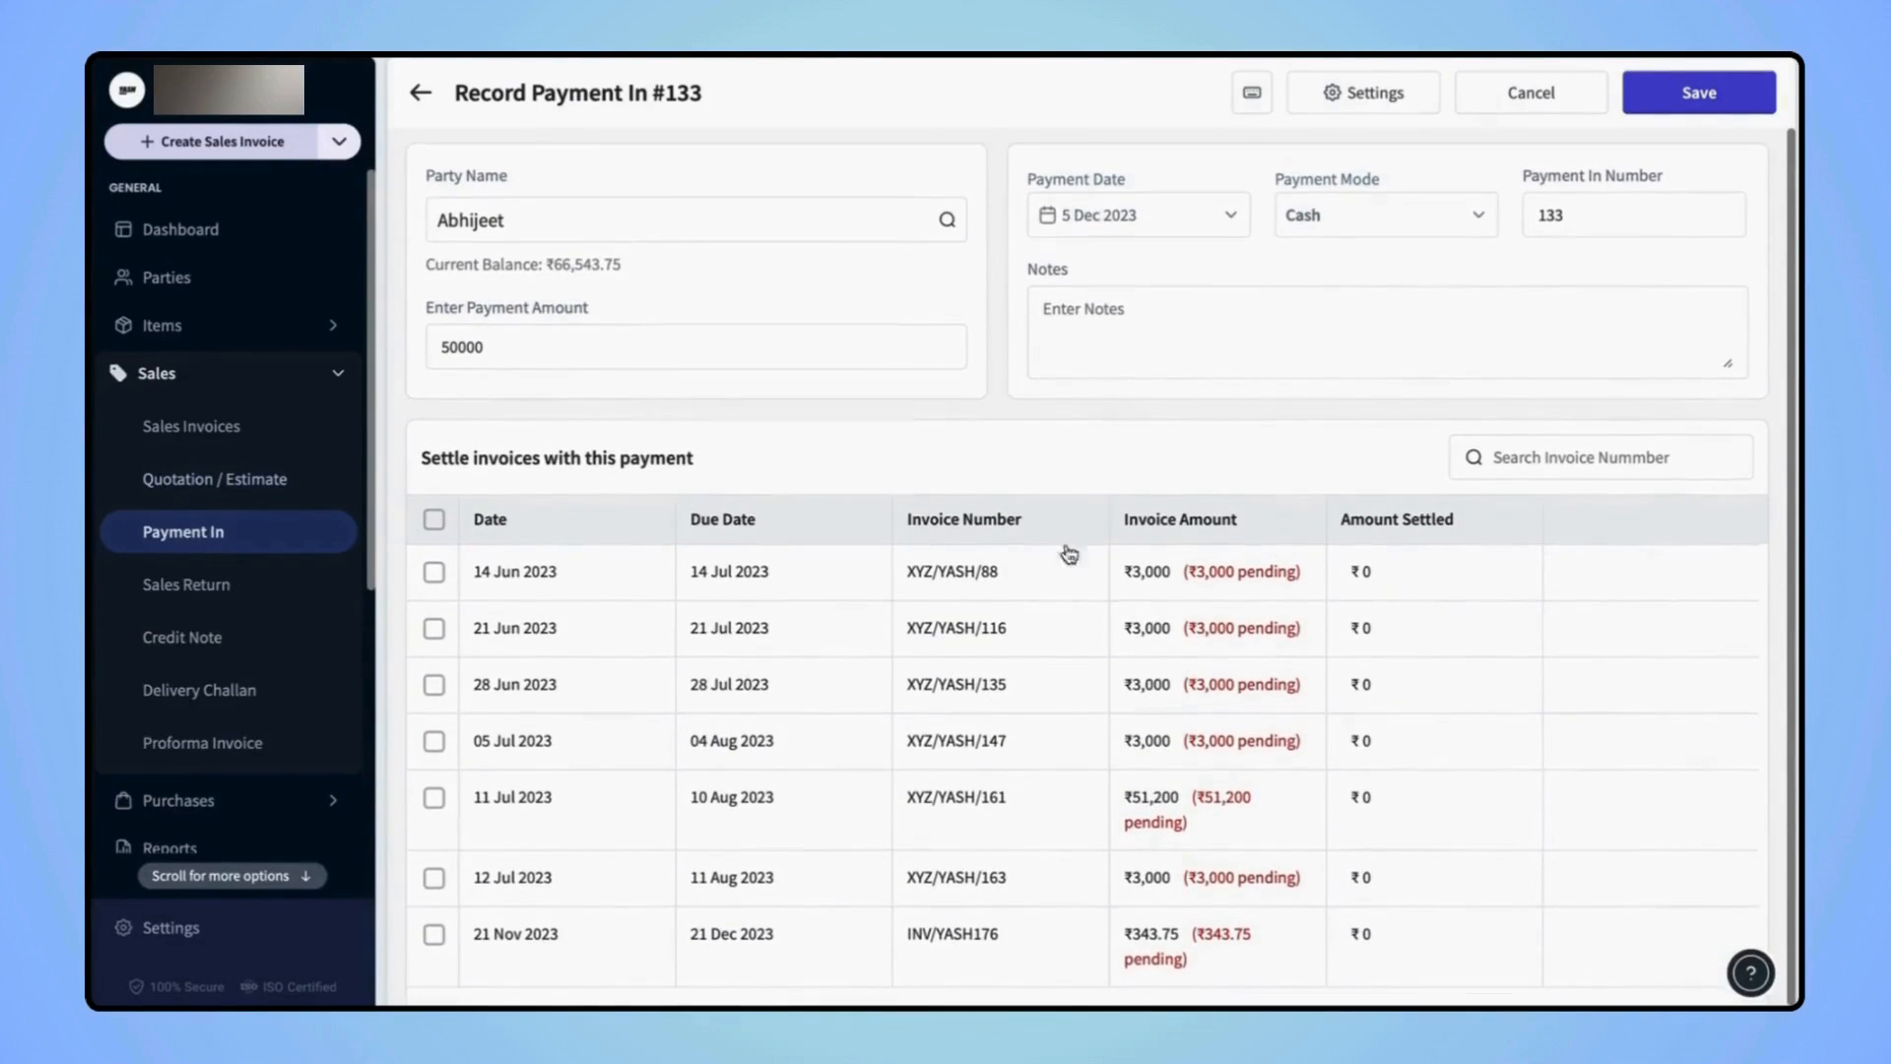
pyautogui.moveTo(1155, 181)
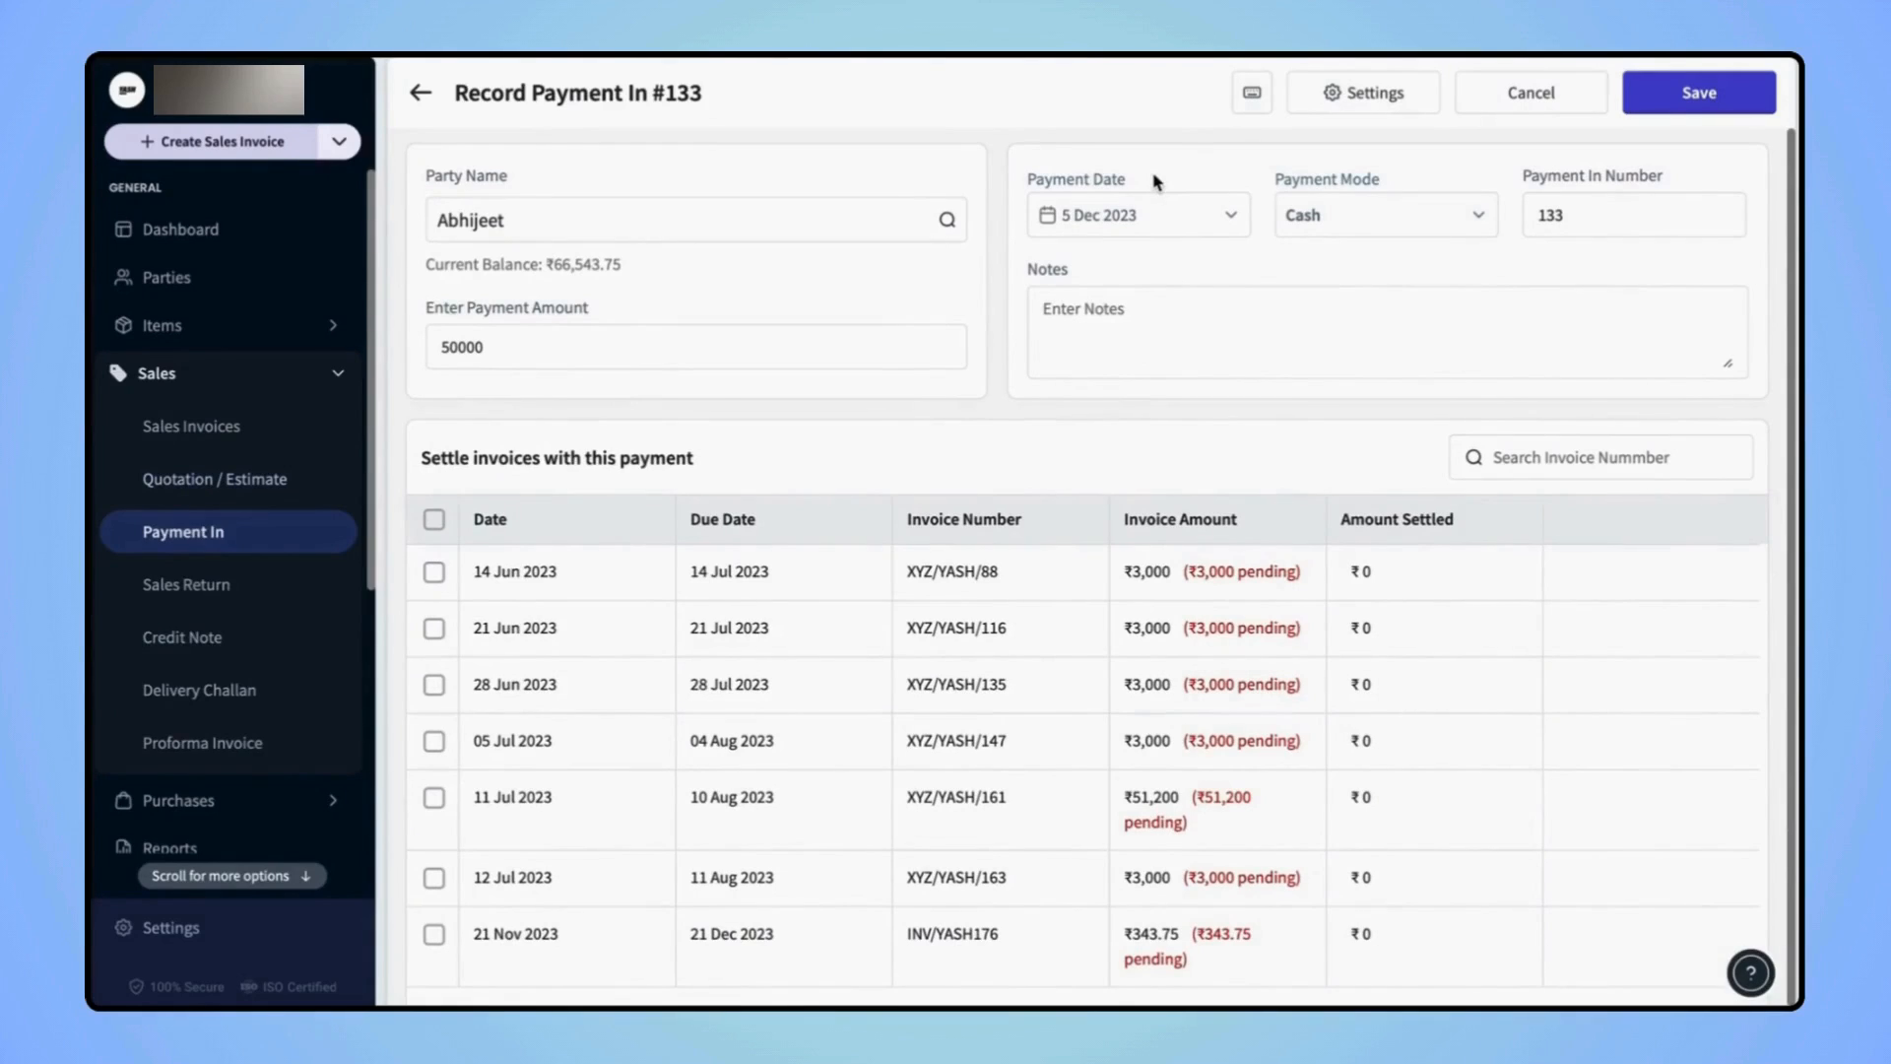
pyautogui.moveTo(1503, 225)
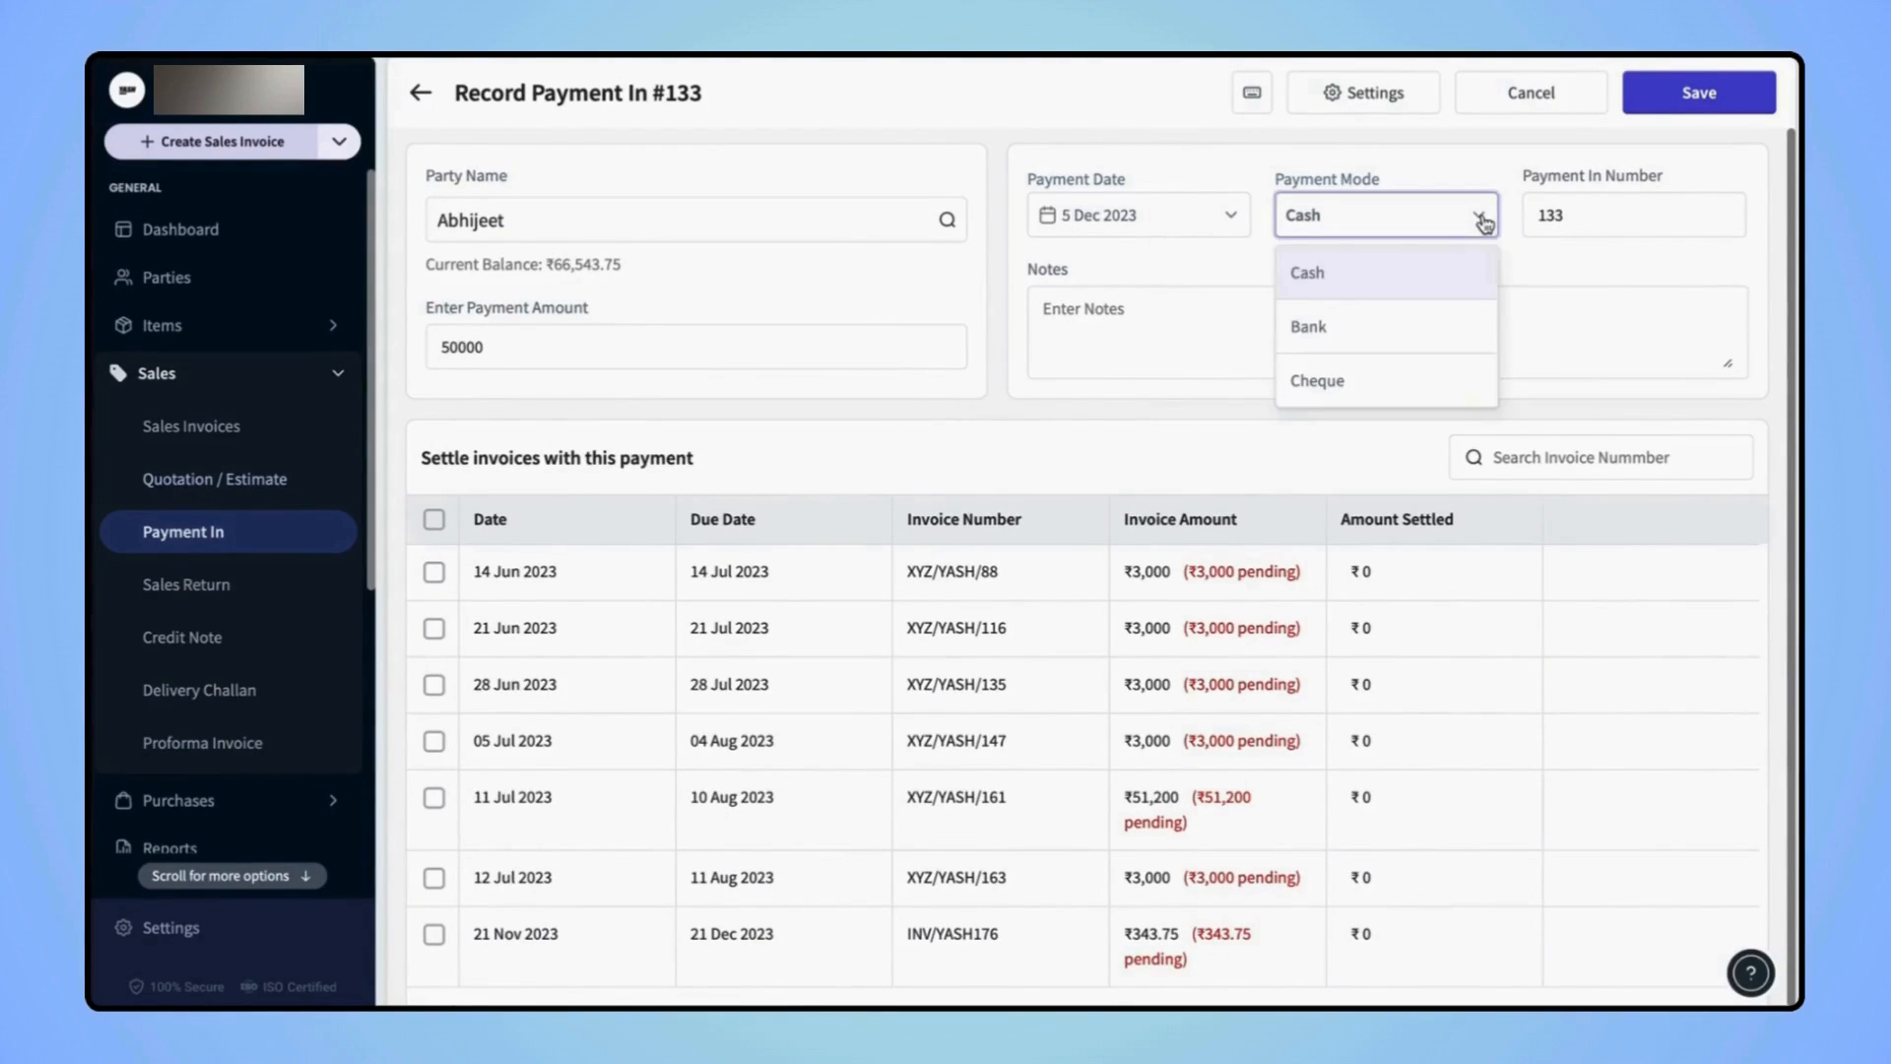
pyautogui.moveTo(1418, 404)
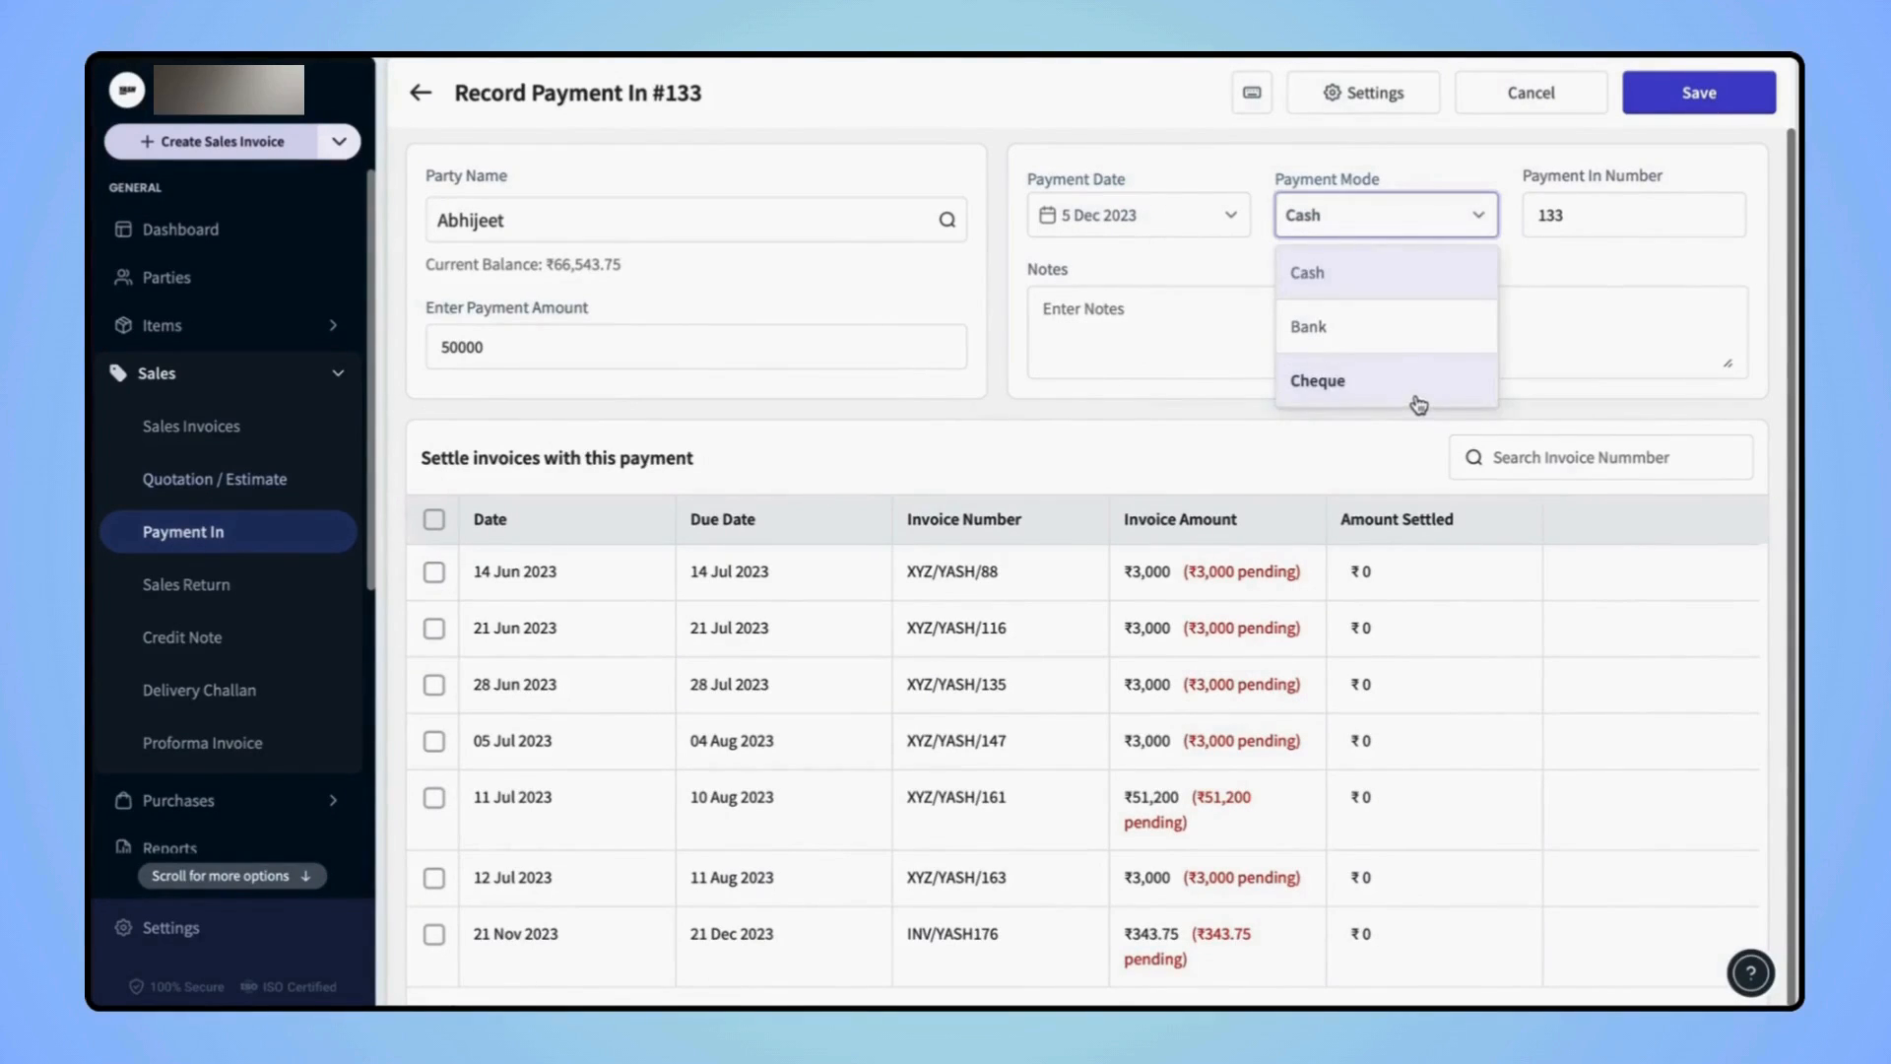
pyautogui.moveTo(1517, 179)
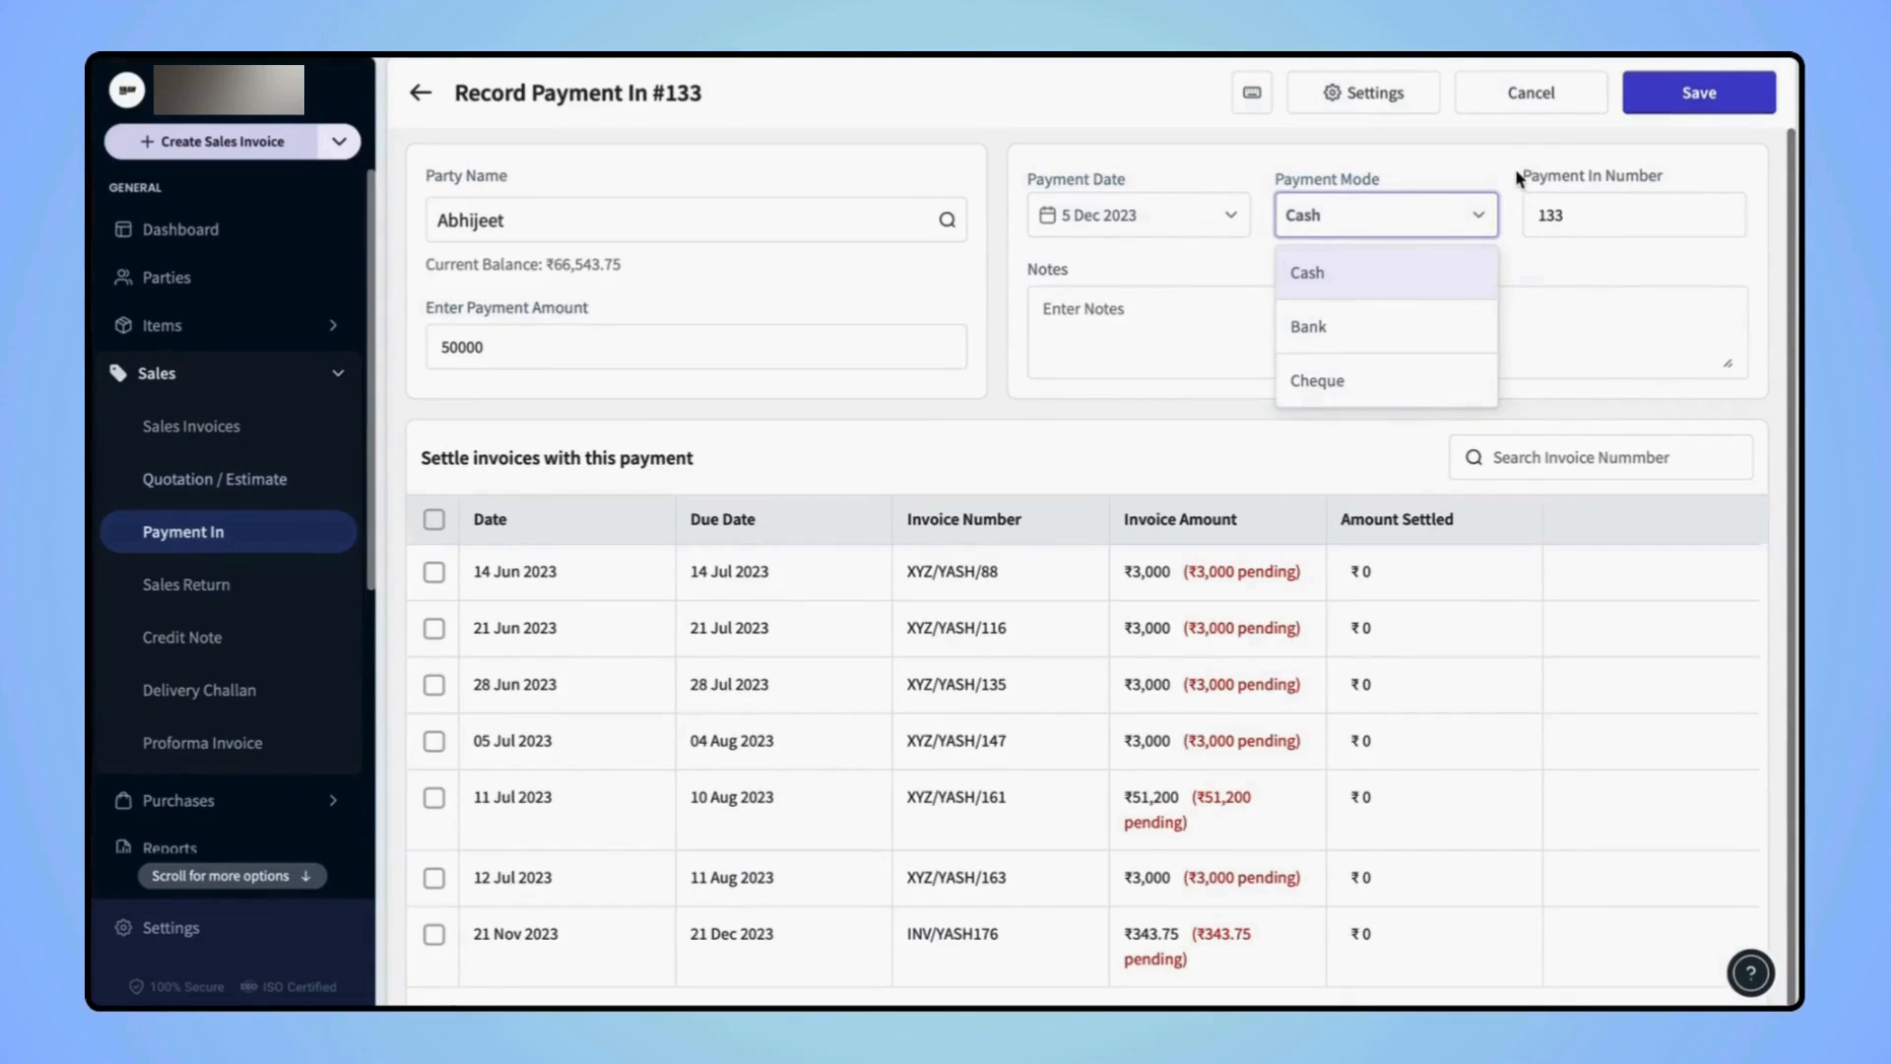
pyautogui.click(1306, 272)
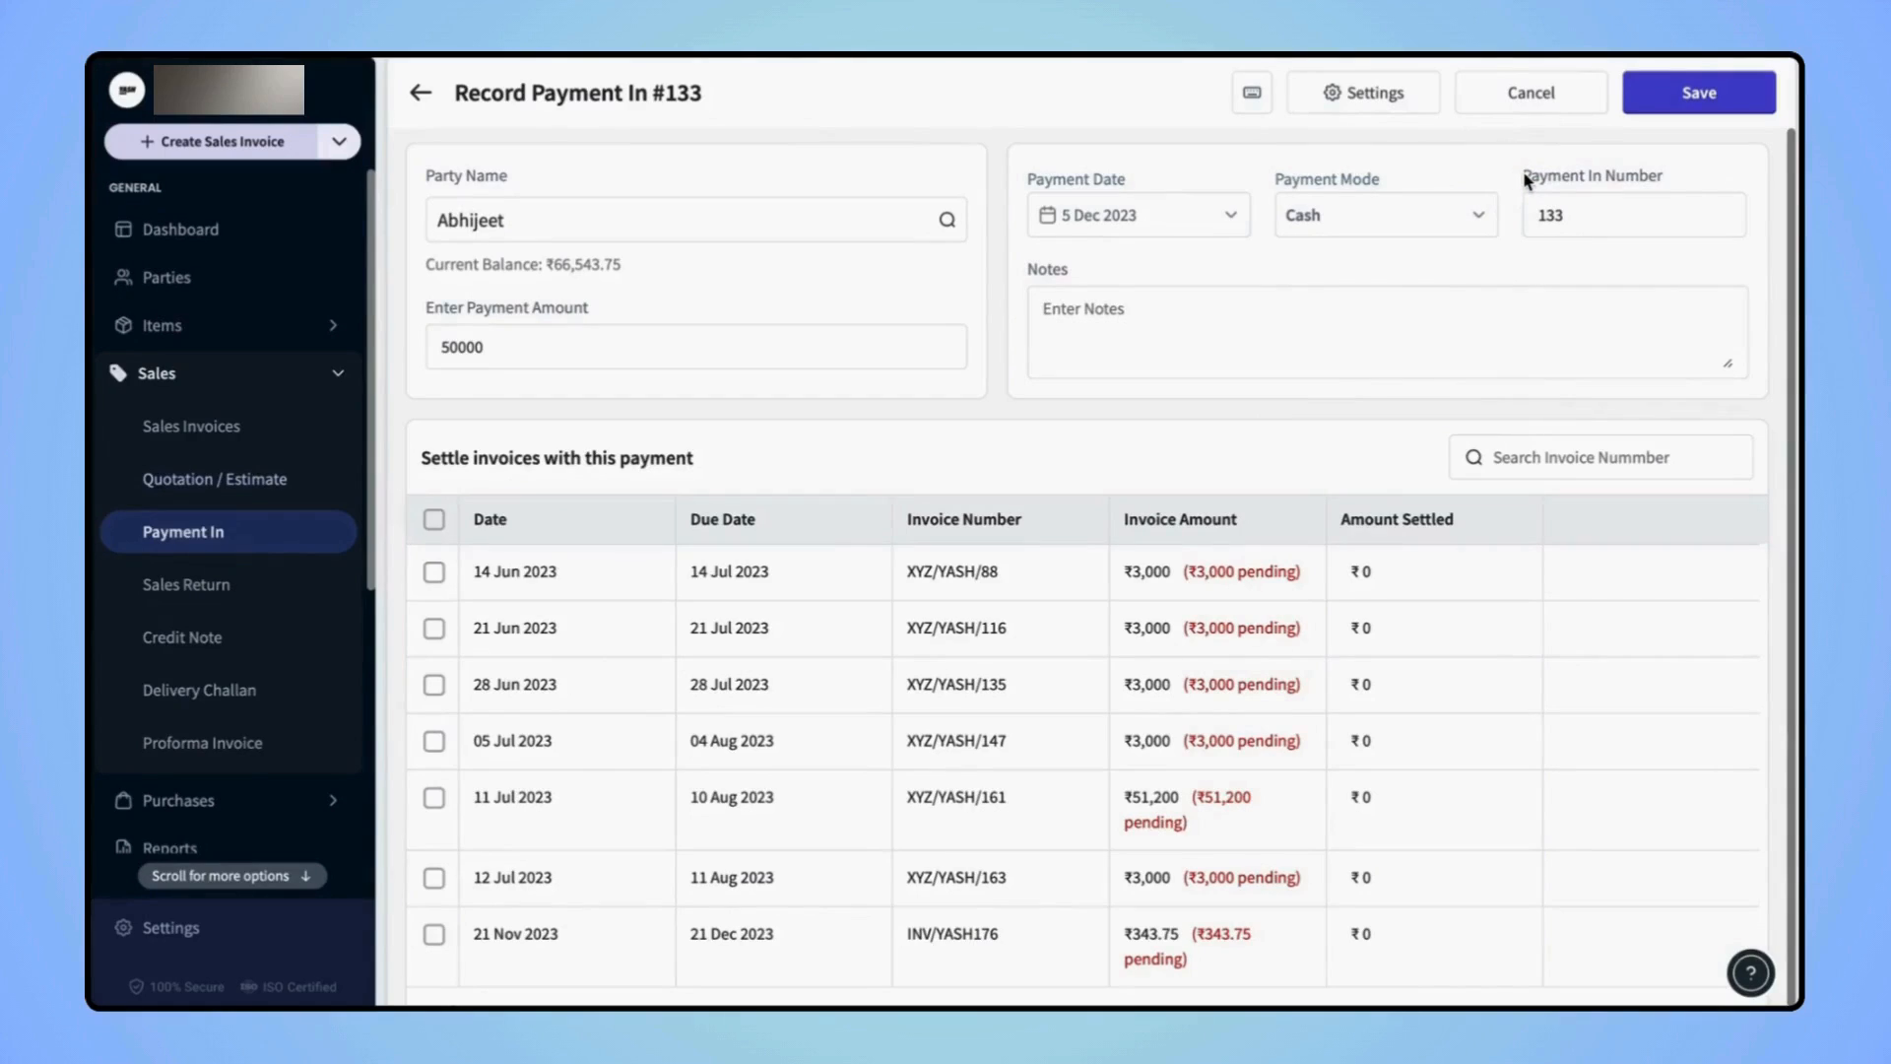
pyautogui.moveTo(1322, 219)
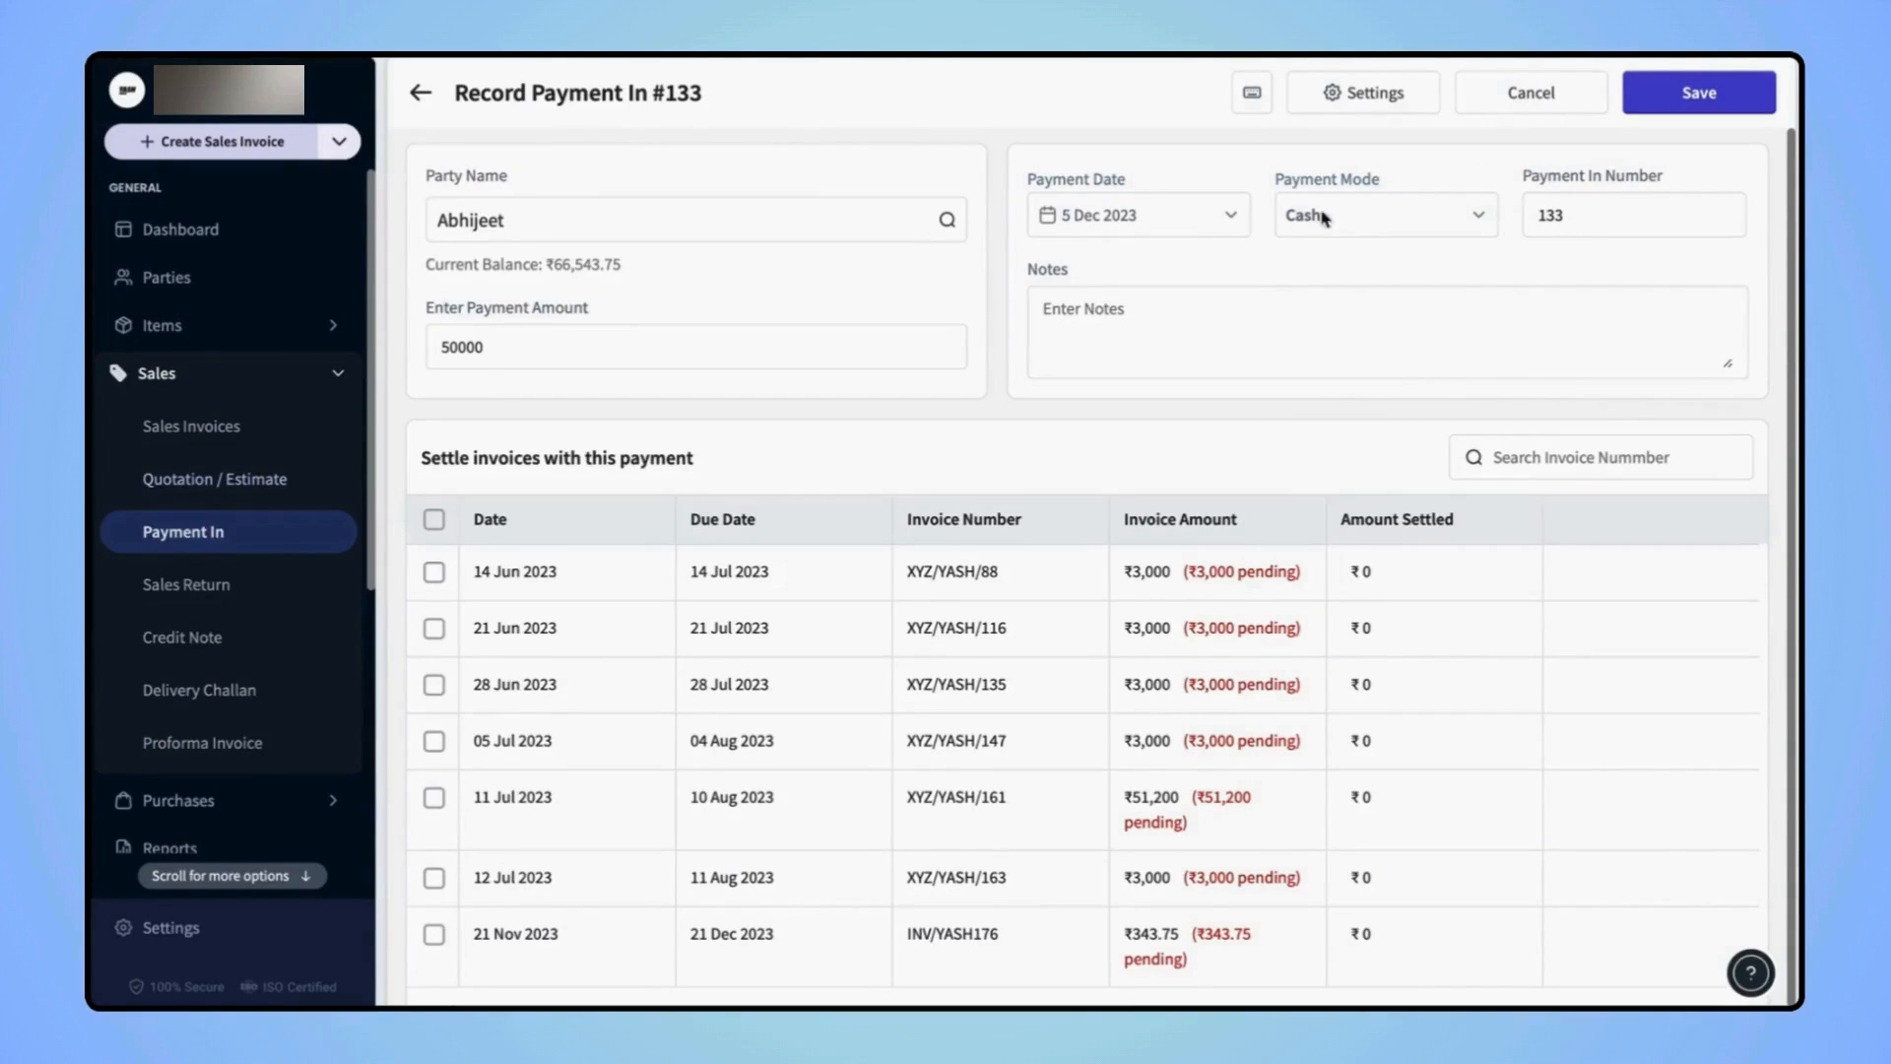
pyautogui.click(1111, 319)
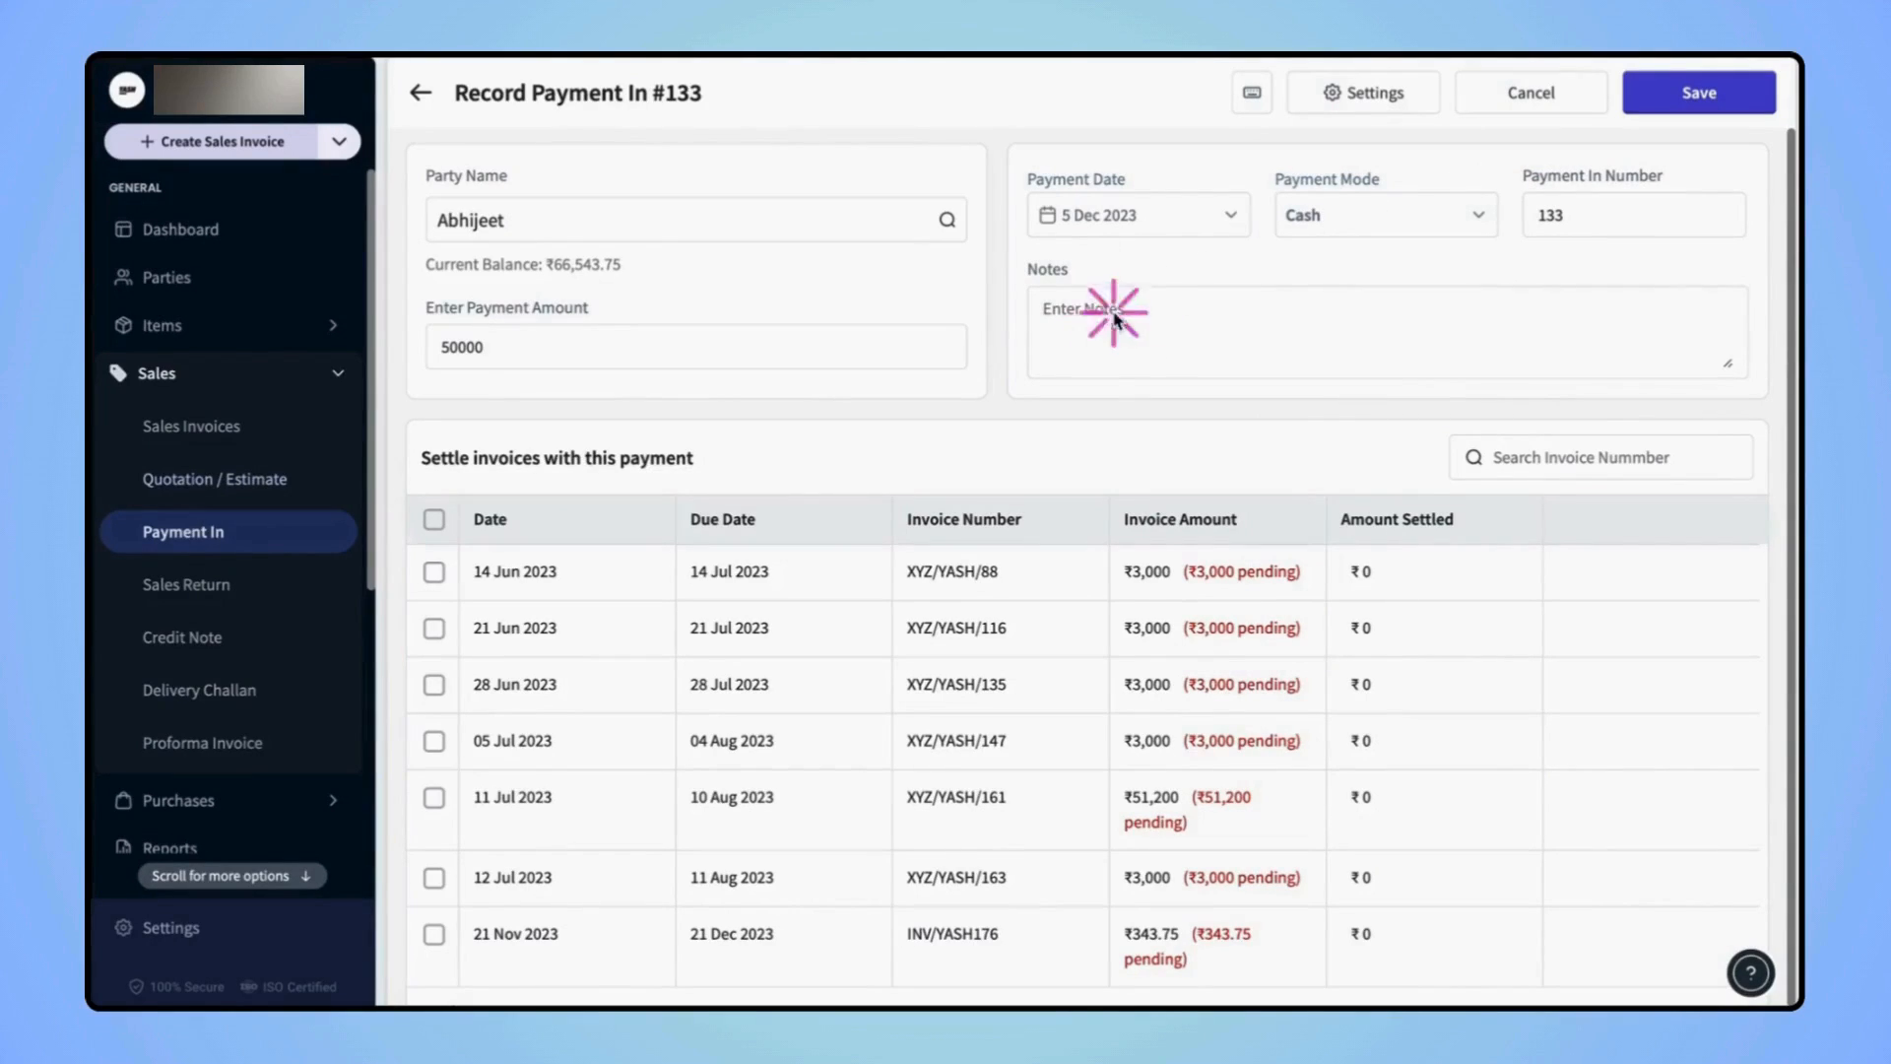
pyautogui.scroll(-3)
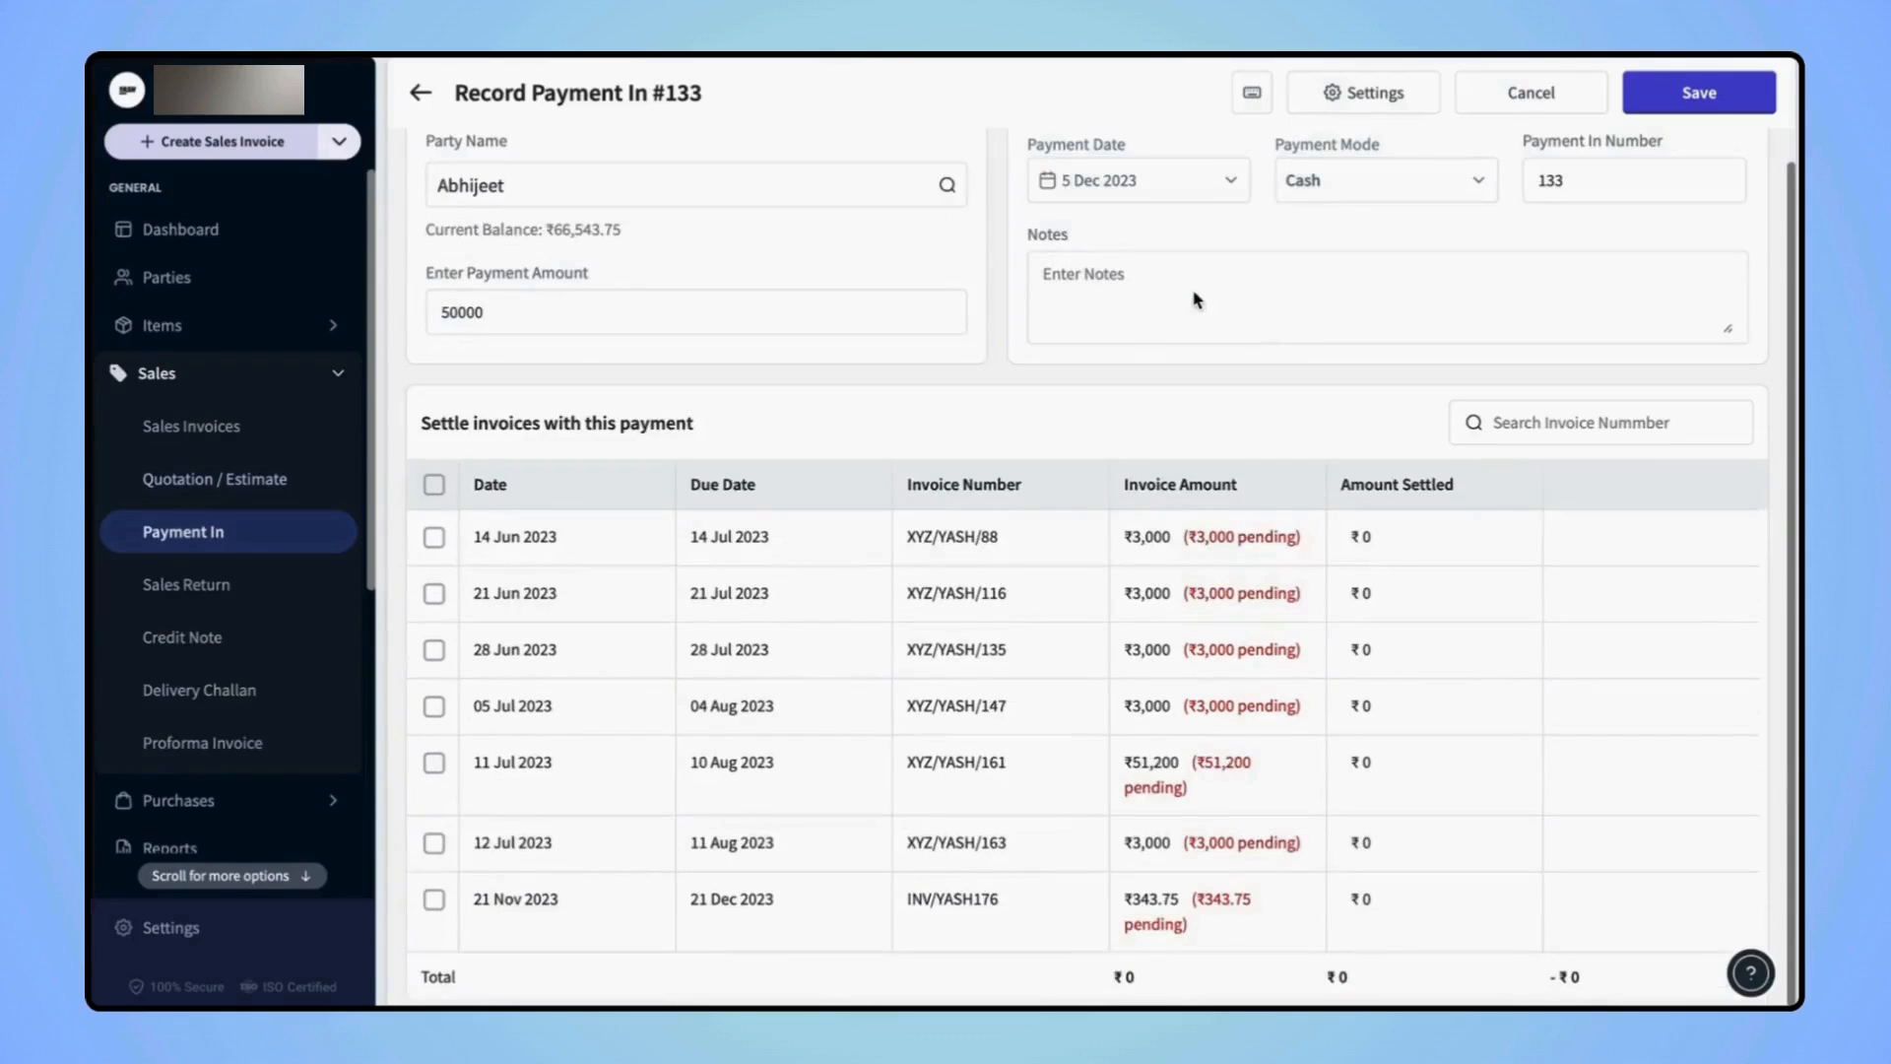
pyautogui.moveTo(1616, 211)
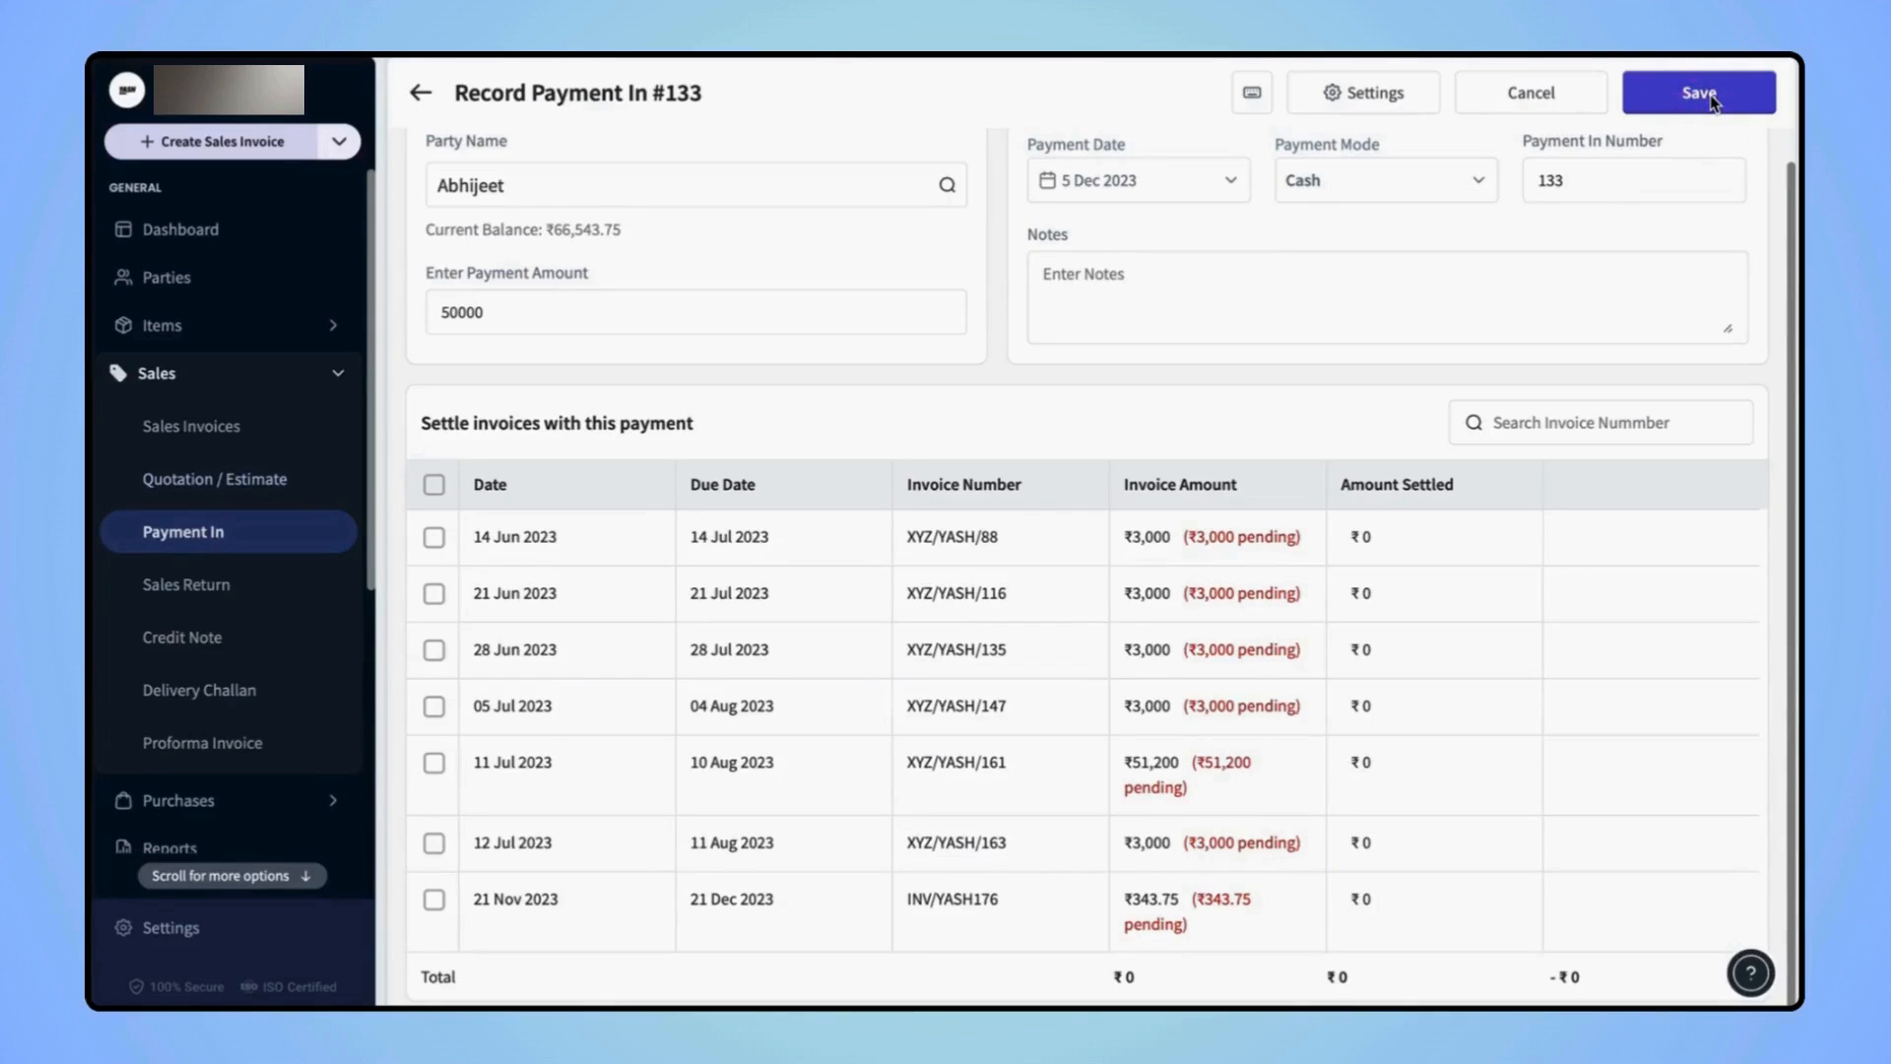
# Save the ₹50,000 Payment In and choose Record Anyway without settling more invoices.
pyautogui.click(1697, 92)
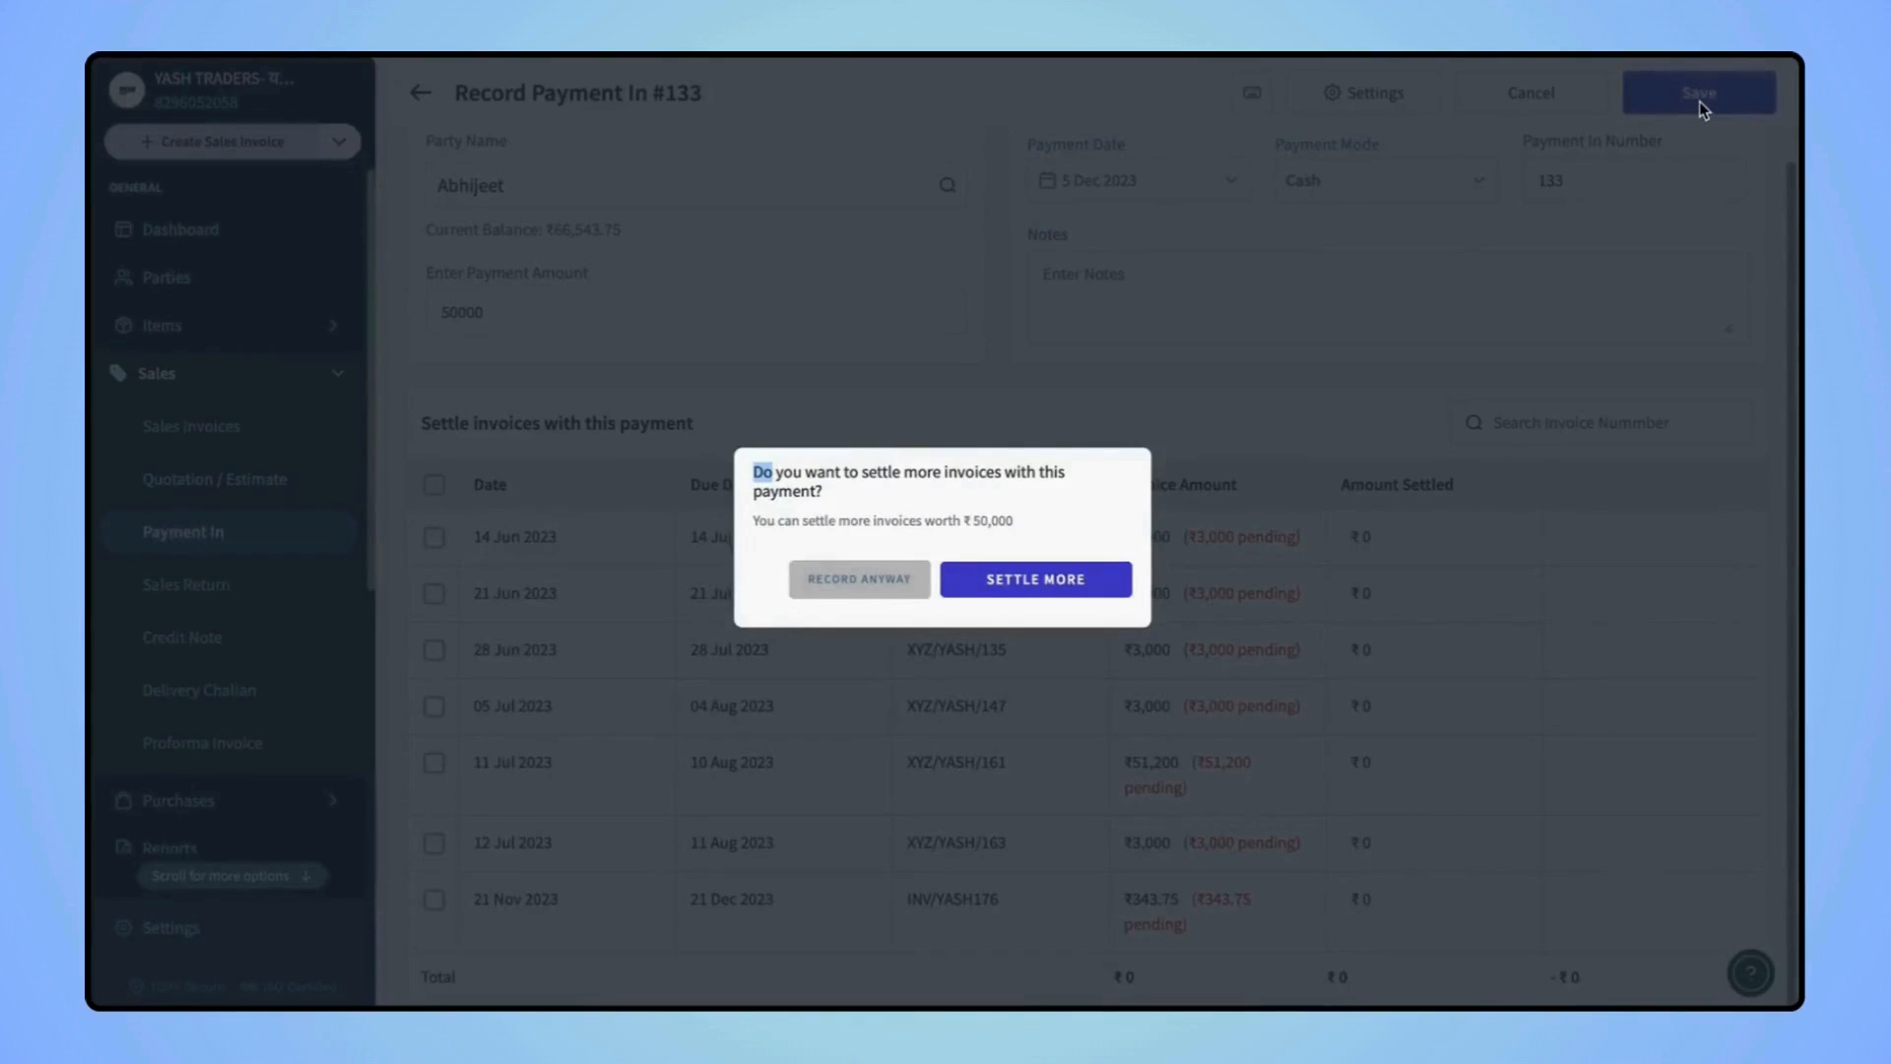
pyautogui.moveTo(981, 440)
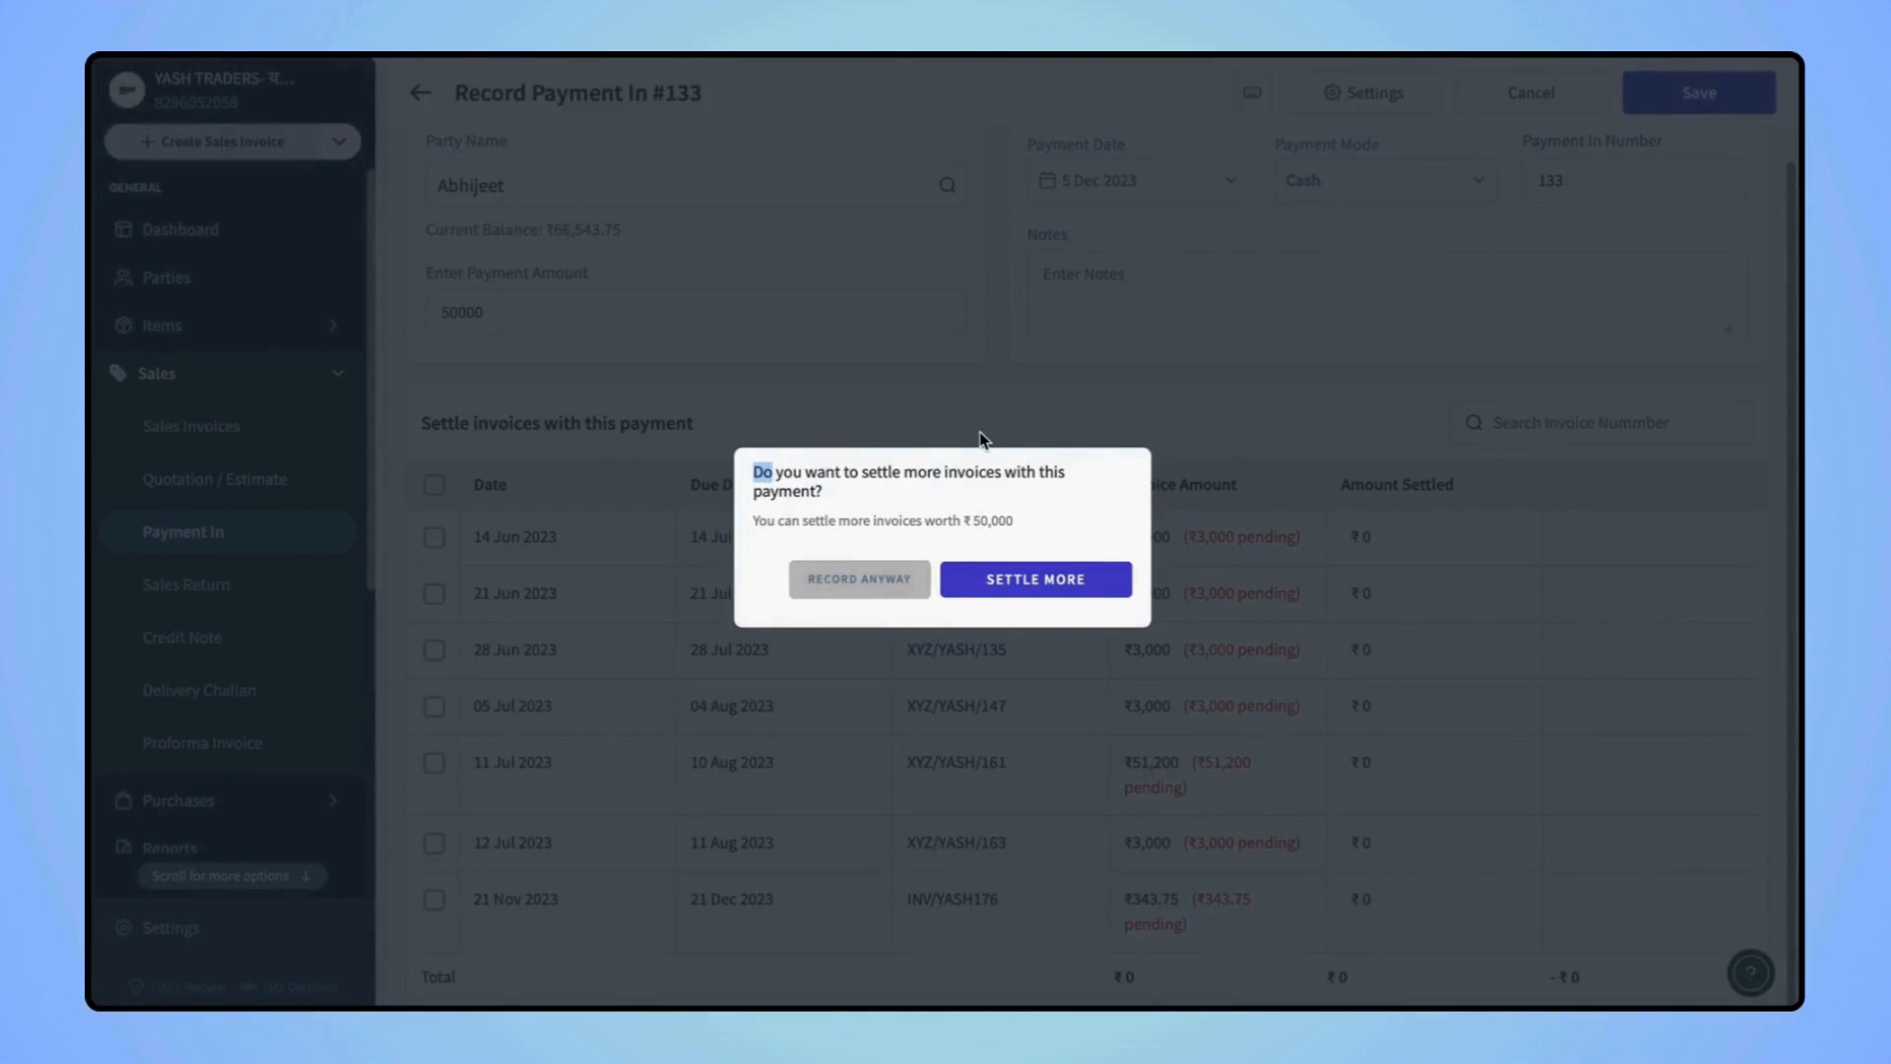
pyautogui.moveTo(987, 481)
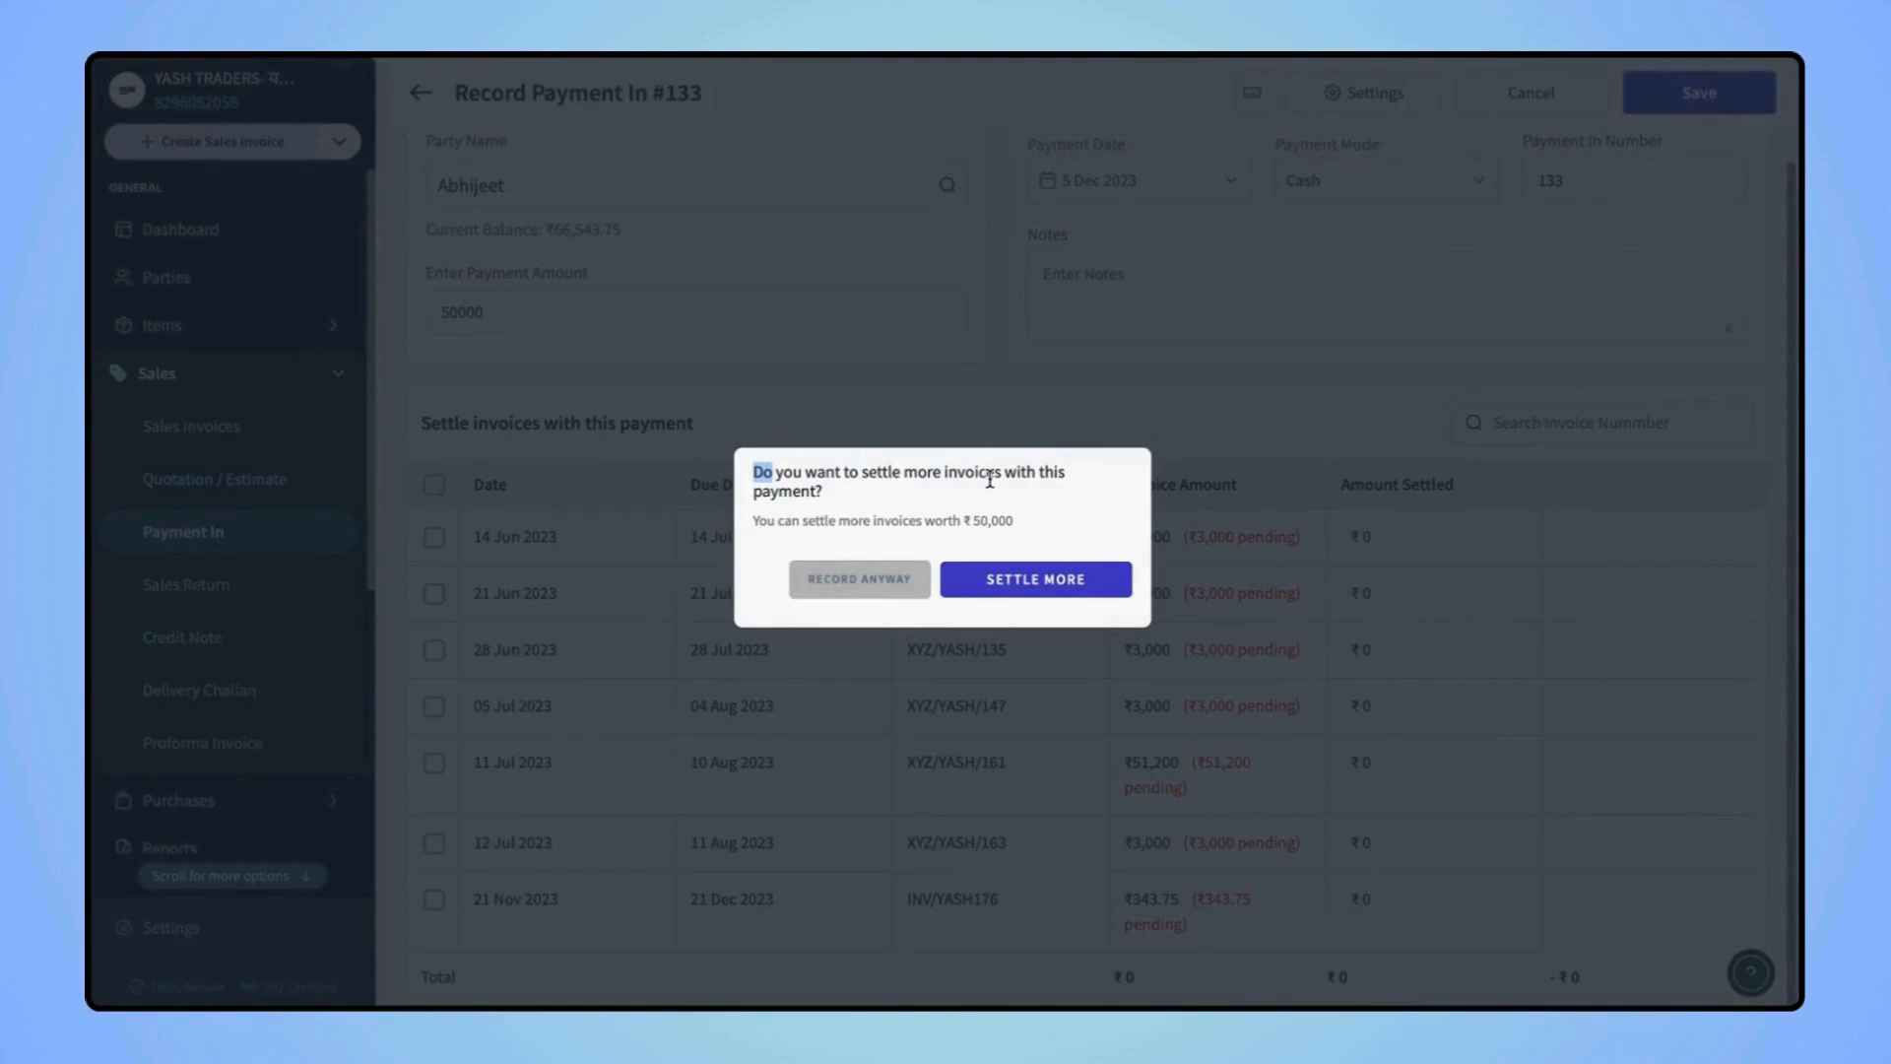
pyautogui.moveTo(950, 516)
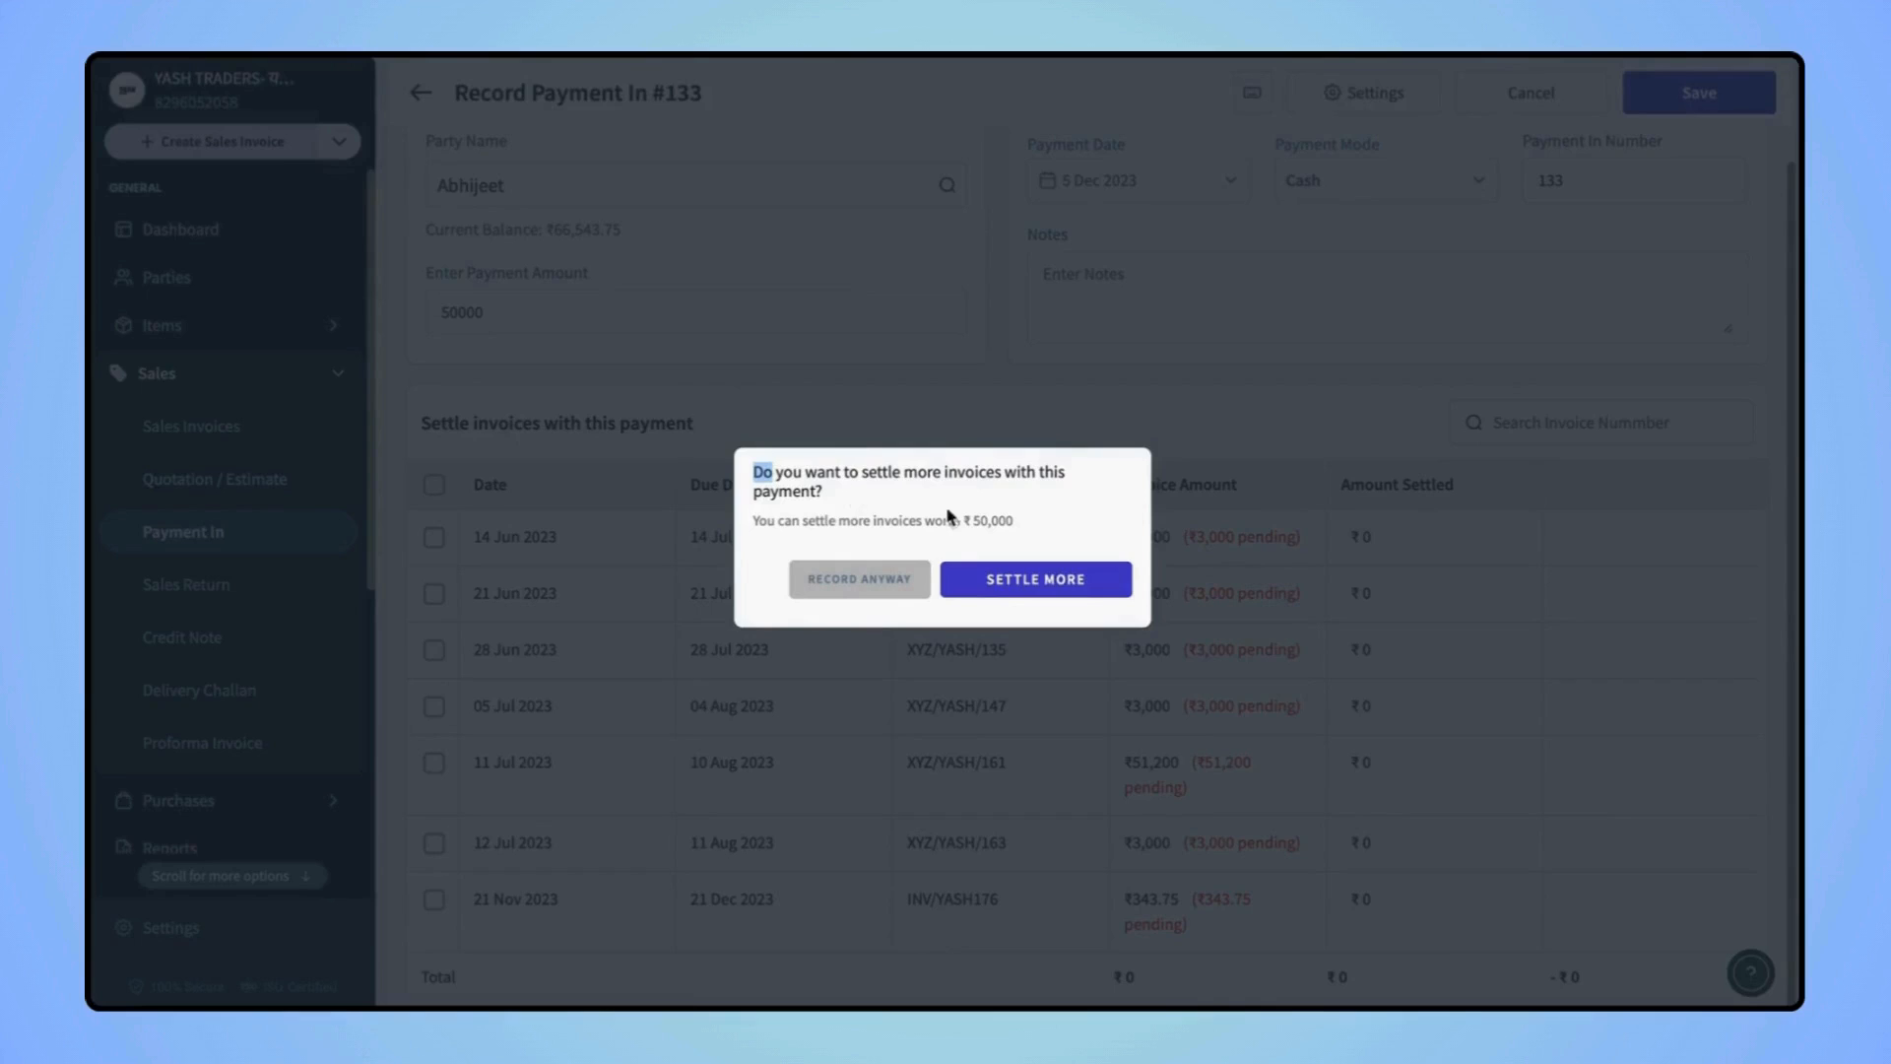
pyautogui.moveTo(1090, 569)
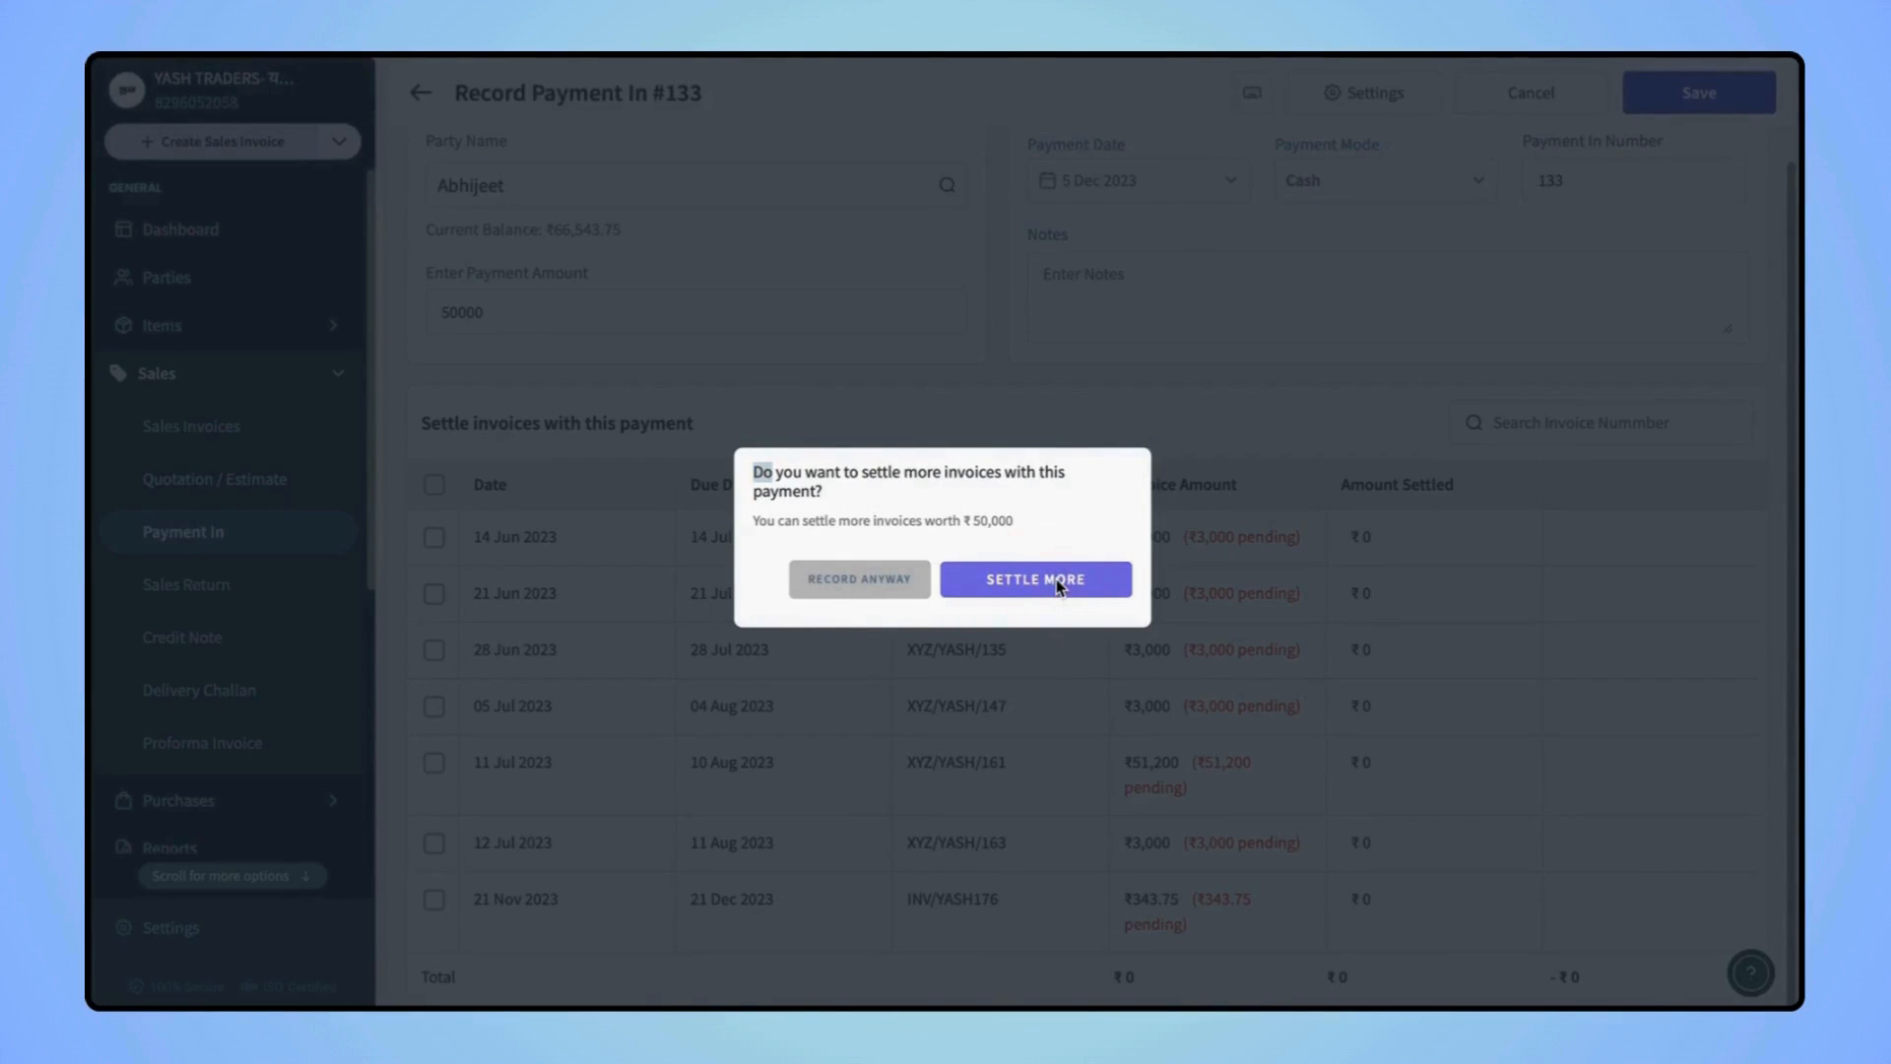
pyautogui.moveTo(859, 594)
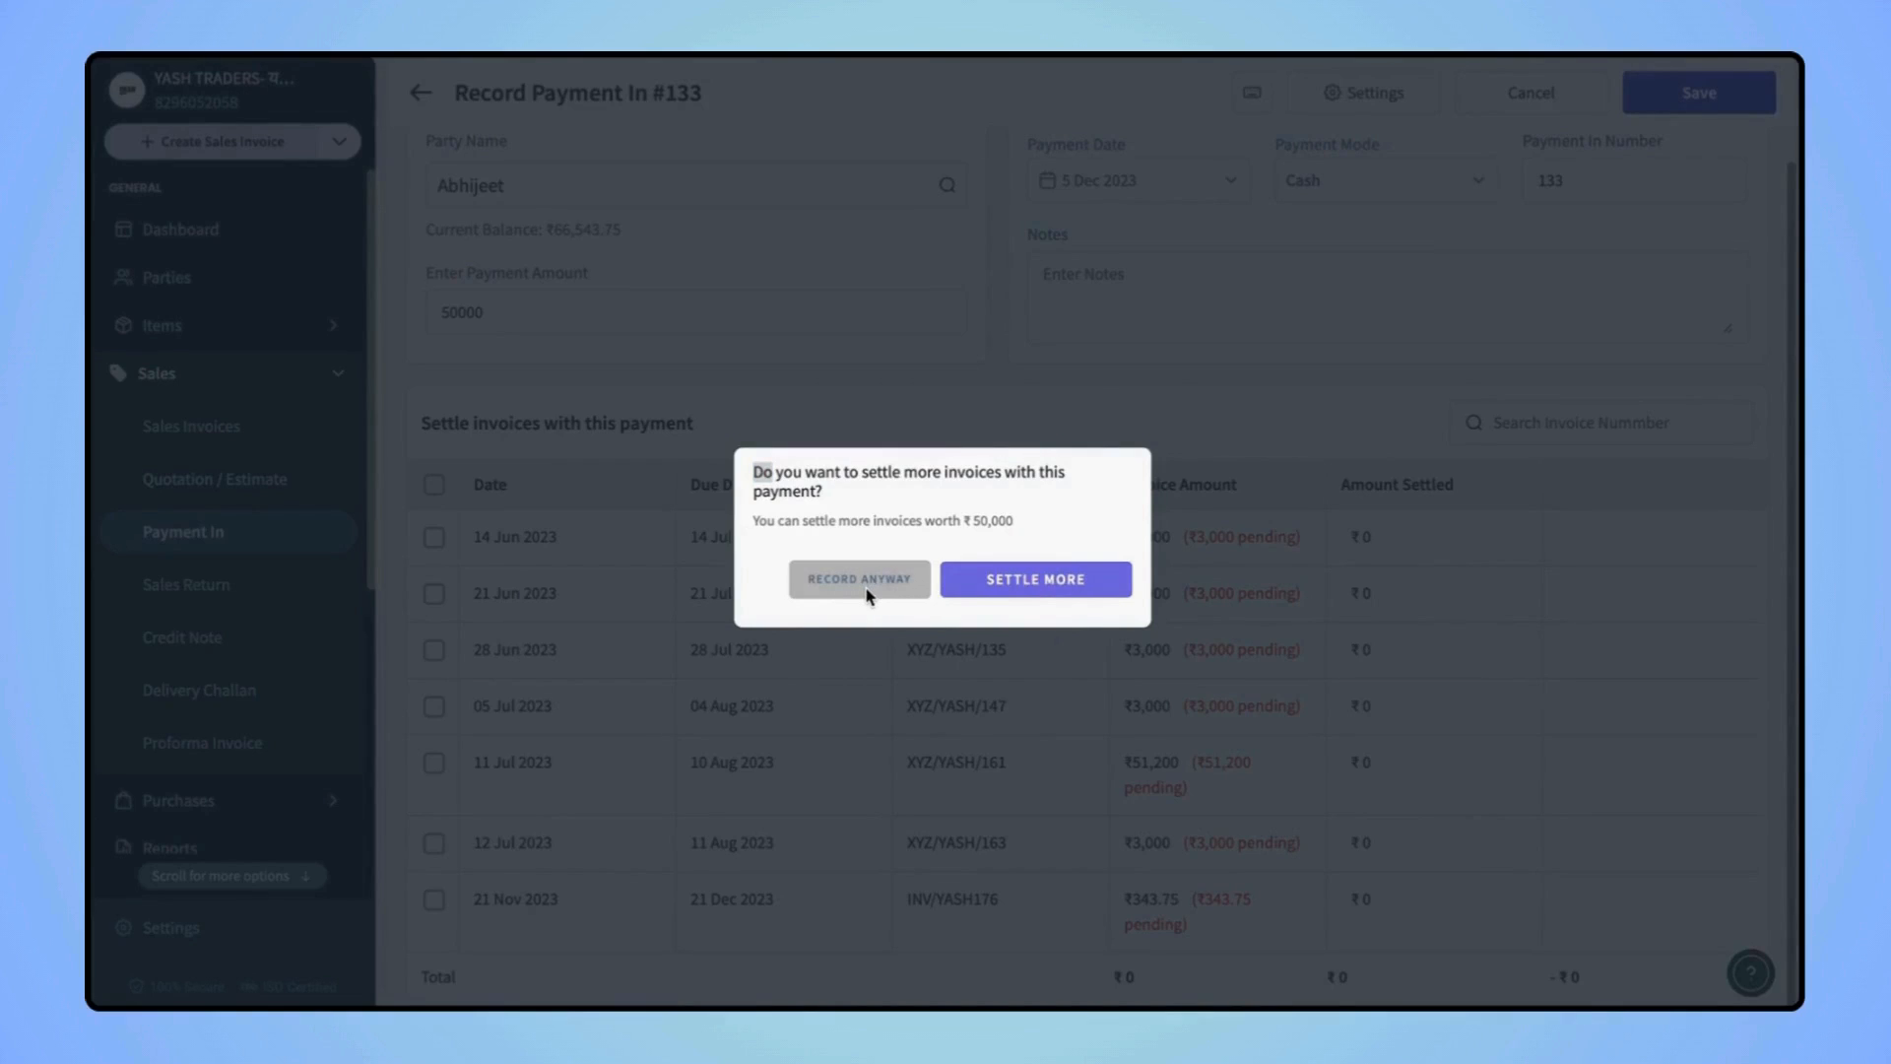
pyautogui.click(857, 580)
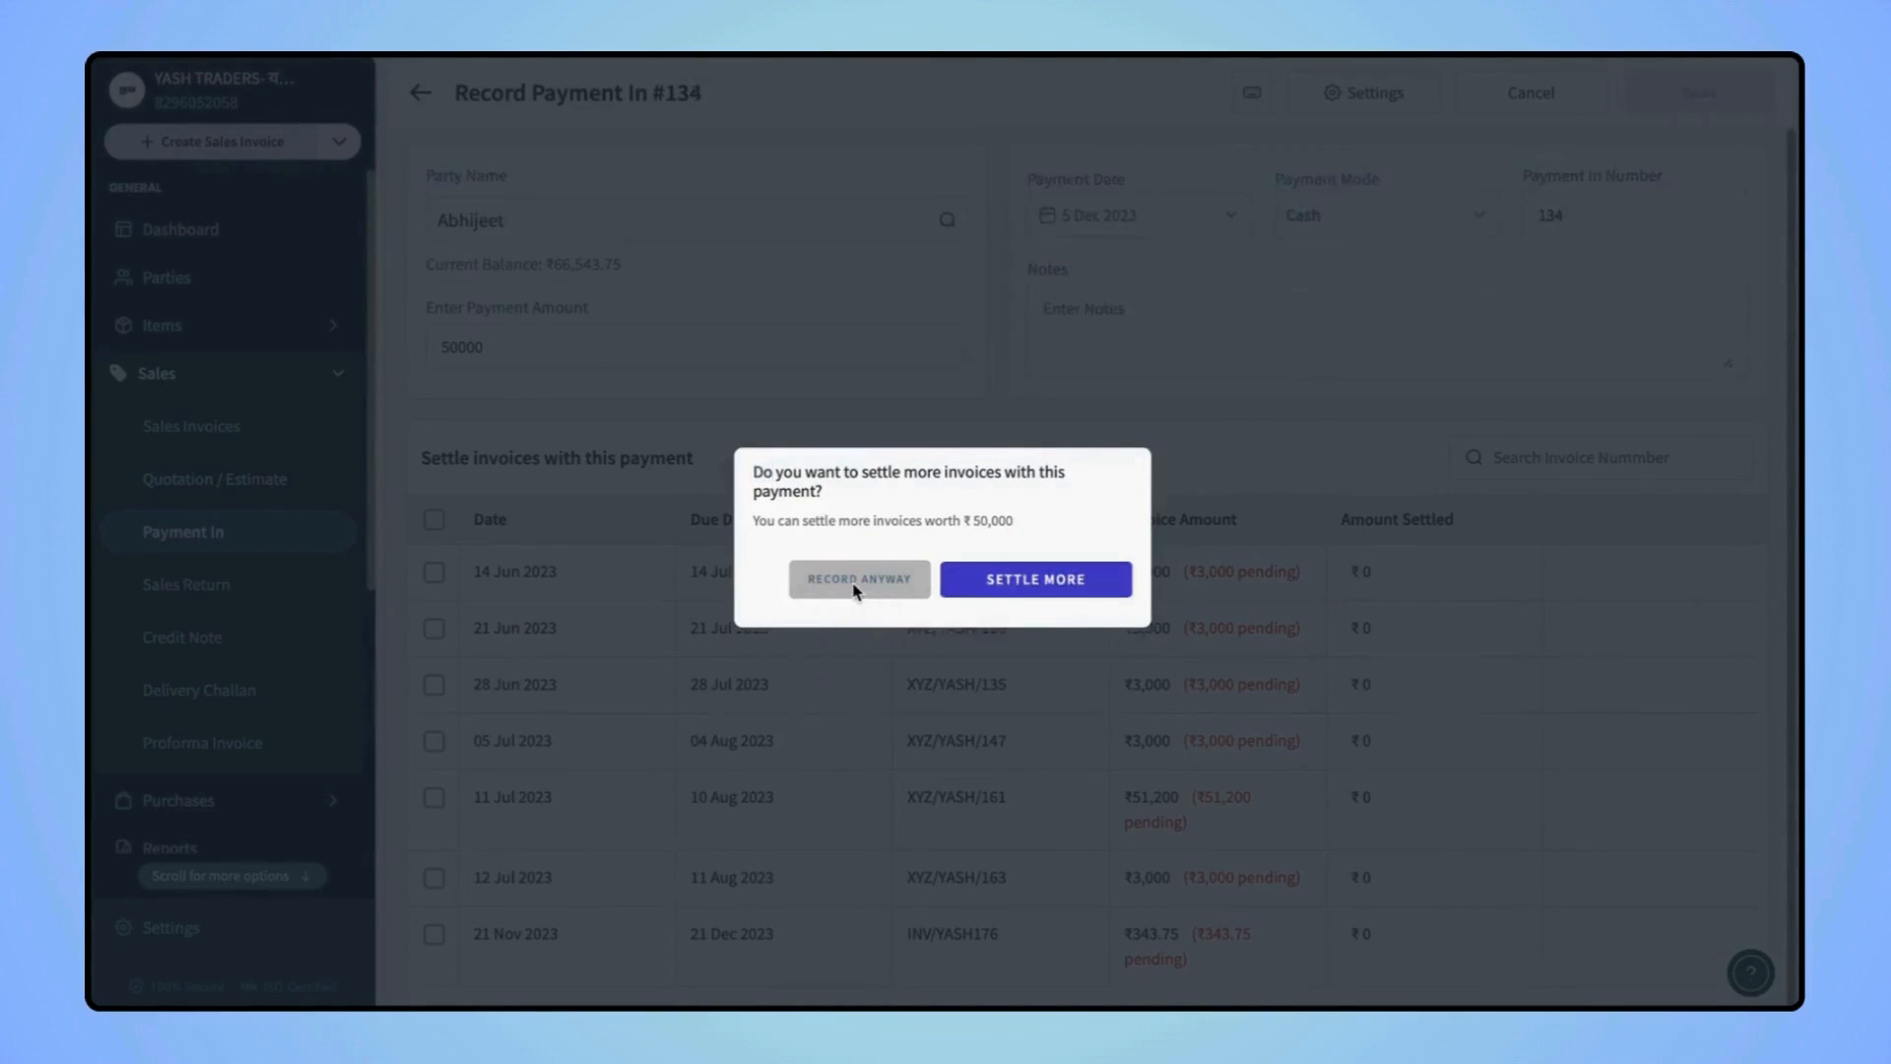
# Confirm Record Anyway and dismiss the 'Payment created successfully' notice for Payment In #134.
pyautogui.click(857, 579)
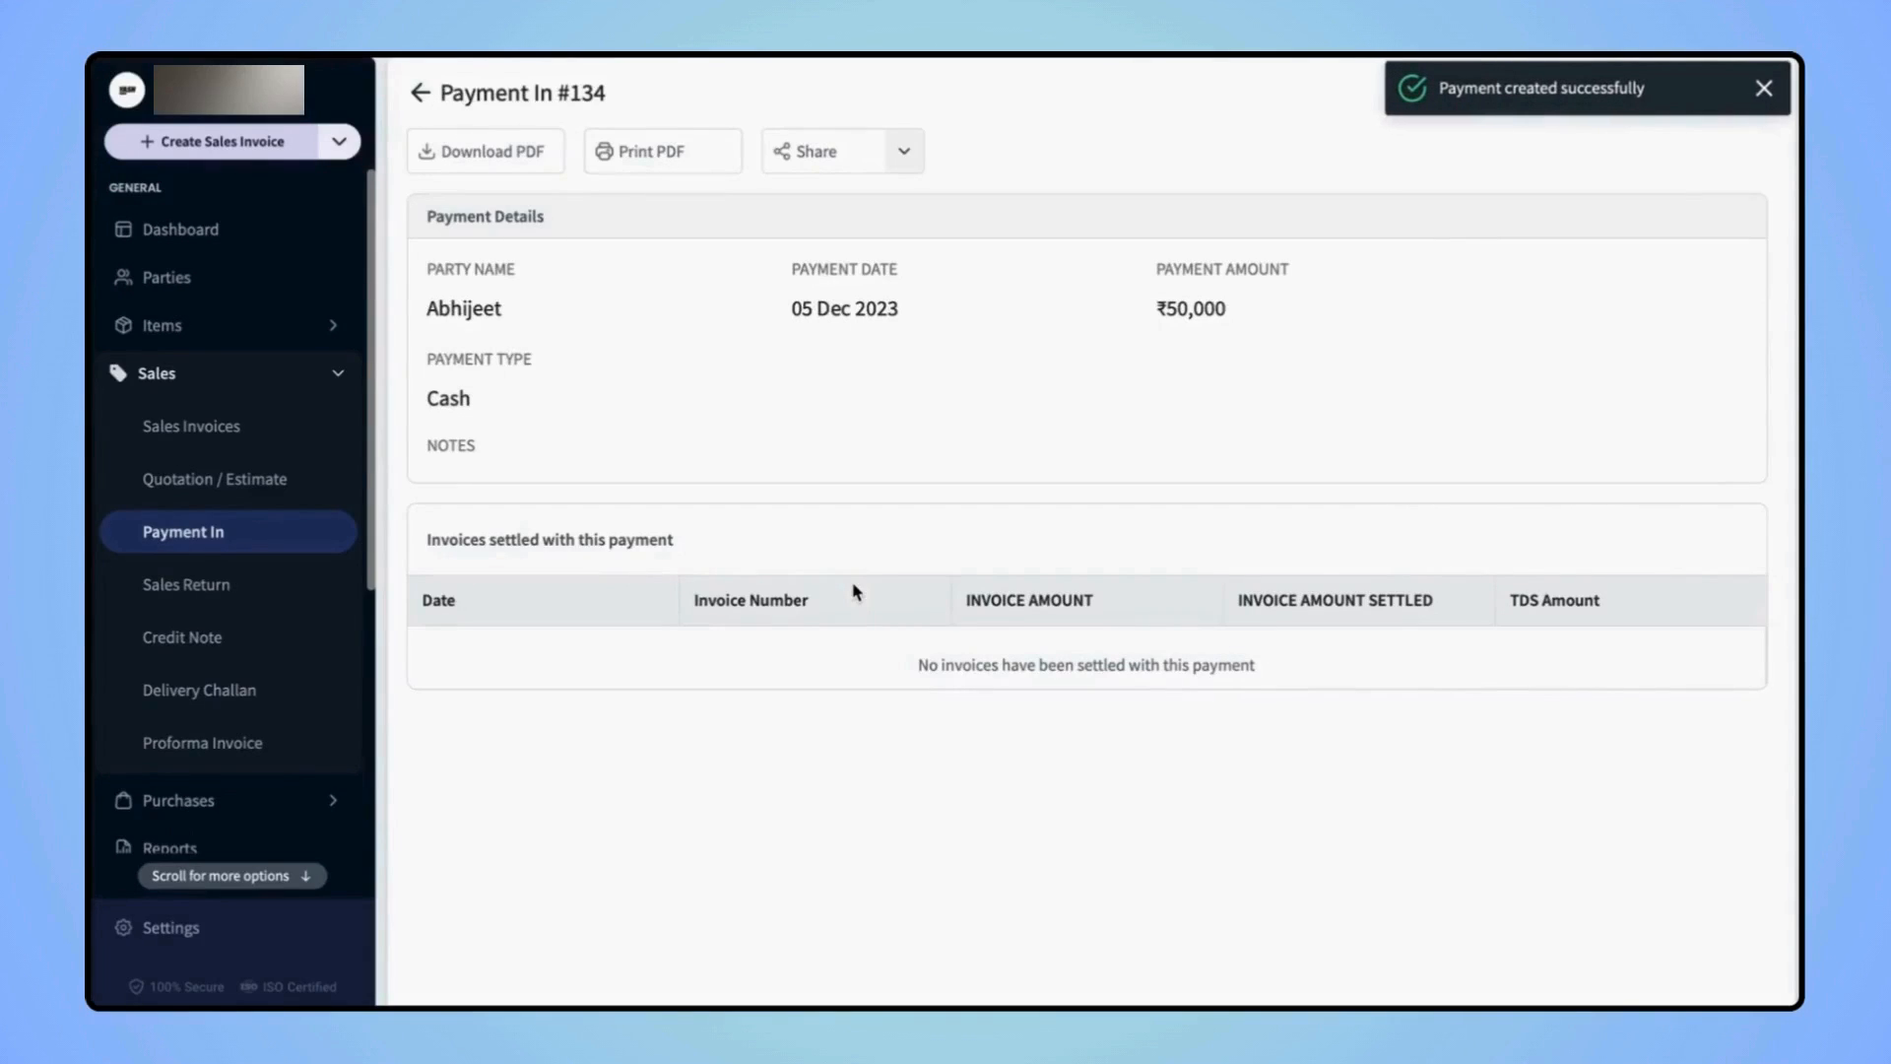
pyautogui.click(1763, 89)
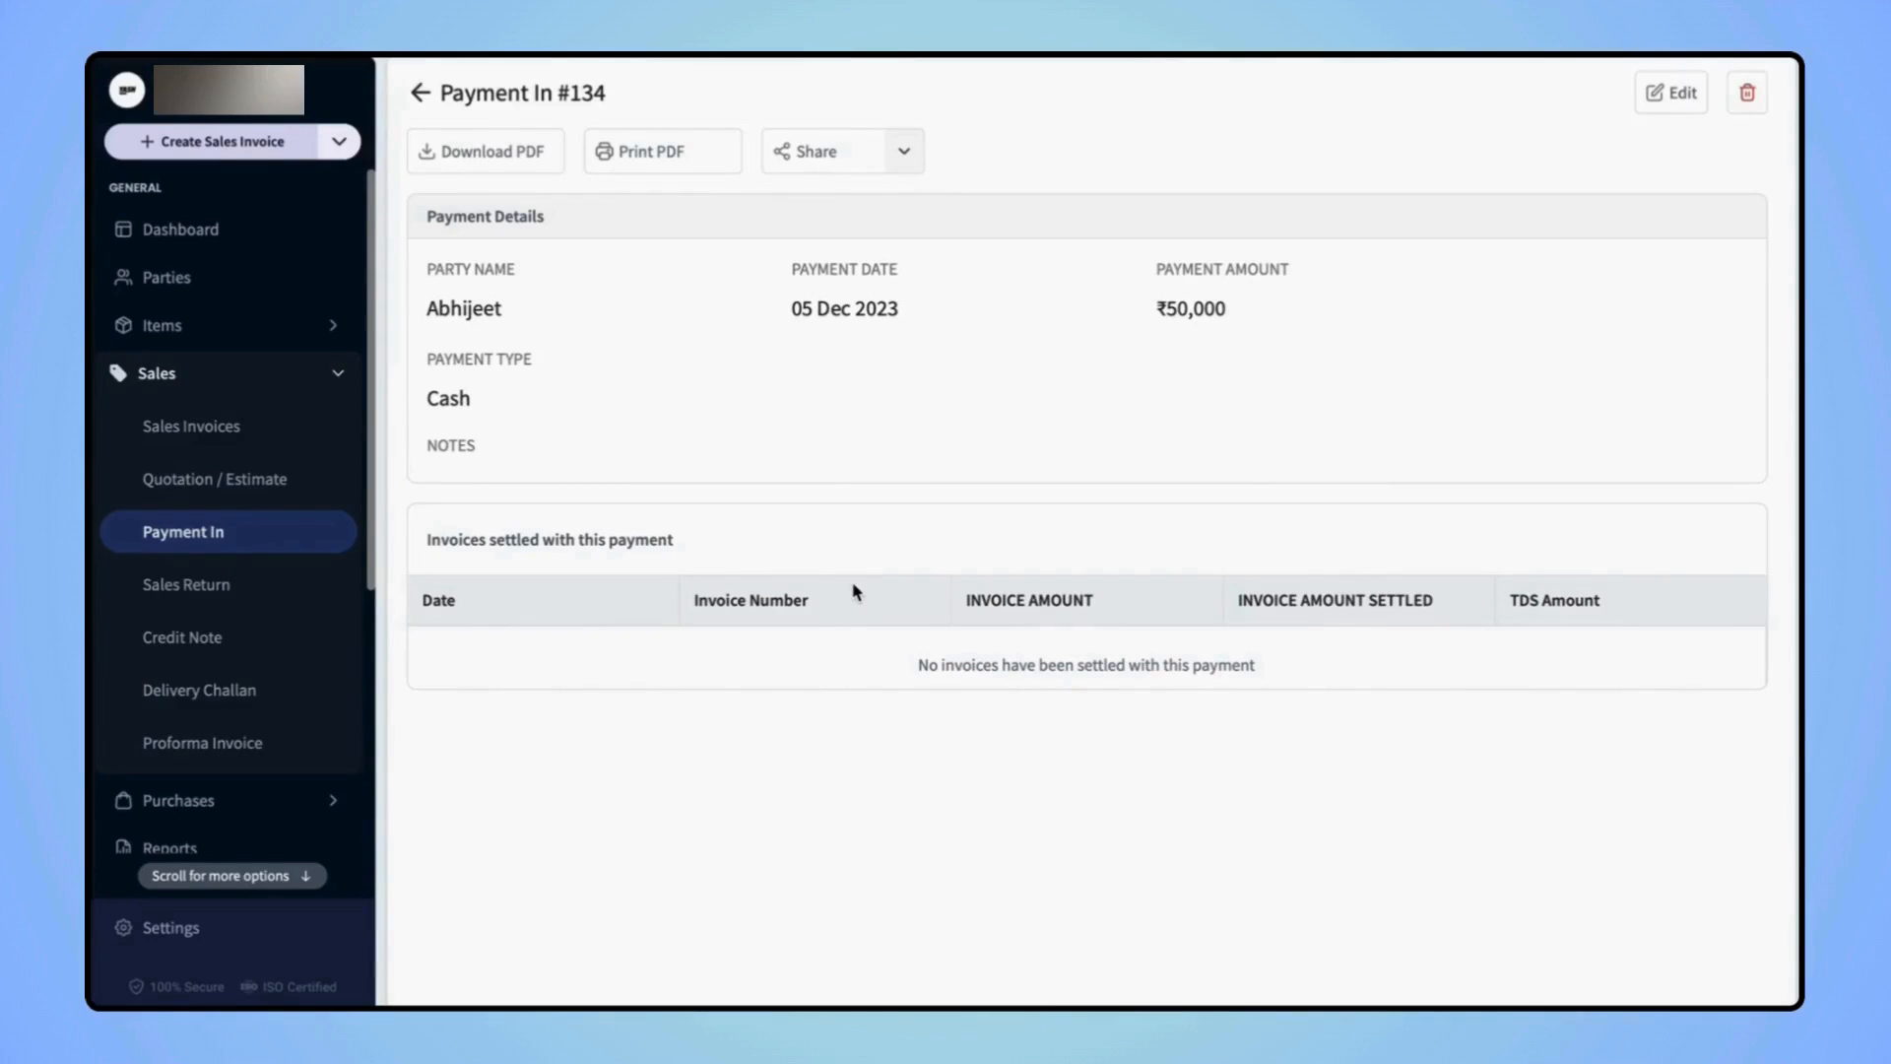
# Go to the Payment Out list of supplier payments under Purchases.
pyautogui.scroll(-3)
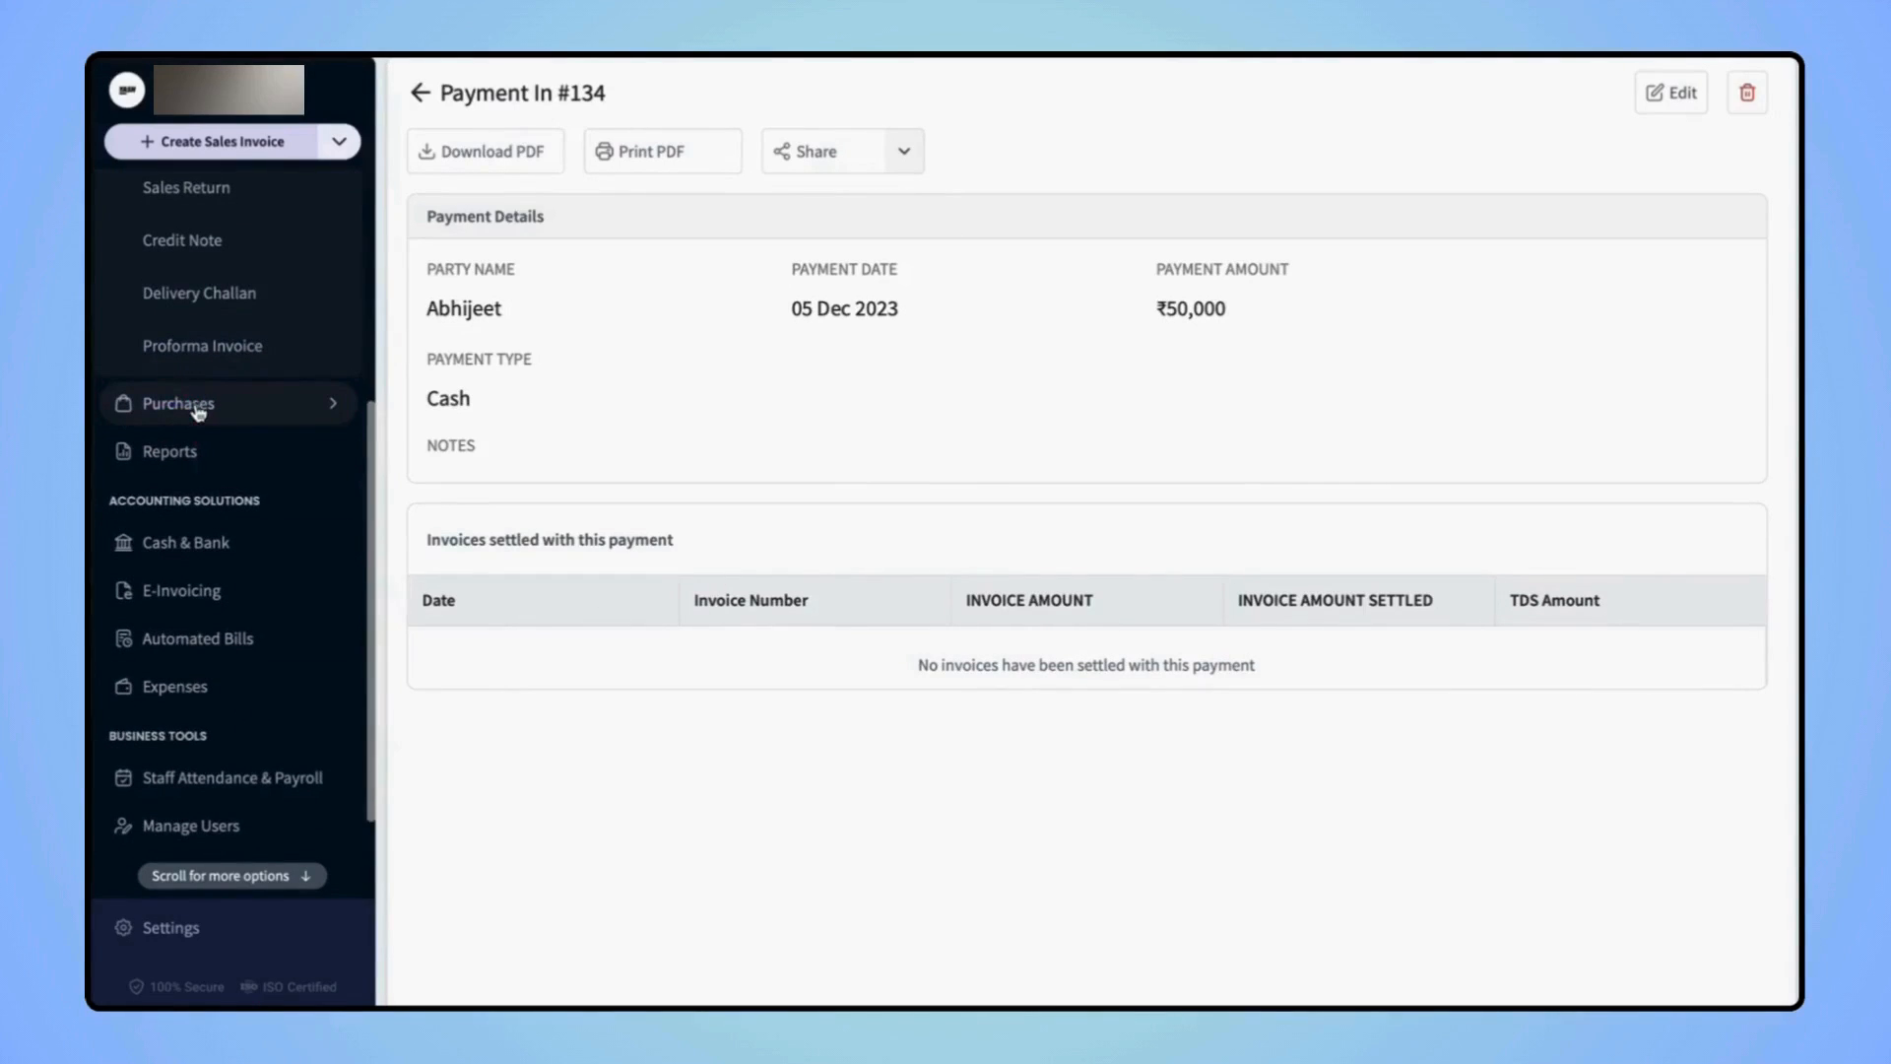
pyautogui.click(183, 402)
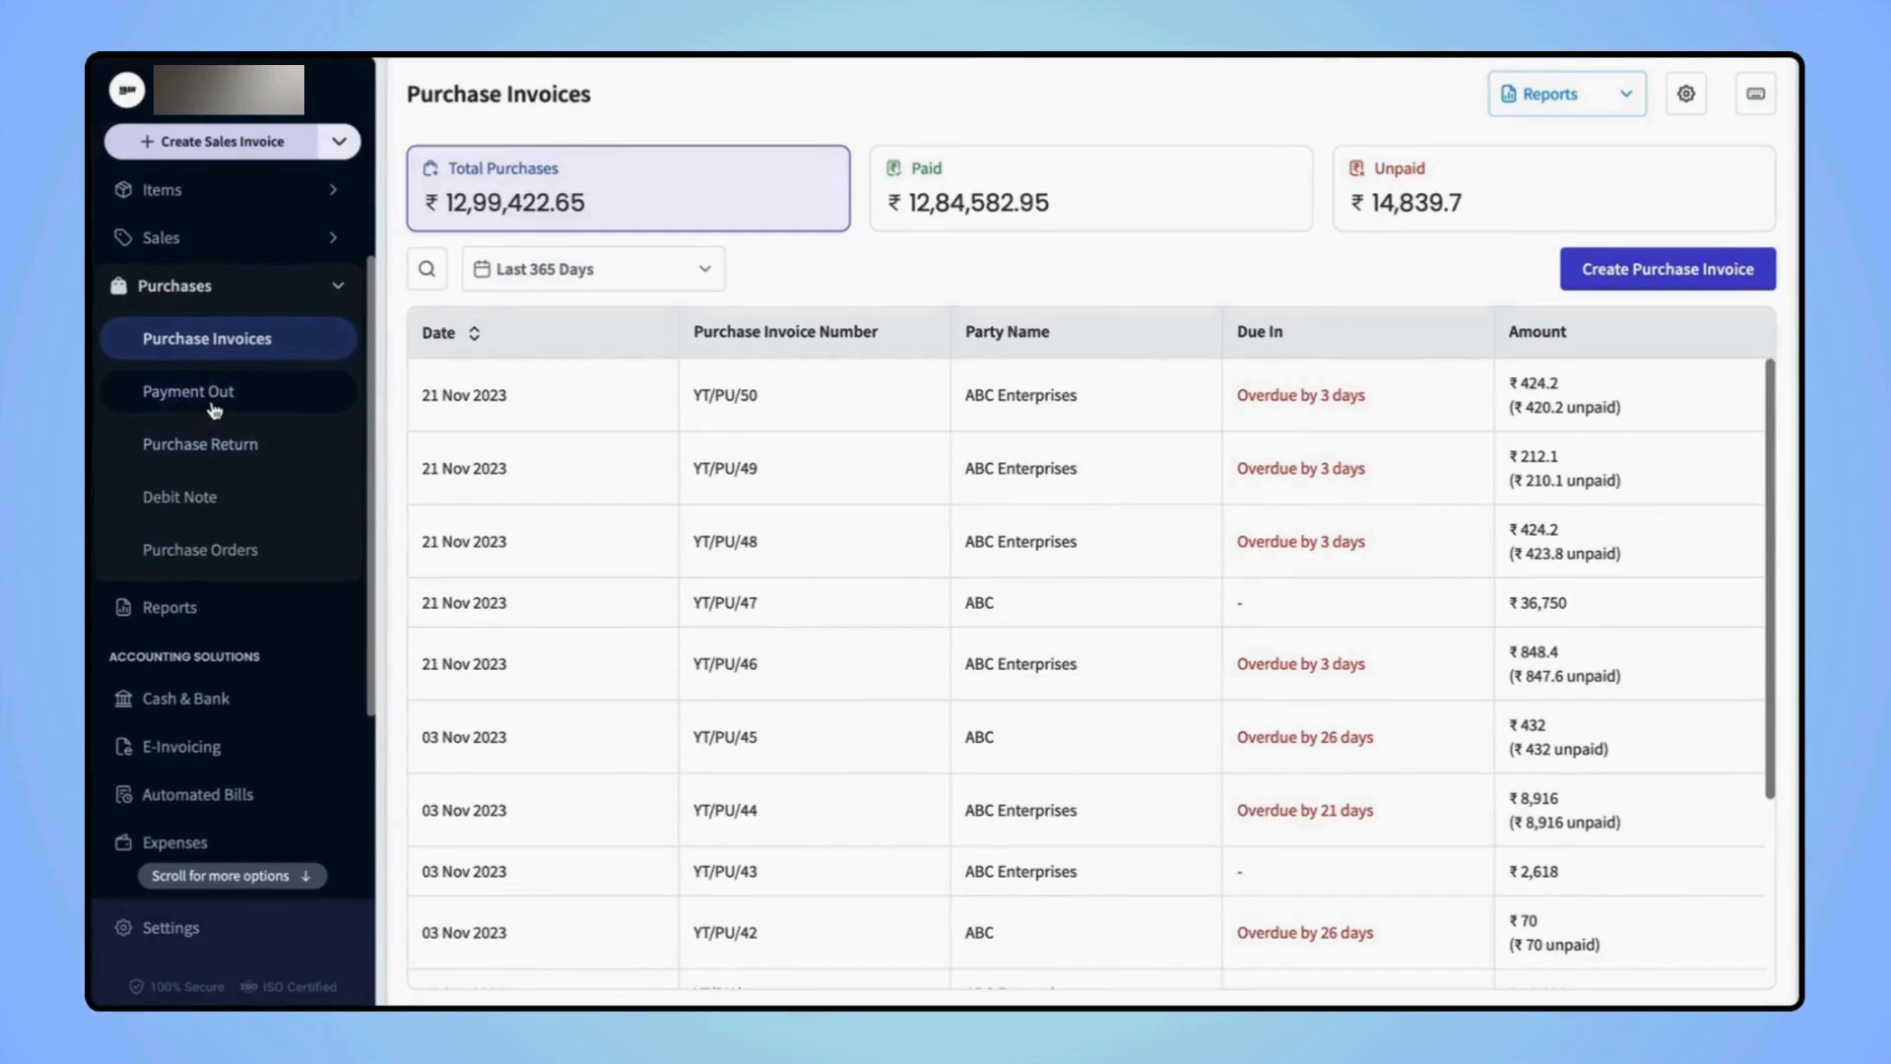
pyautogui.click(188, 390)
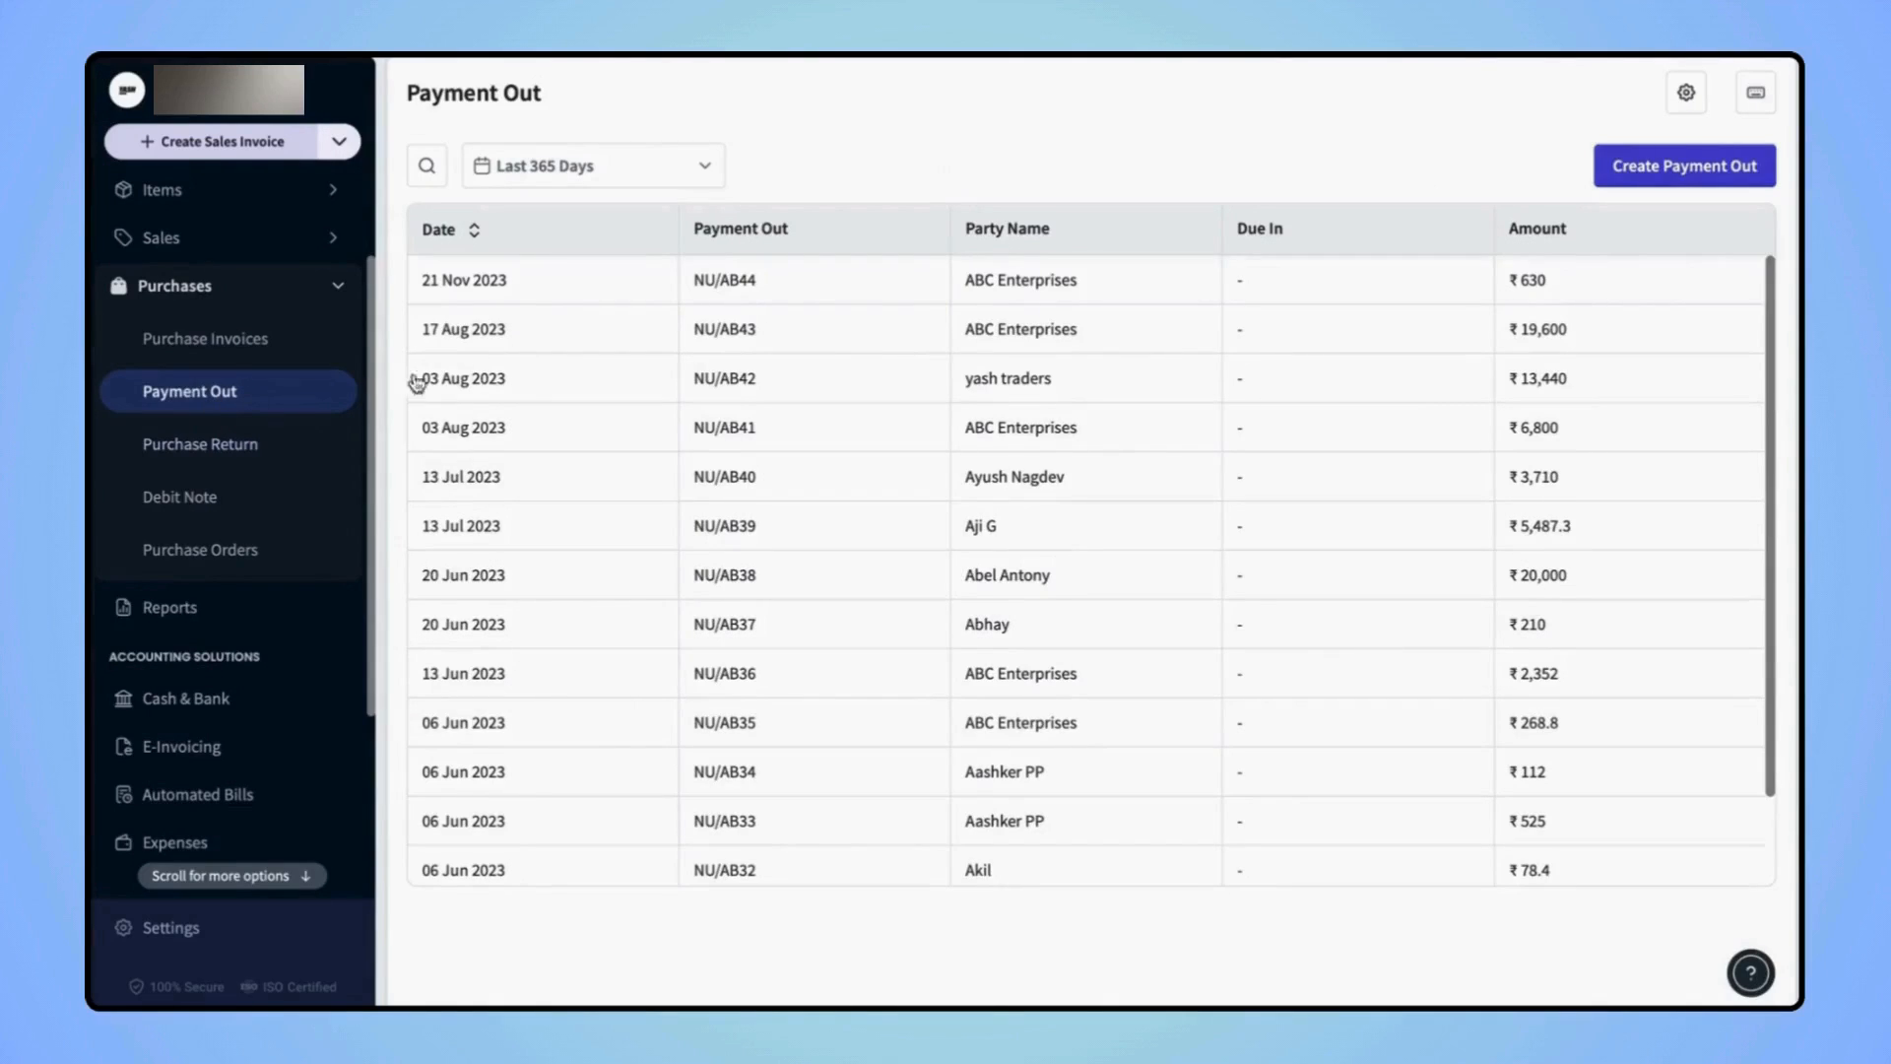
pyautogui.moveTo(1700, 212)
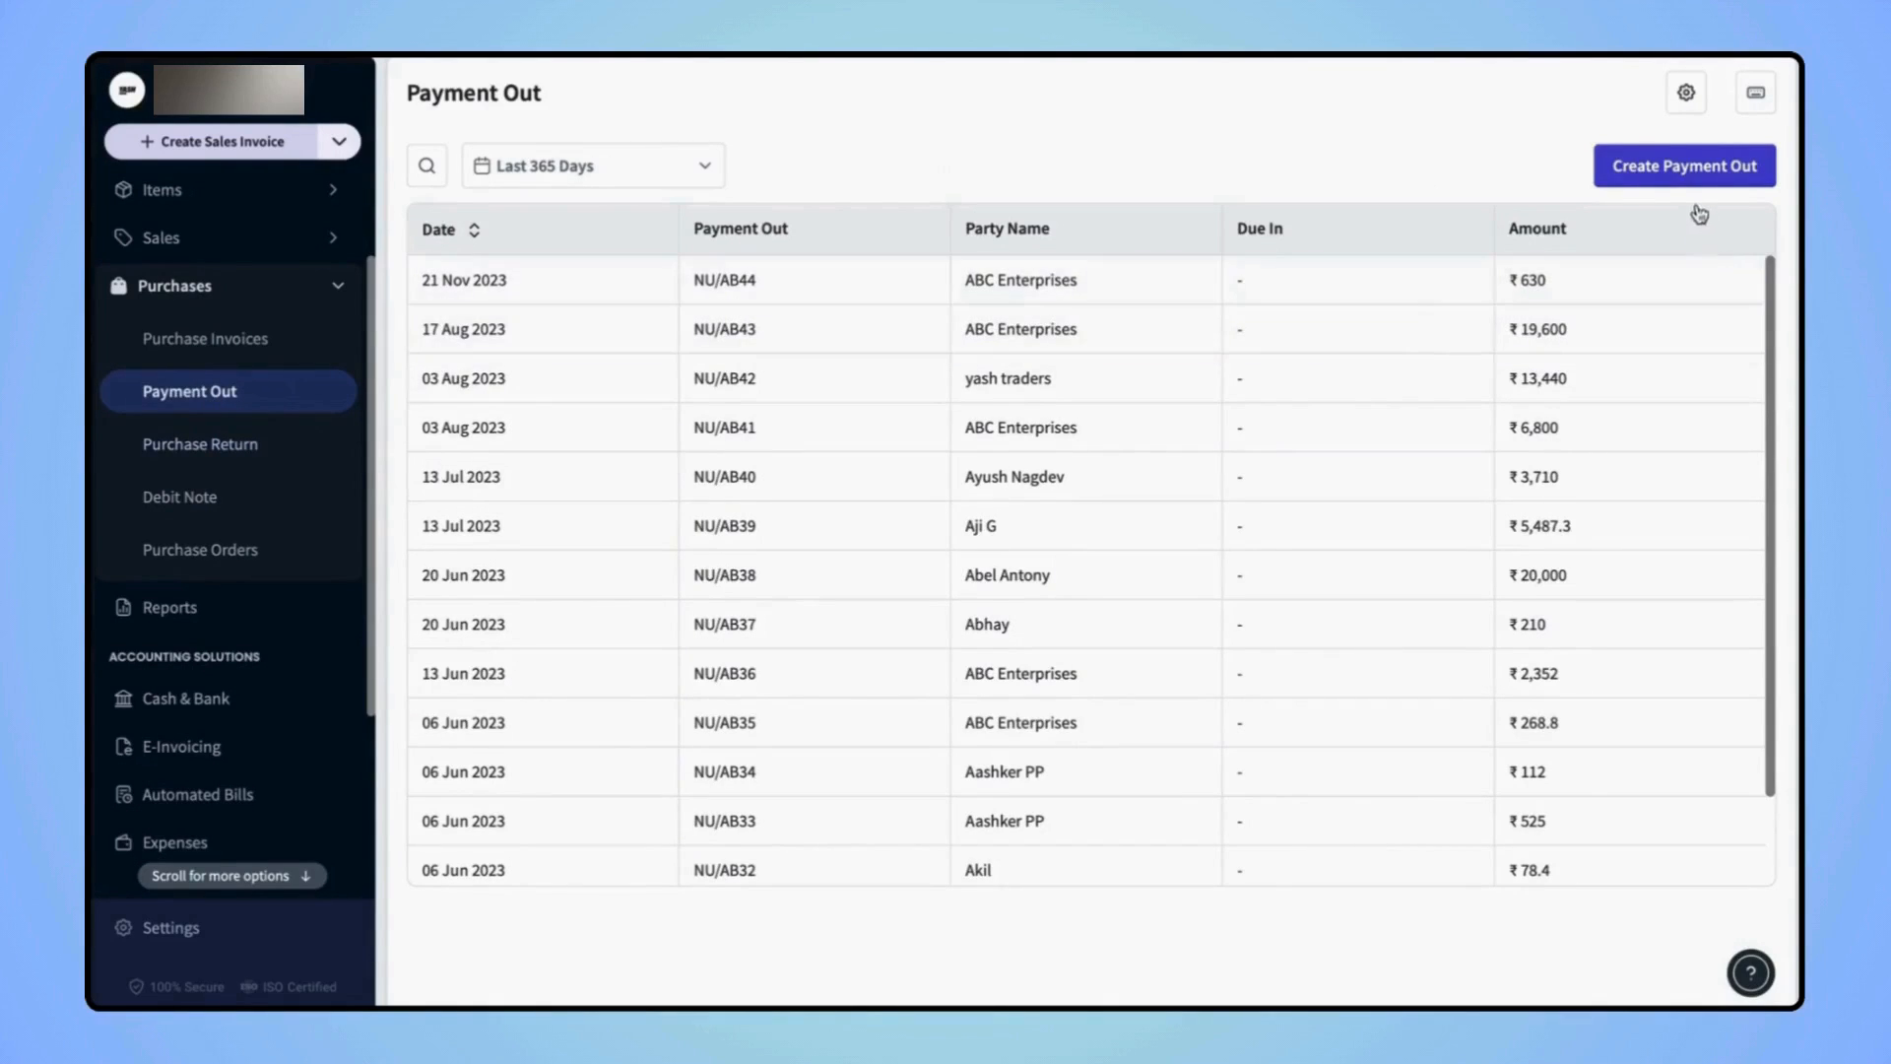
pyautogui.moveTo(1686, 195)
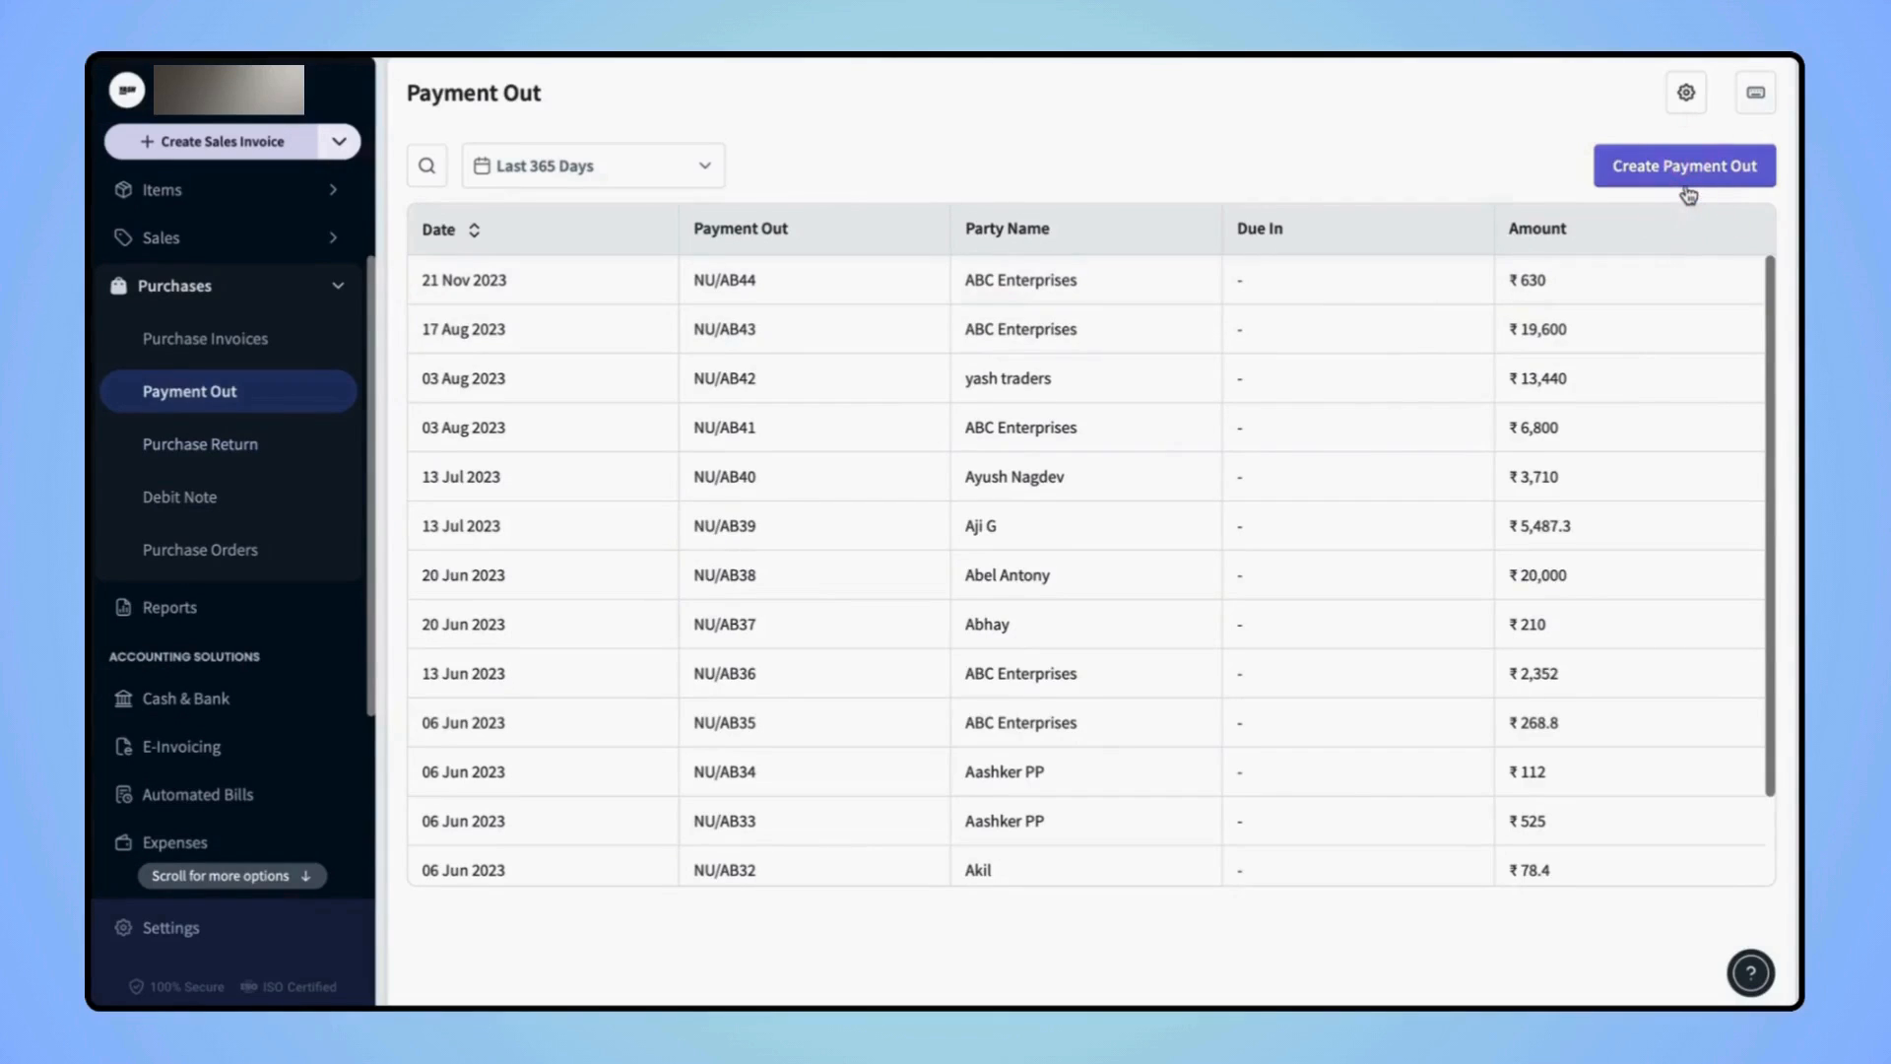
pyautogui.moveTo(1688, 191)
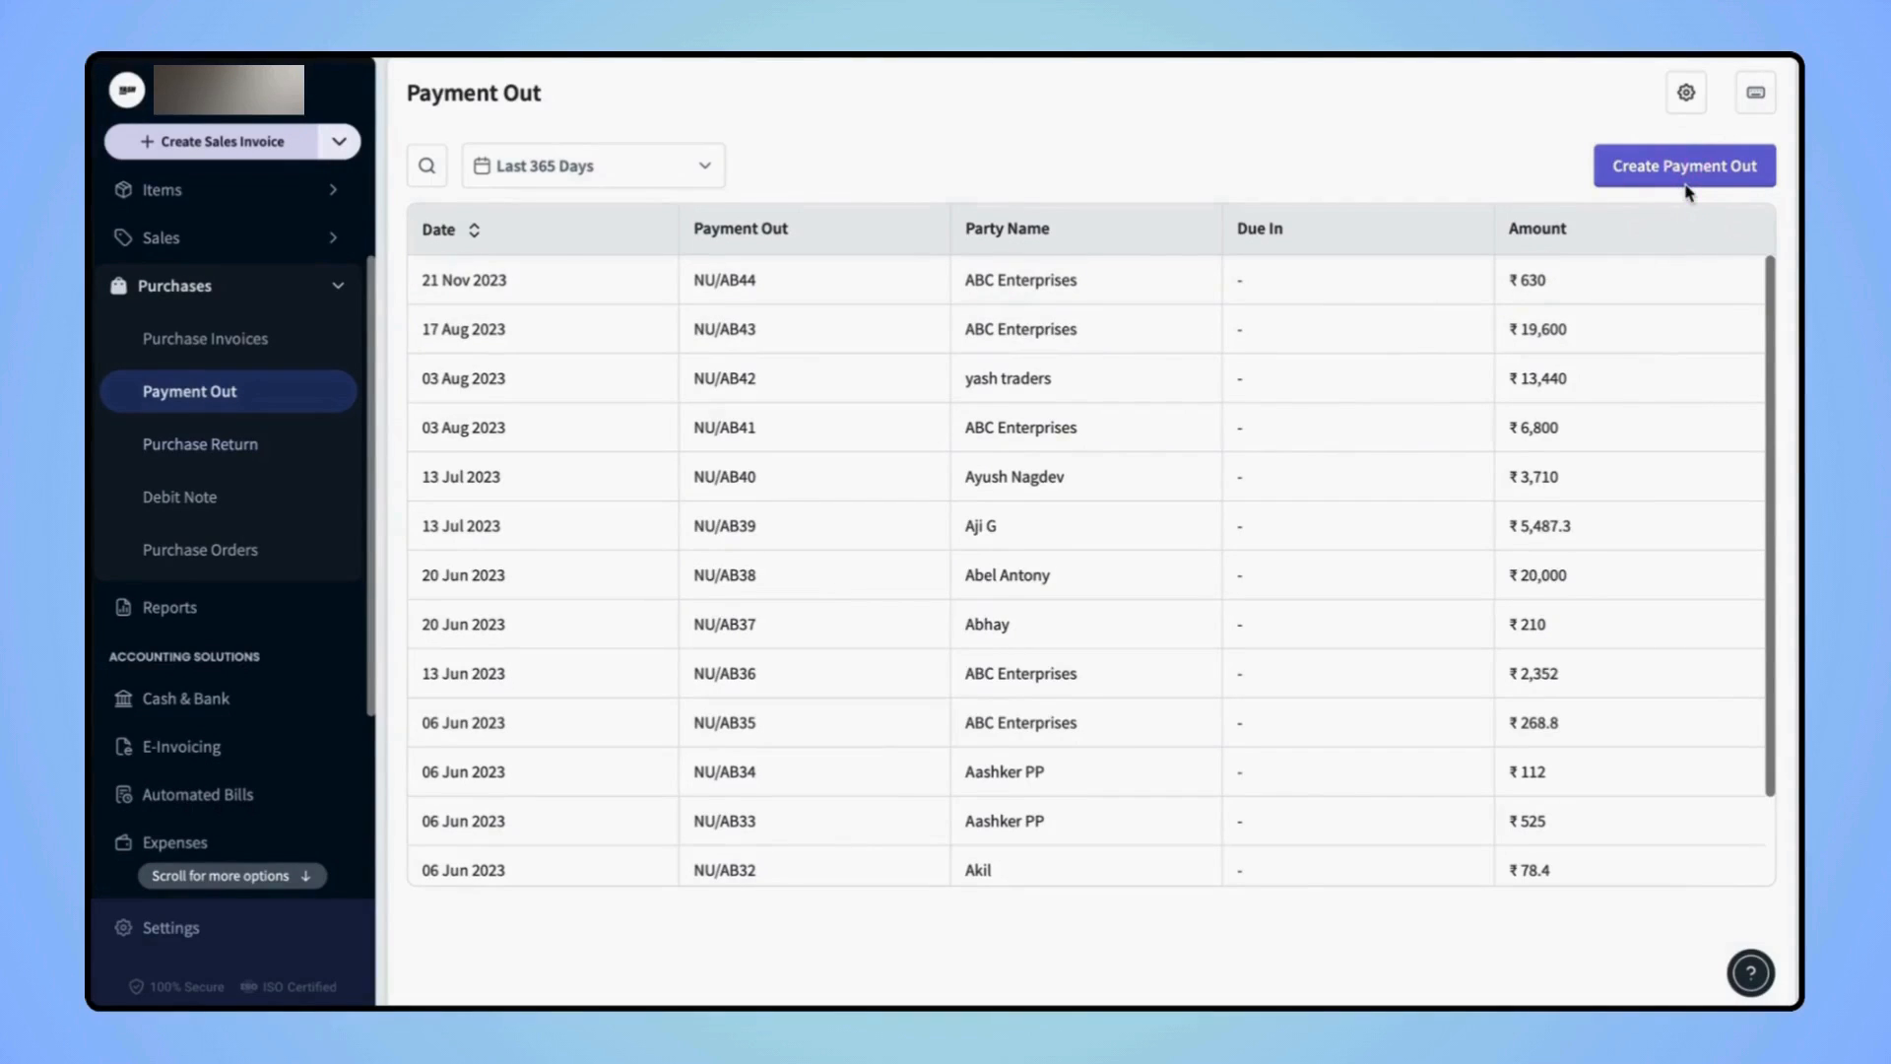
# Start Payment Out #45 with ABC Enterprises as the party, listing its five pending invoices.
pyautogui.click(1684, 165)
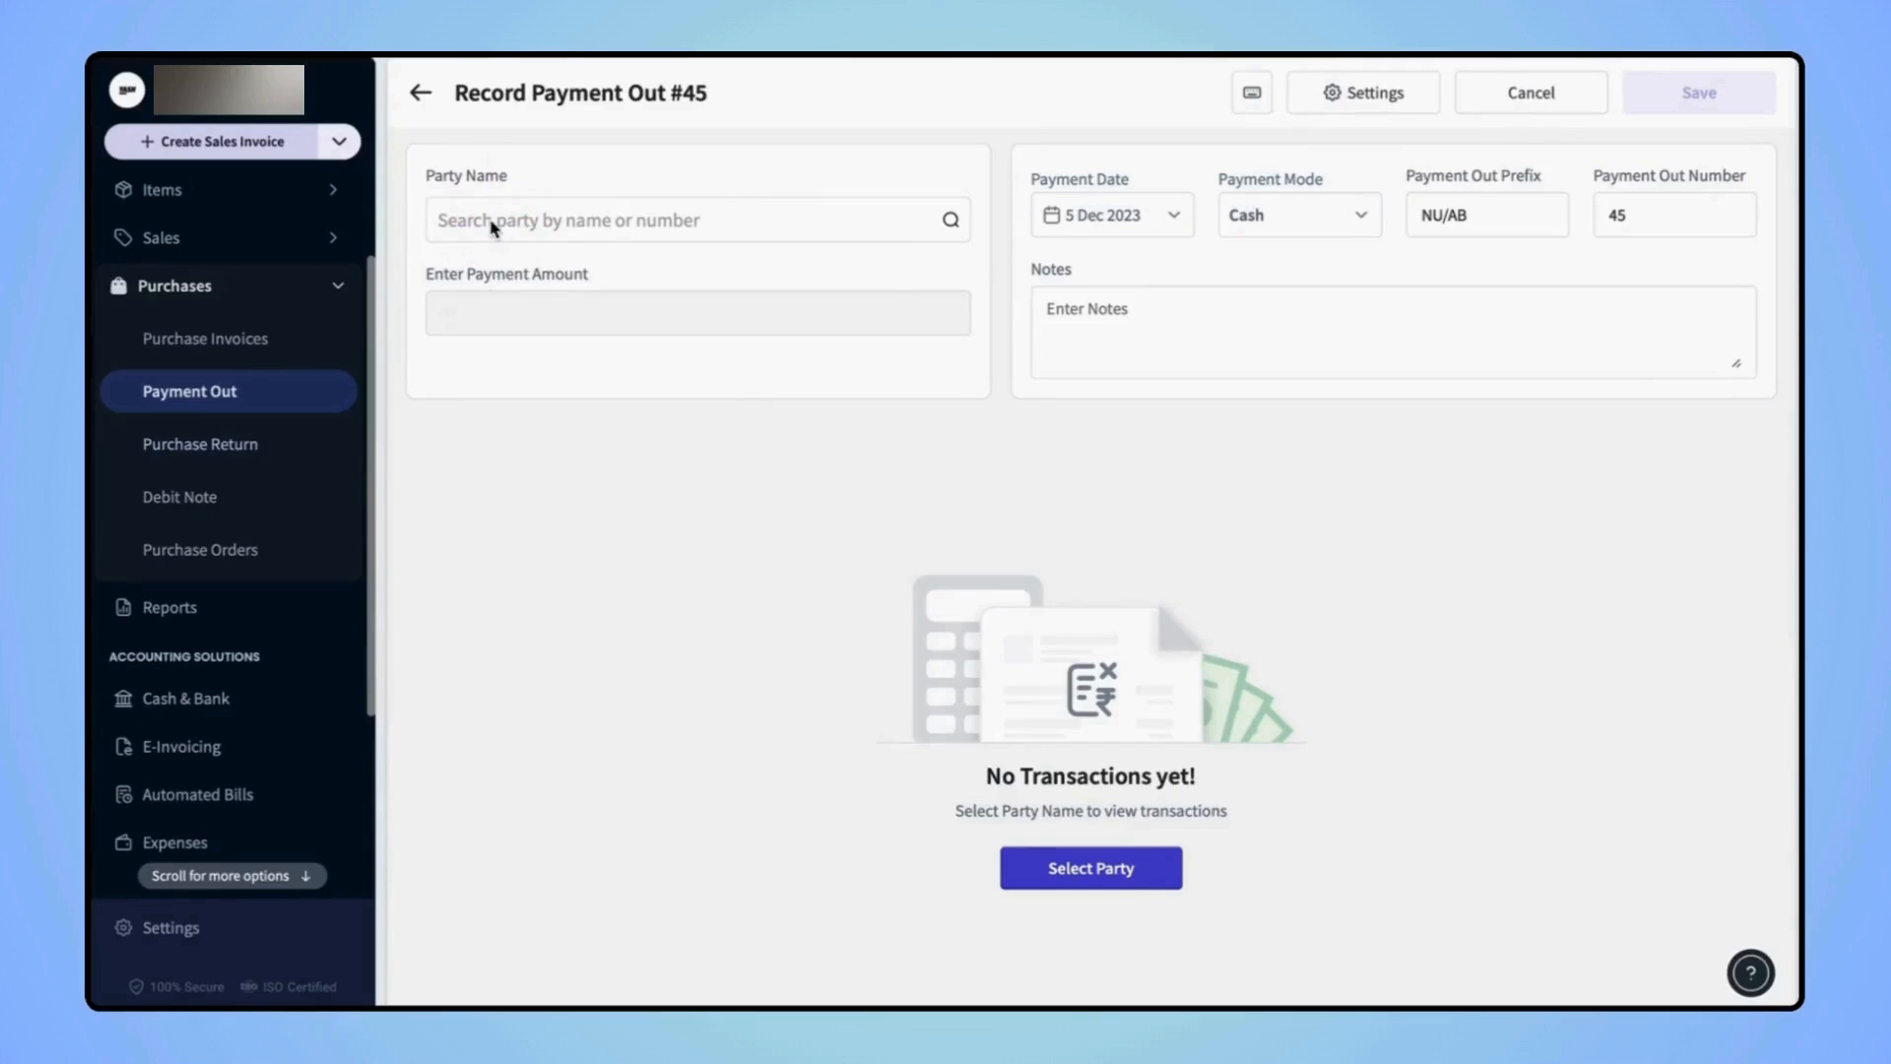
pyautogui.click(698, 219)
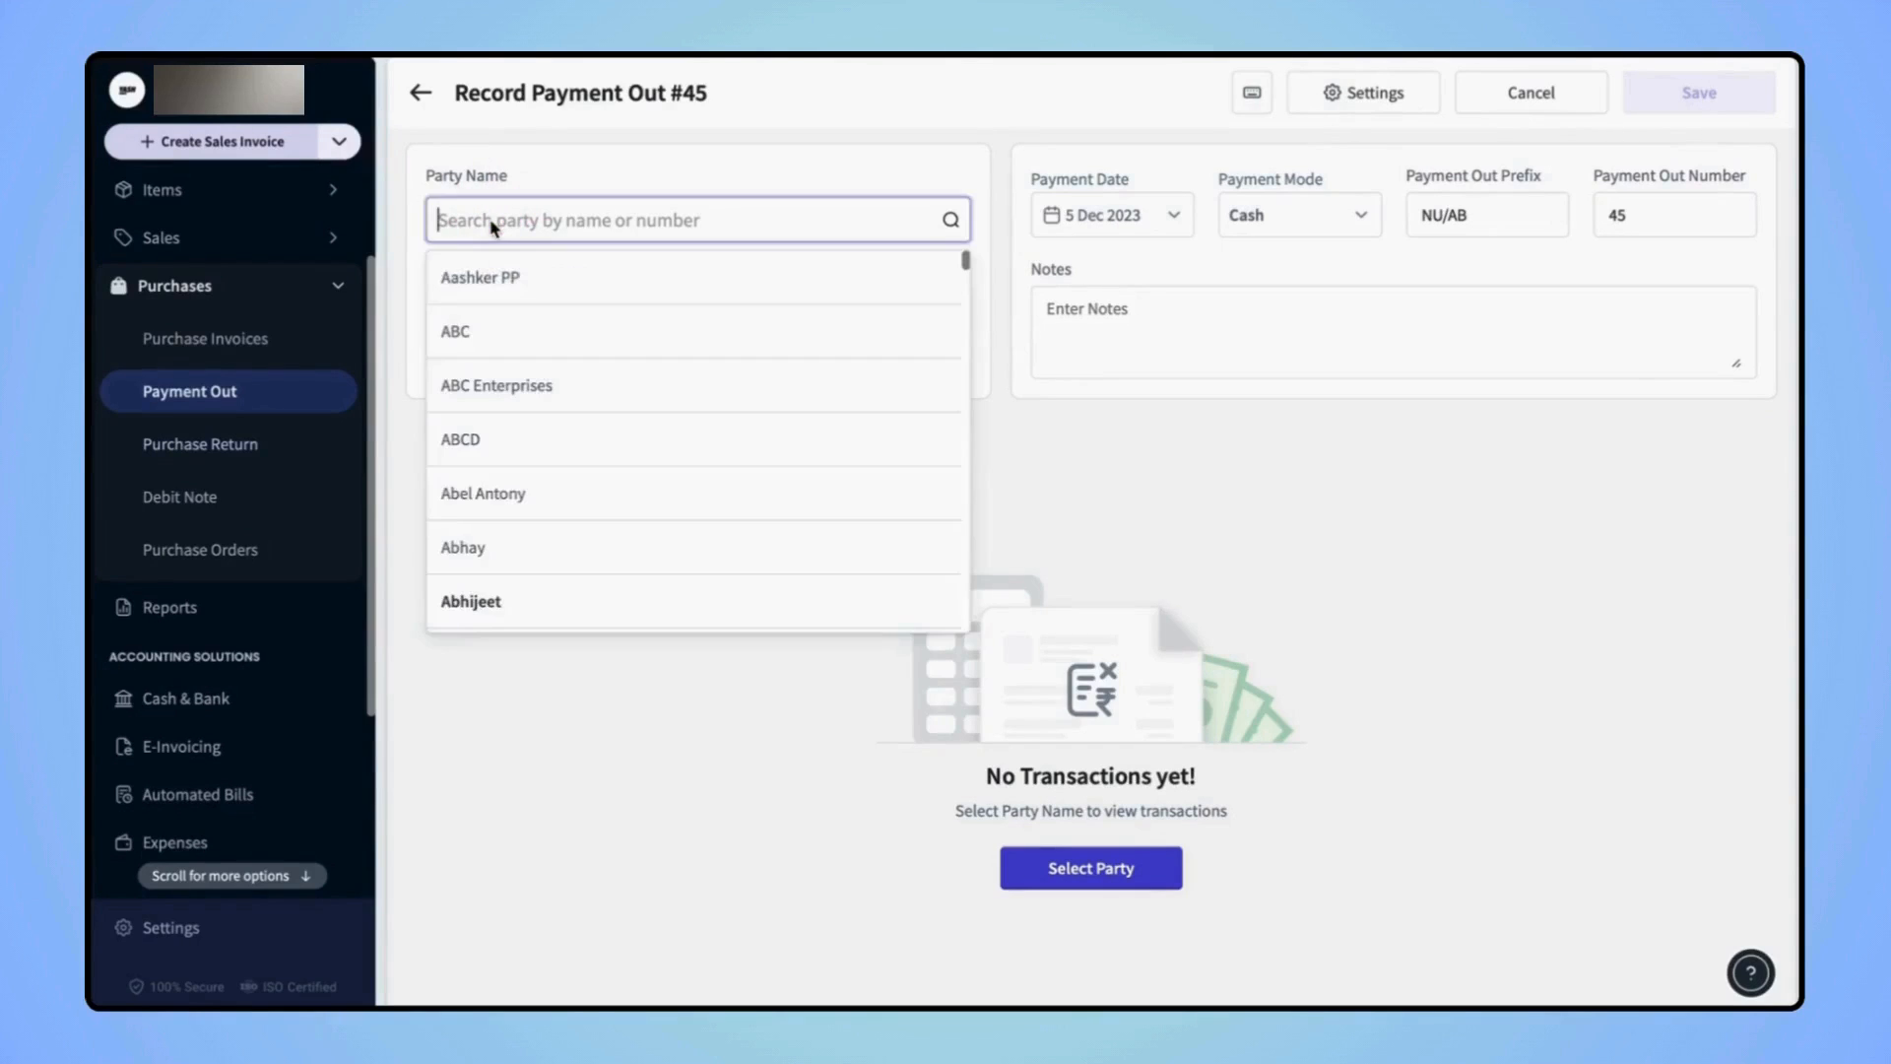
pyautogui.click(497, 384)
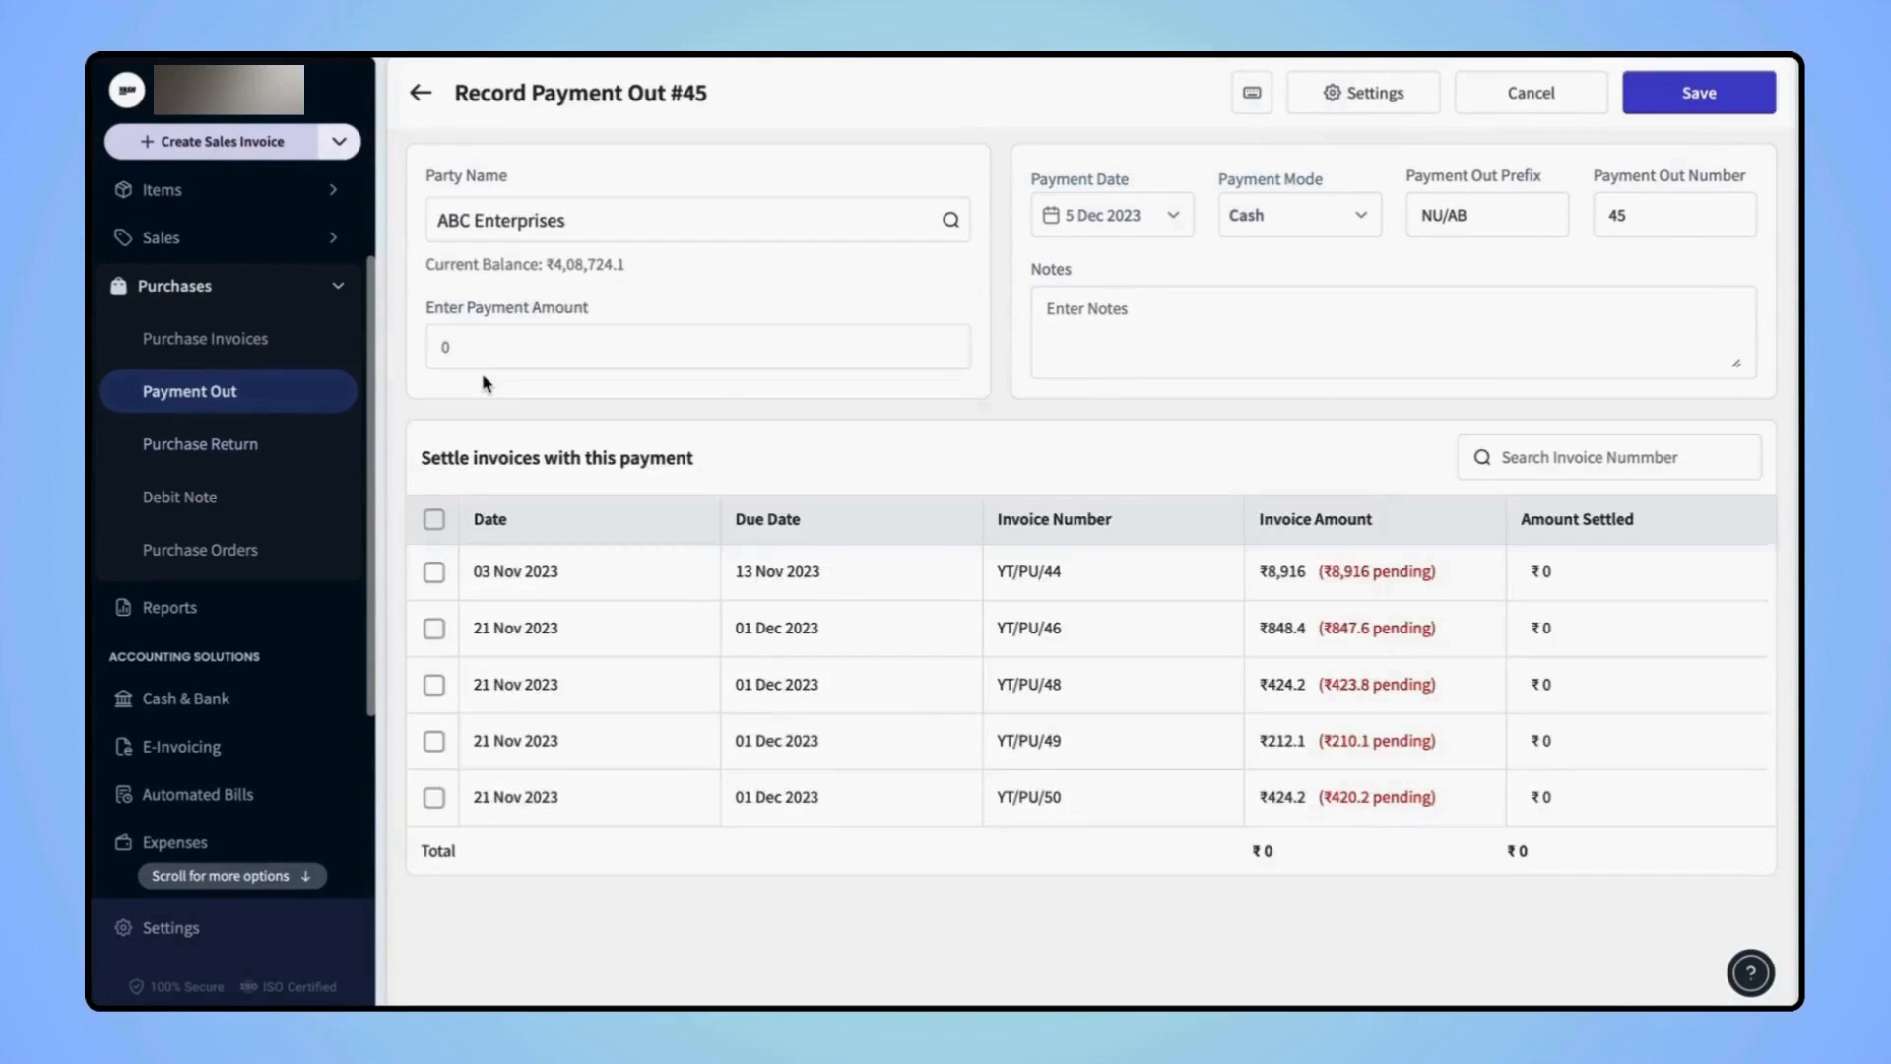
pyautogui.moveTo(524, 301)
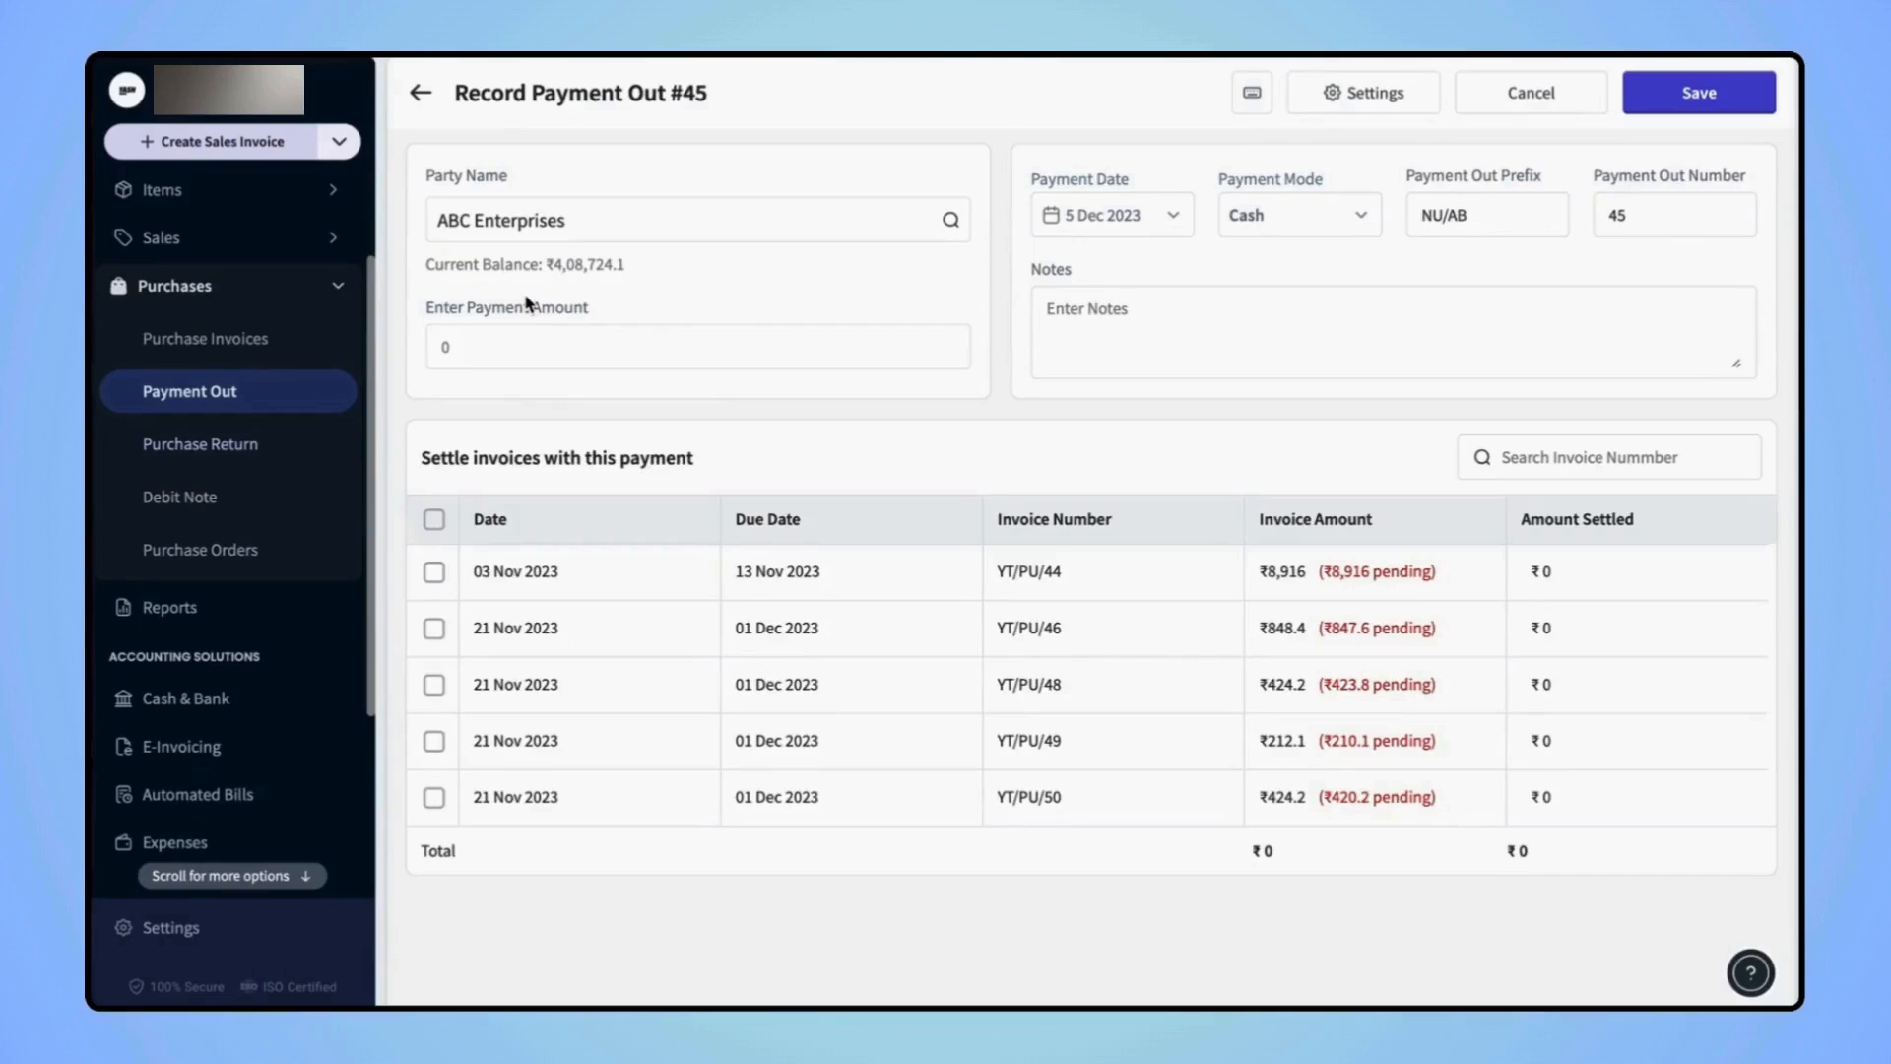
pyautogui.moveTo(524, 280)
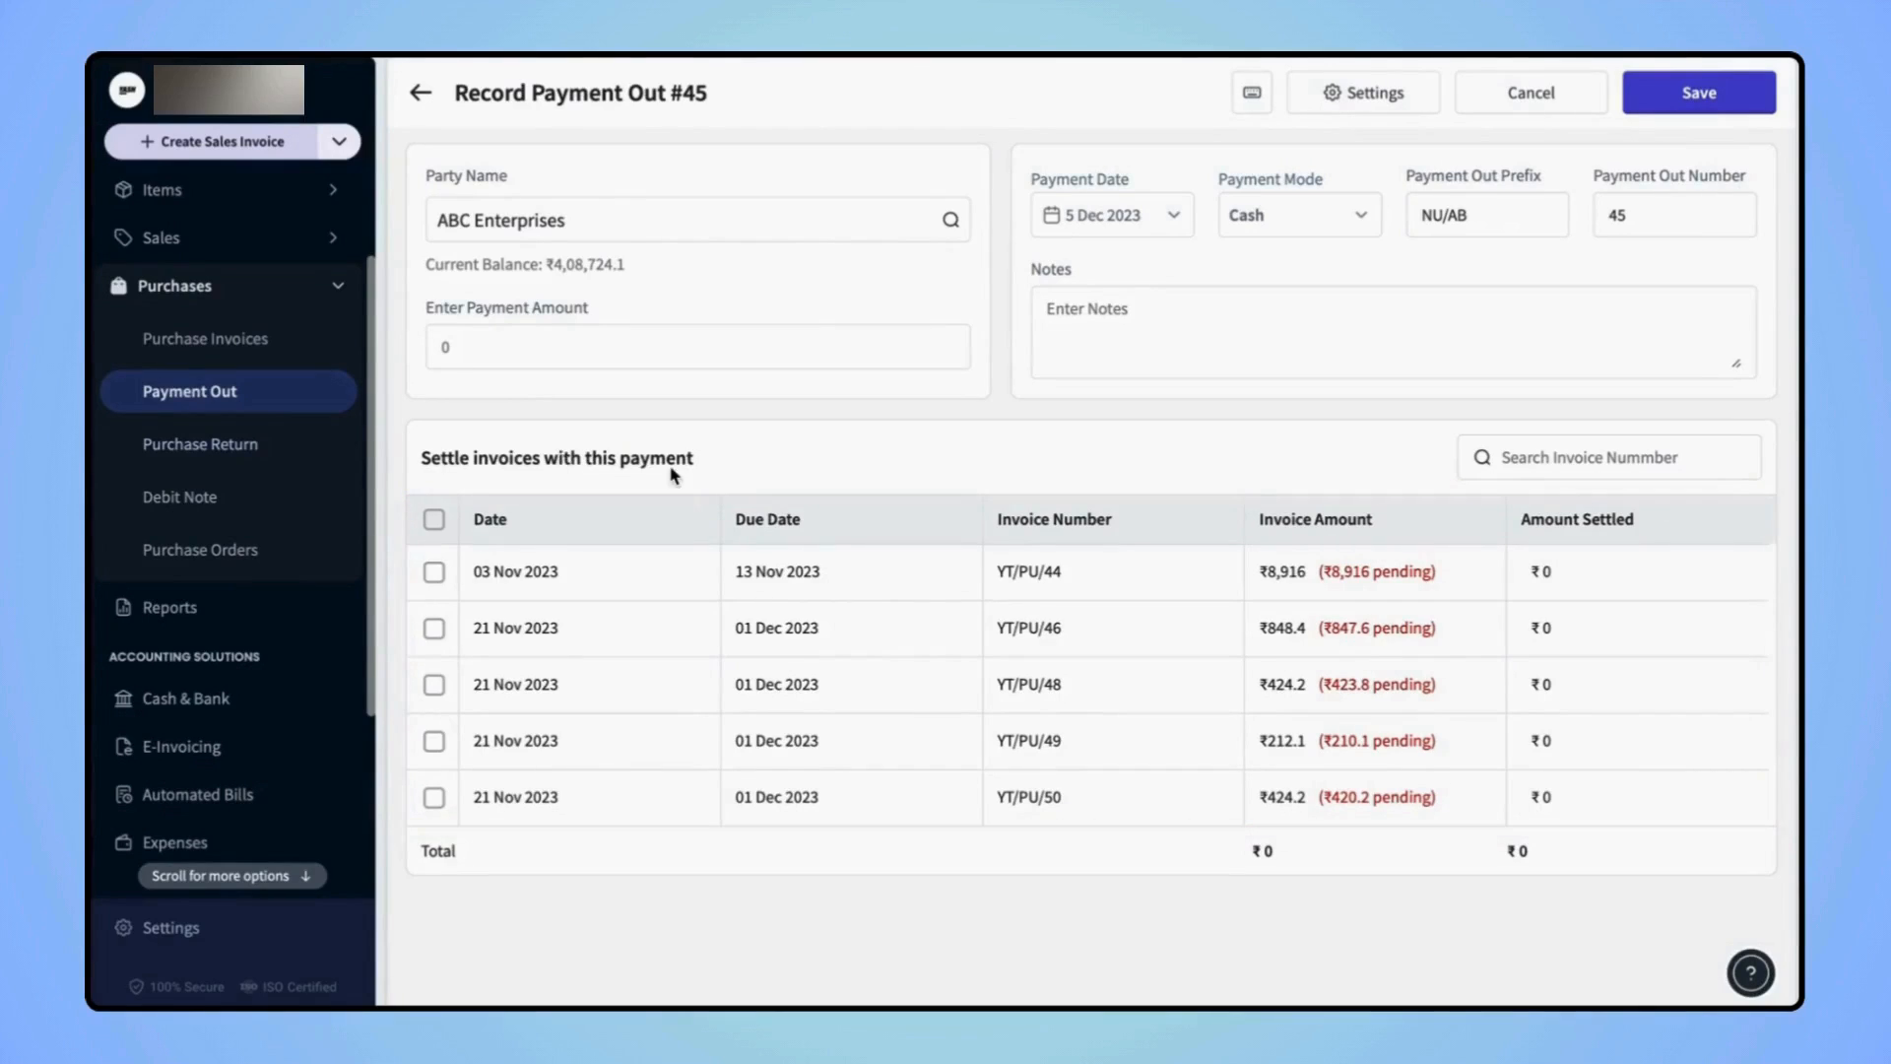
pyautogui.moveTo(512, 351)
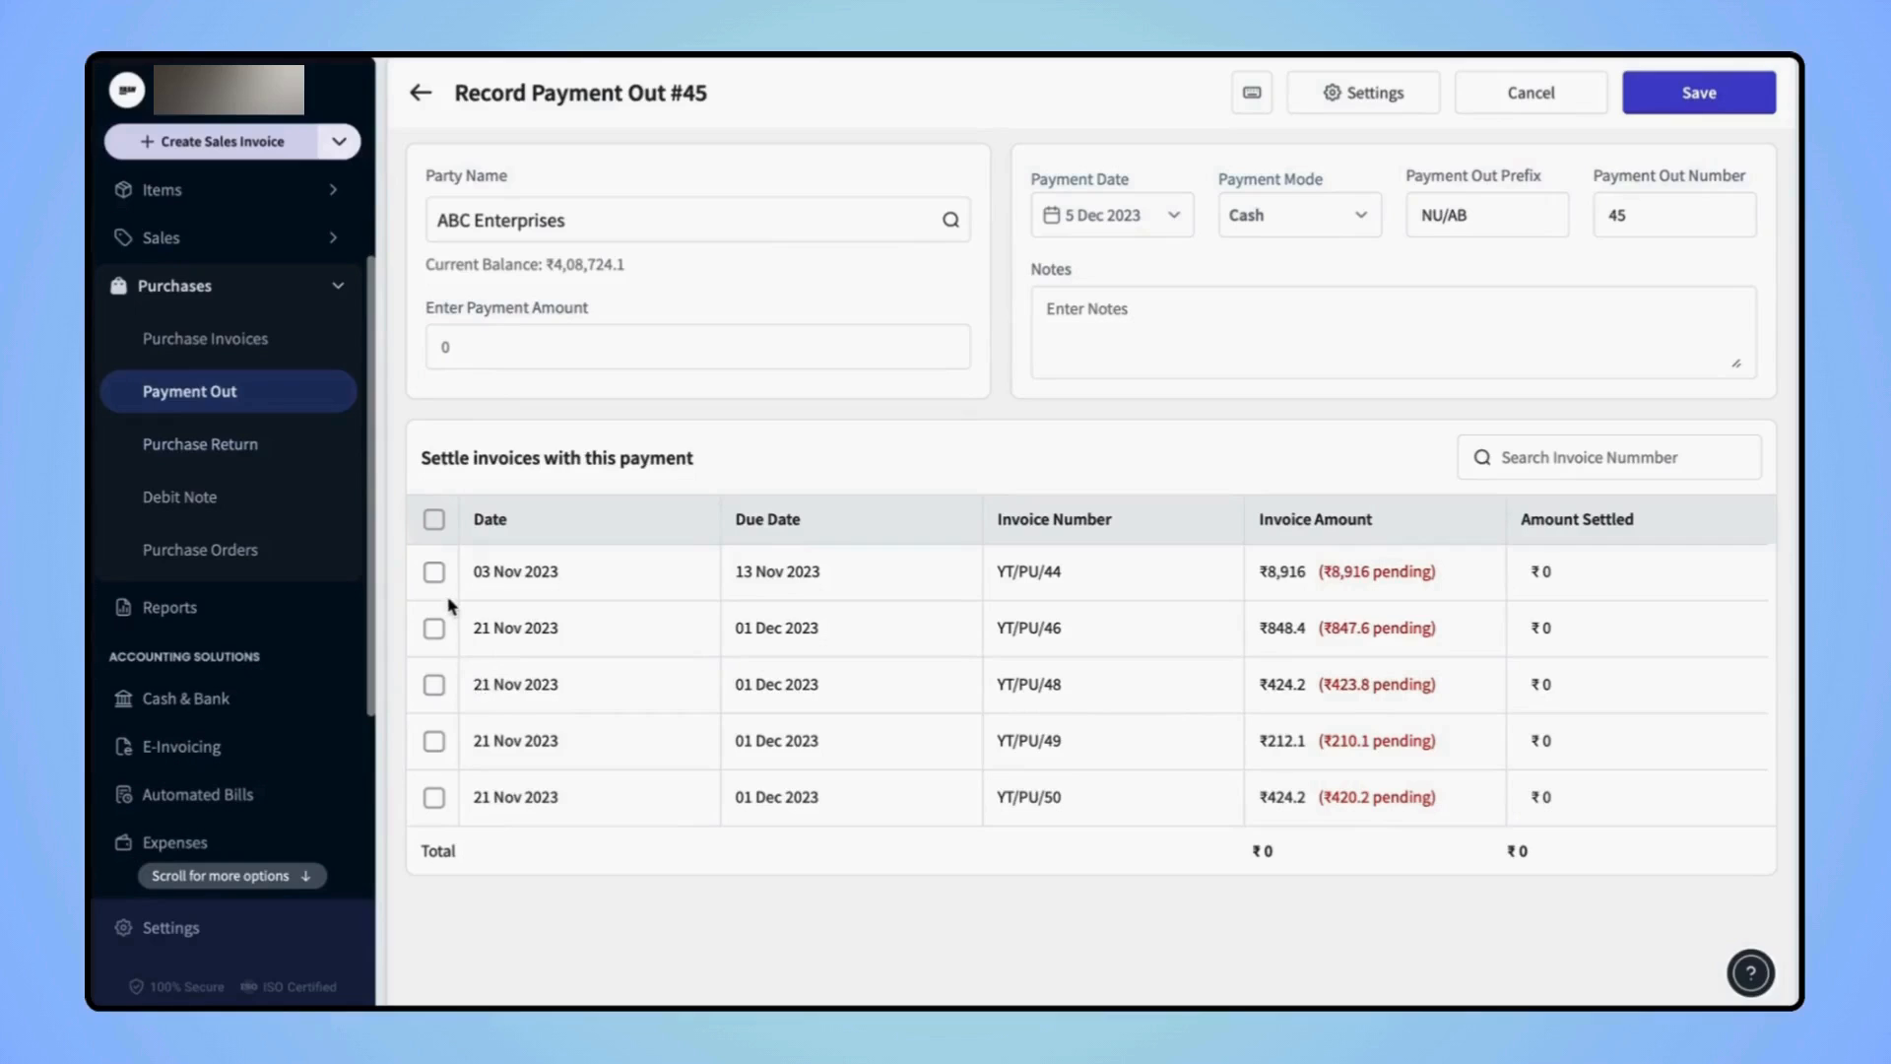
pyautogui.moveTo(440, 585)
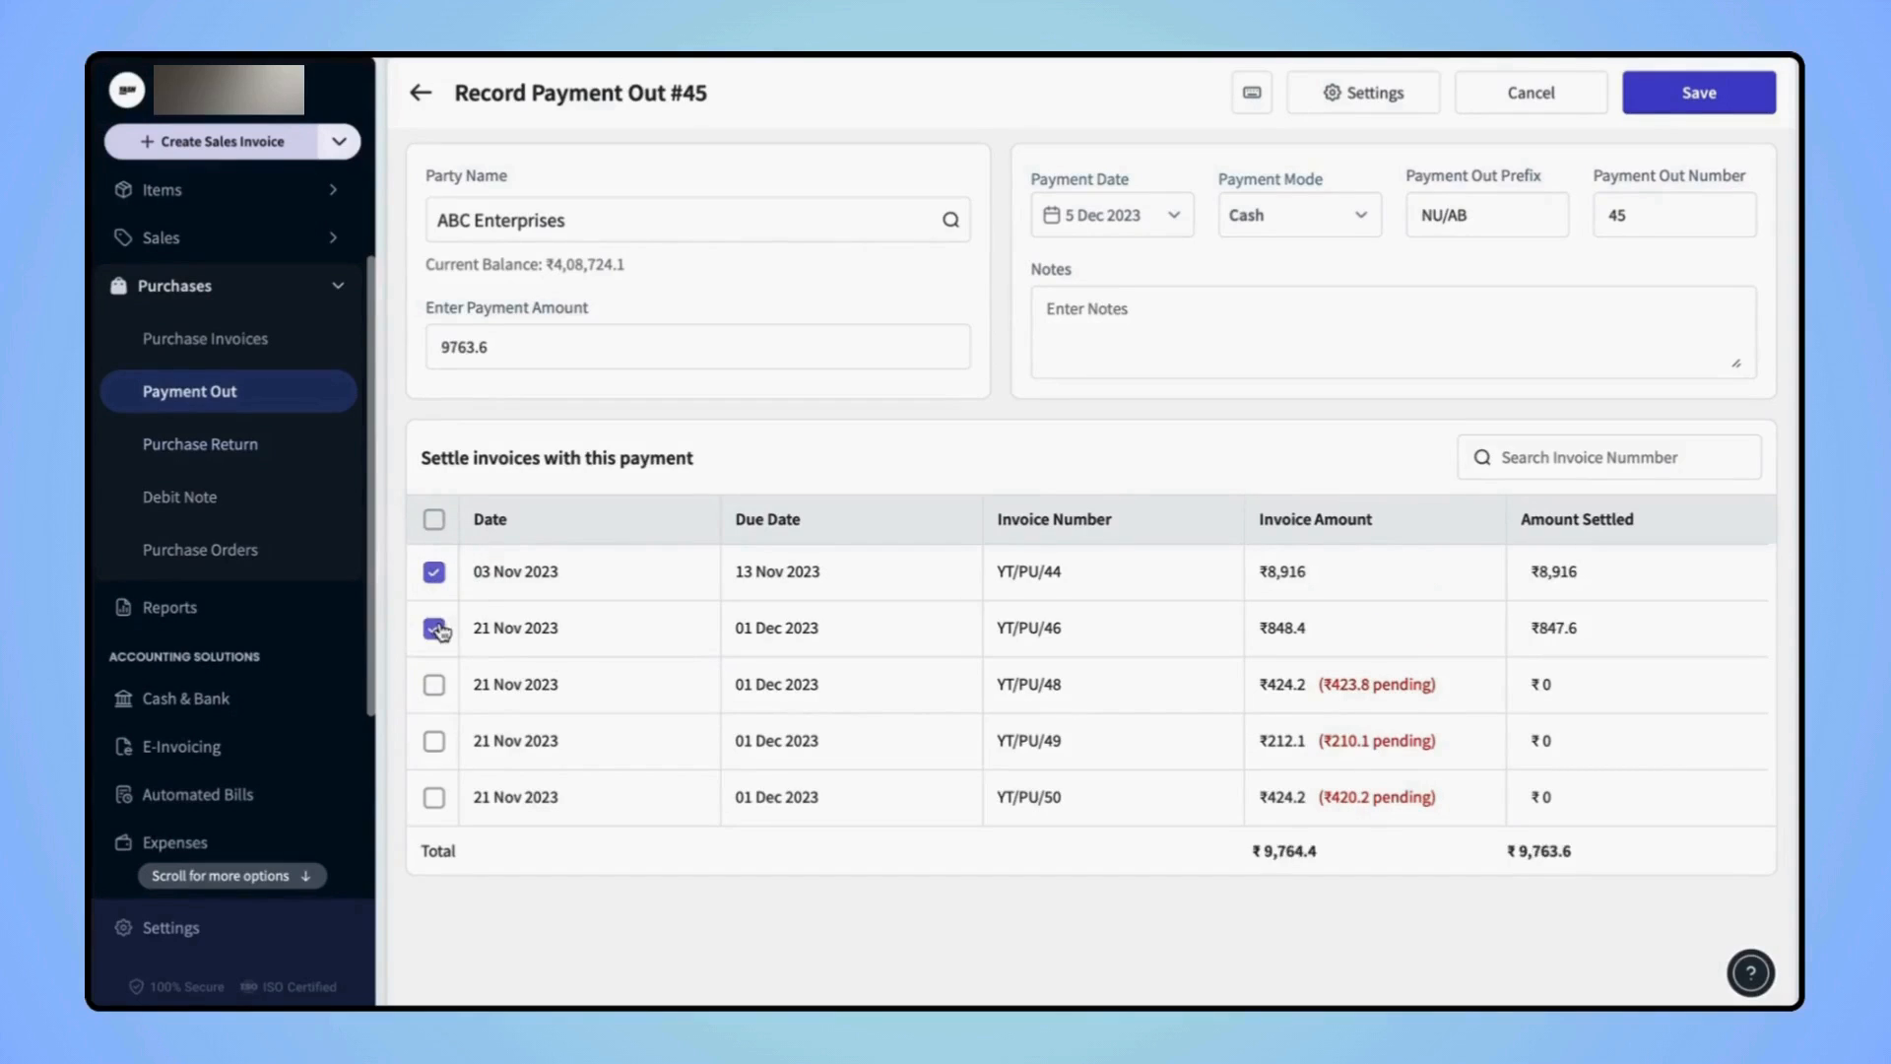
# Mark invoice YT/PU/48 for settlement, bringing the payment amount to ₹10,187.4.
pyautogui.click(433, 683)
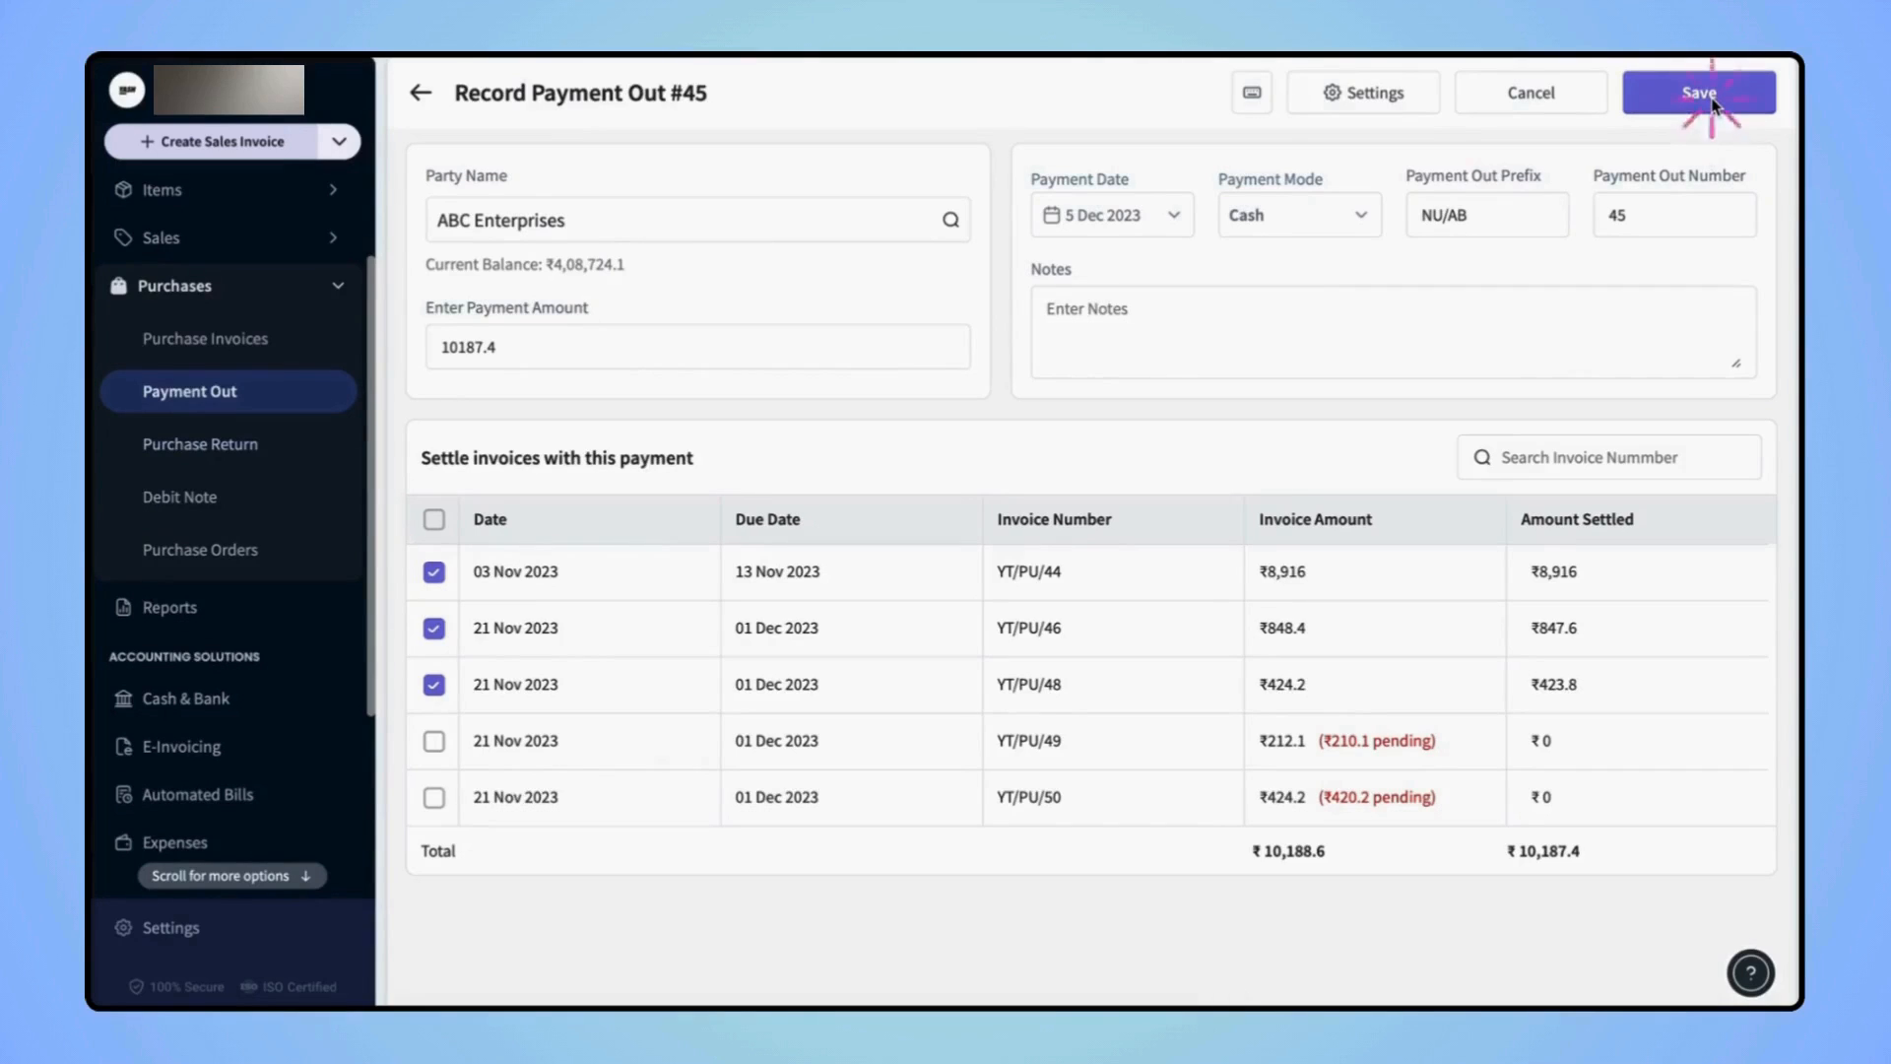
# Save Payment Out #NU/AB45 to ABC Enterprises for ₹10,187.4 settling three invoices.
pyautogui.click(1698, 93)
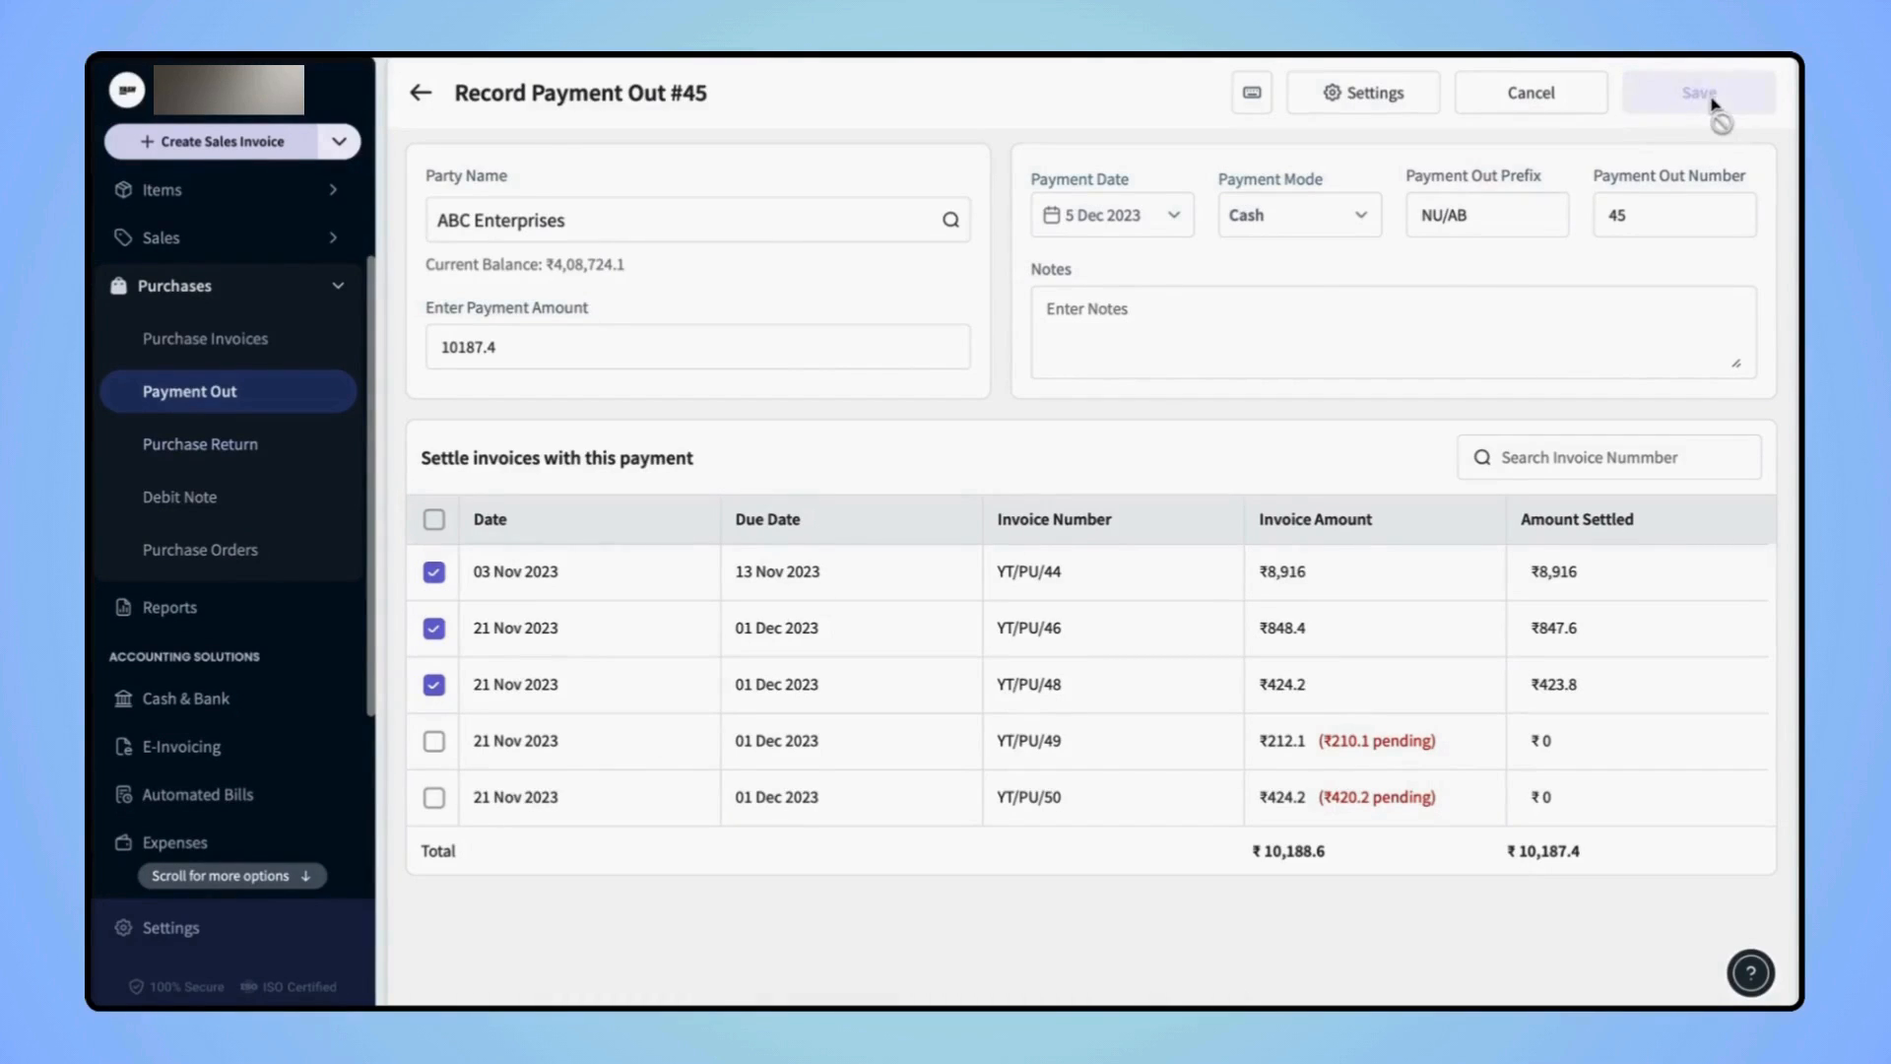
pyautogui.click(1696, 93)
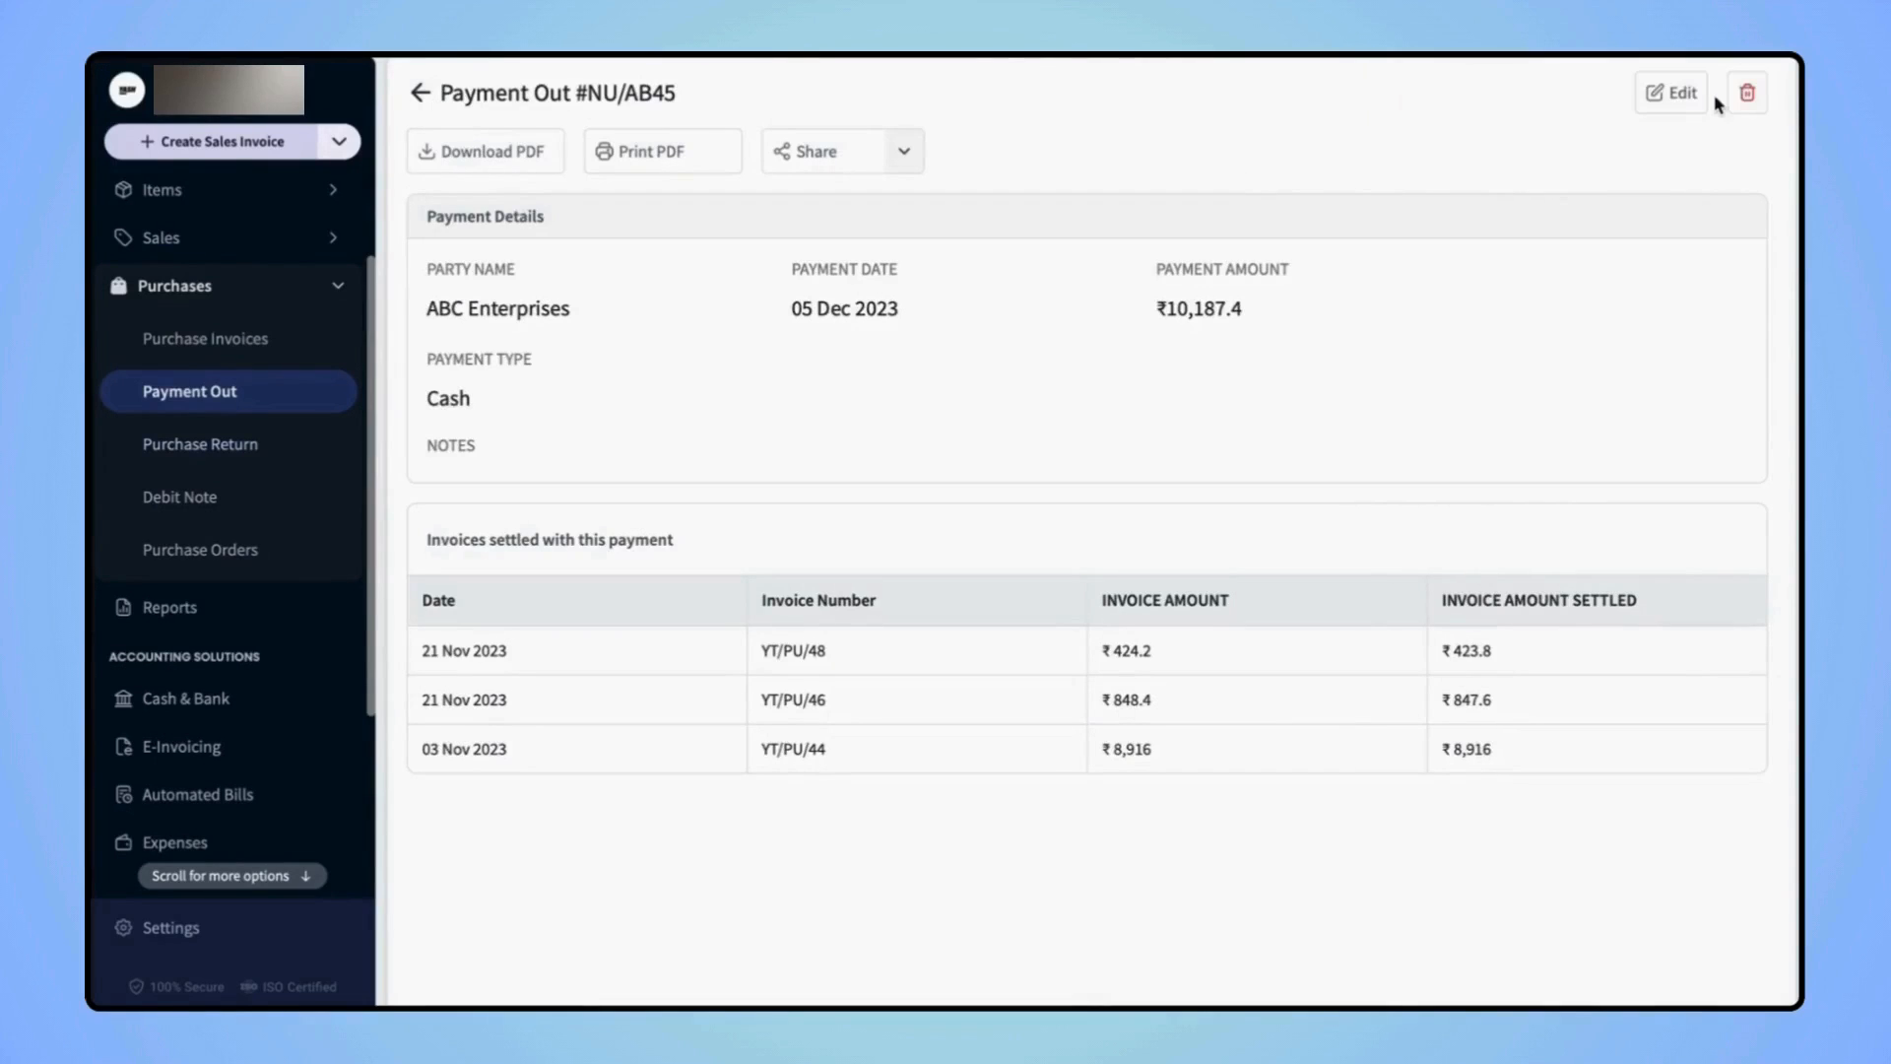
pyautogui.moveTo(928, 396)
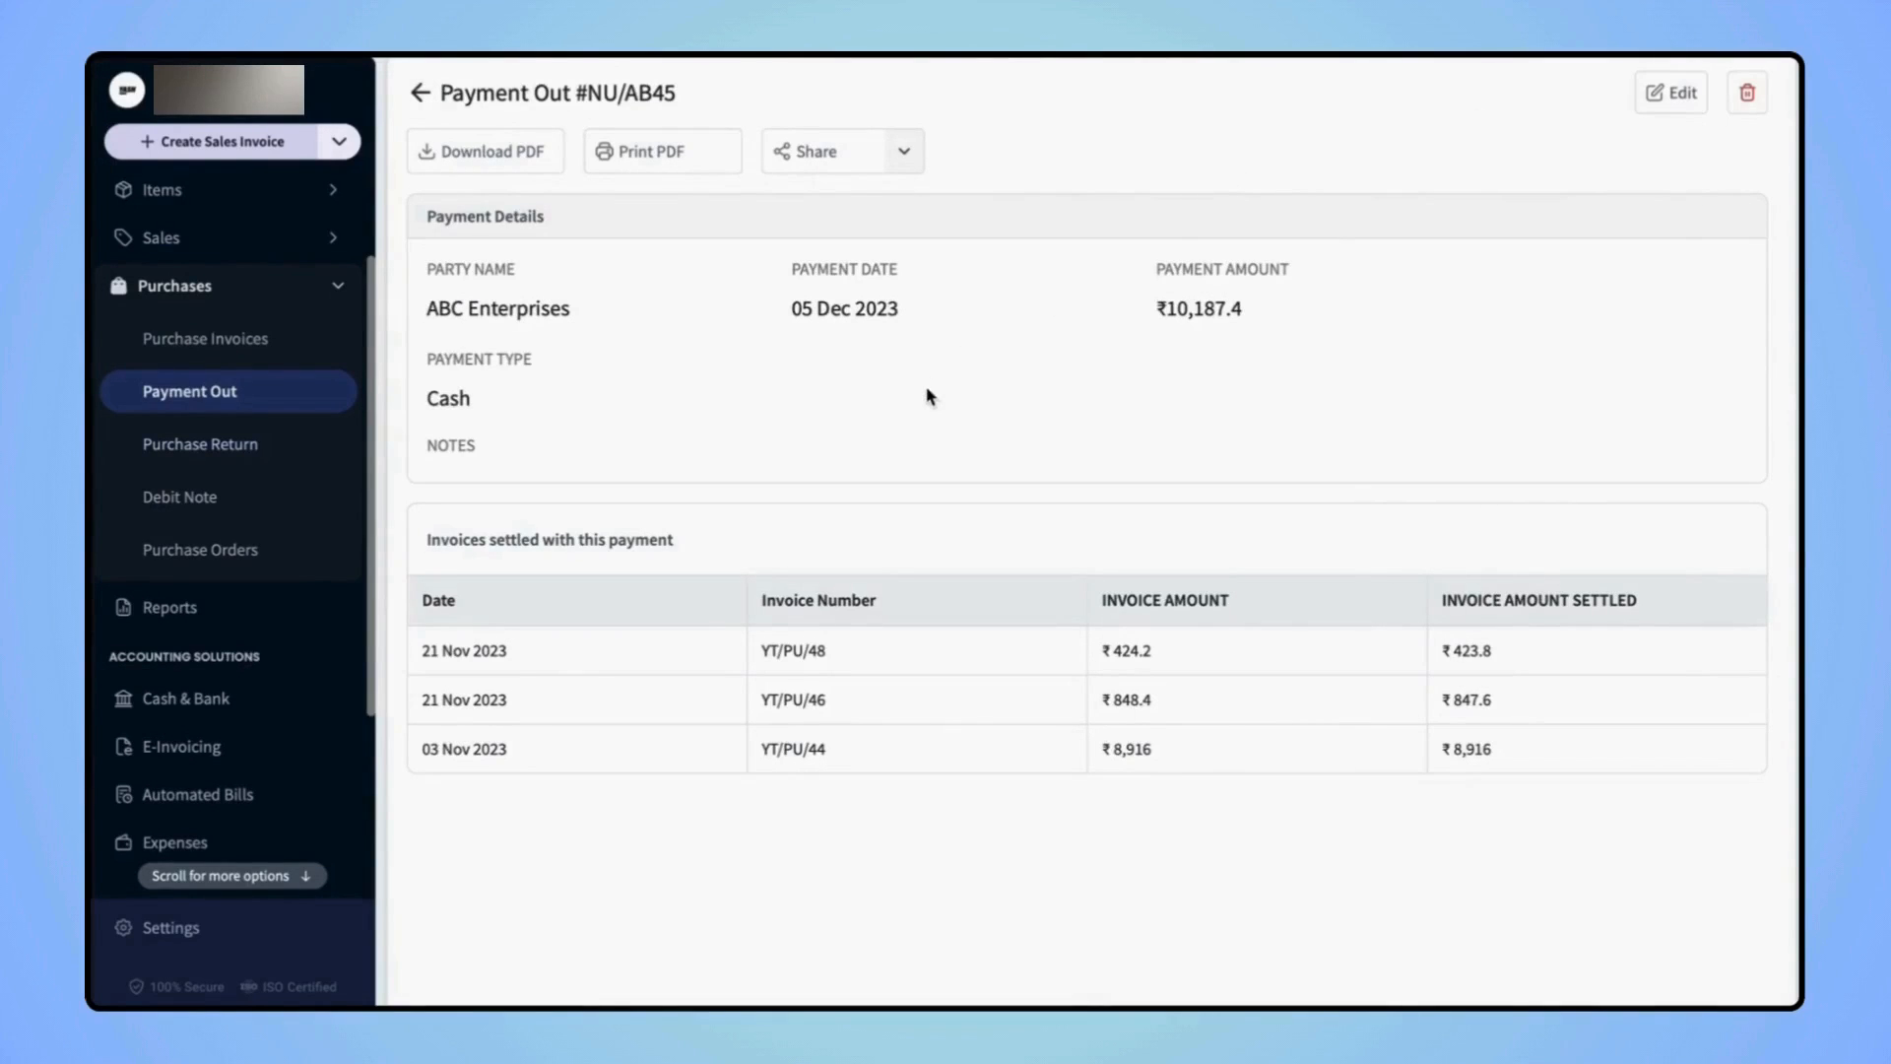